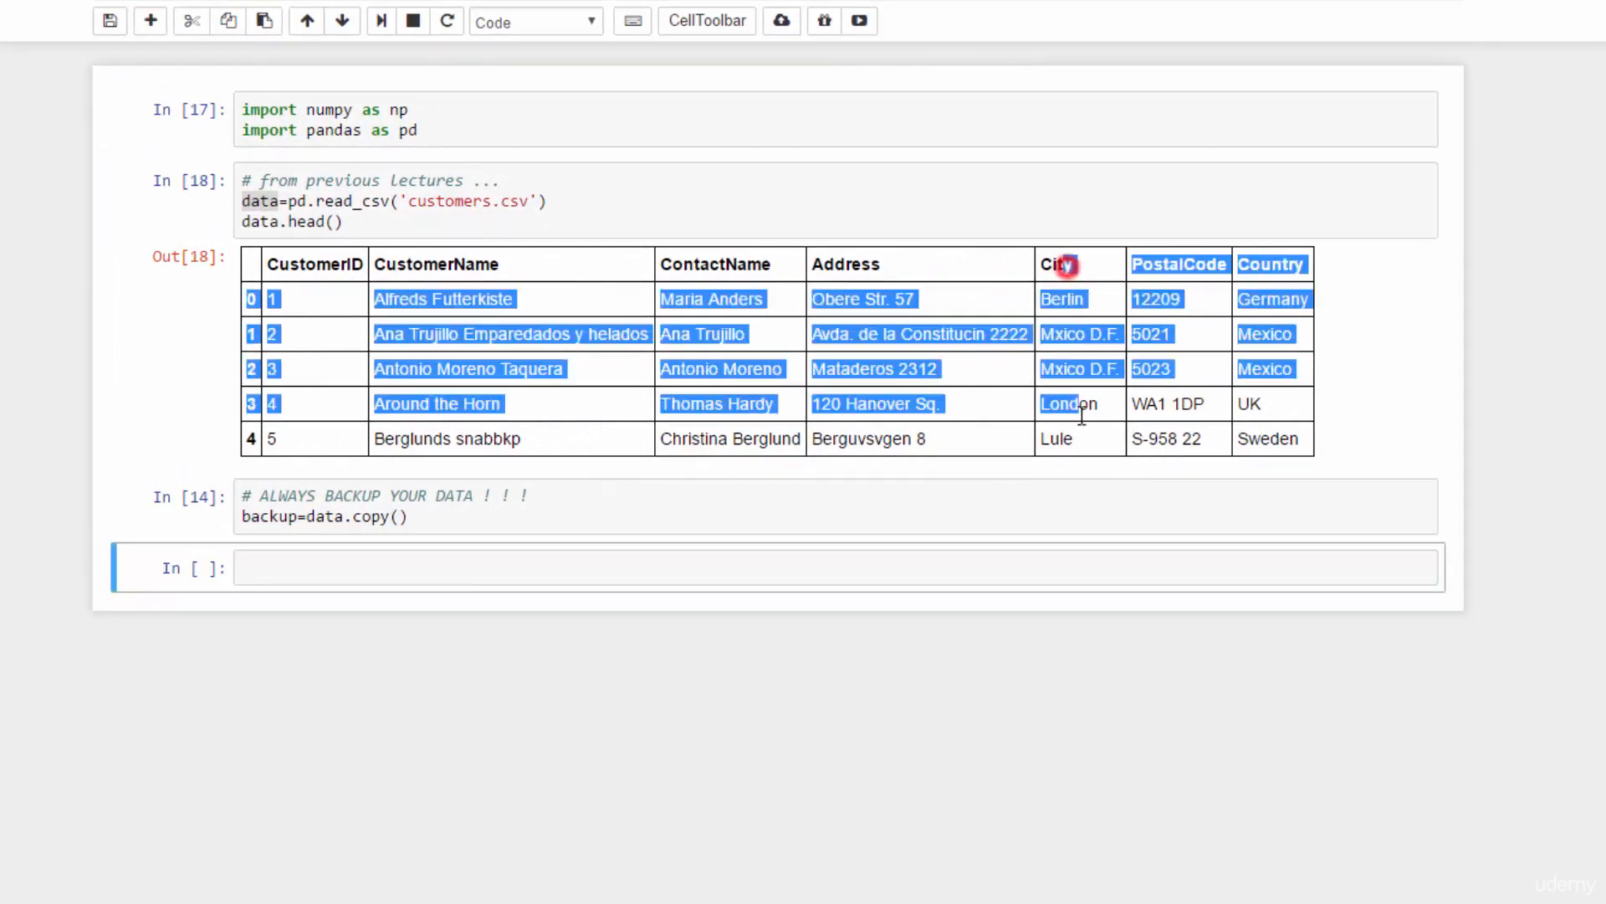
# Enter data.drop('City',1) with a comment noting 1 for columns and 0 for rows
pyautogui.write('data.')
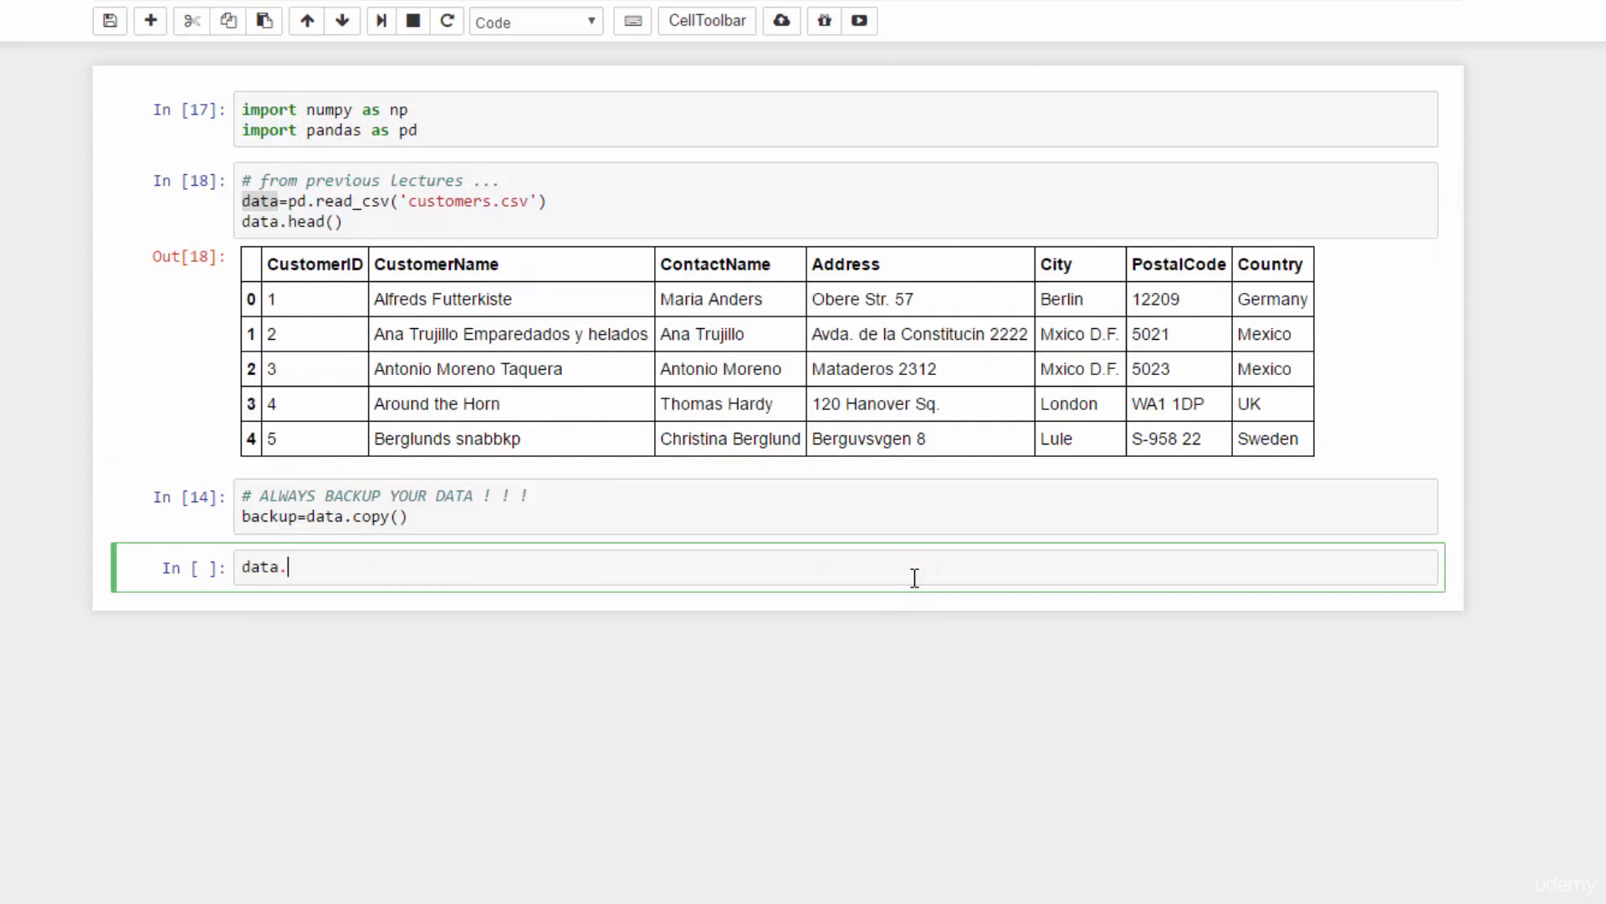
pyautogui.write('drop')
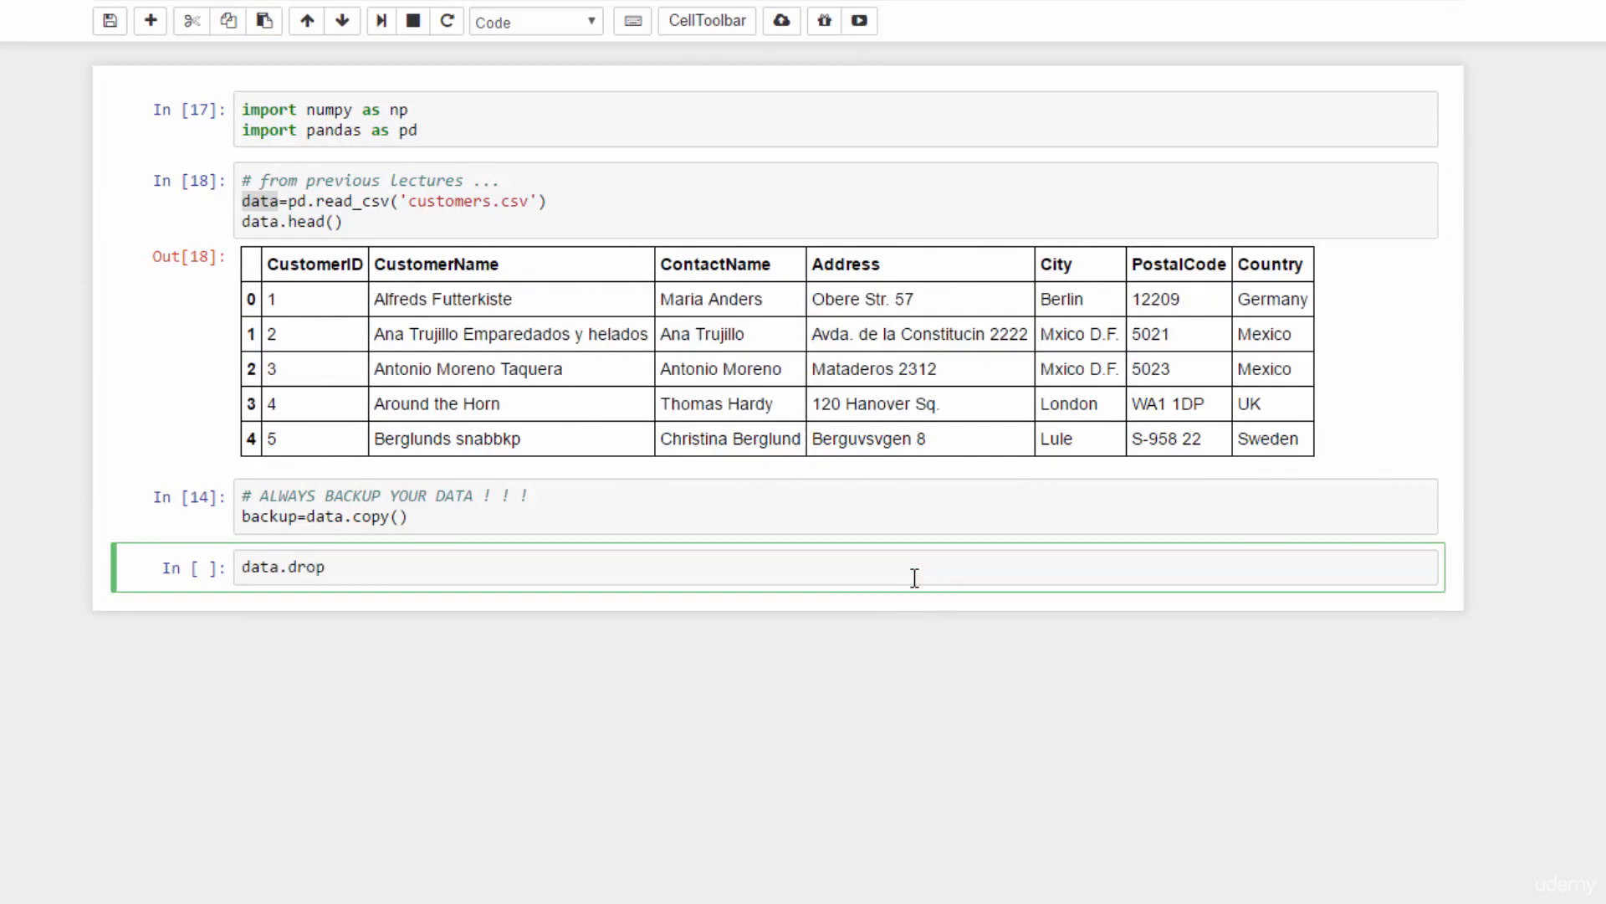
pyautogui.write("('')")
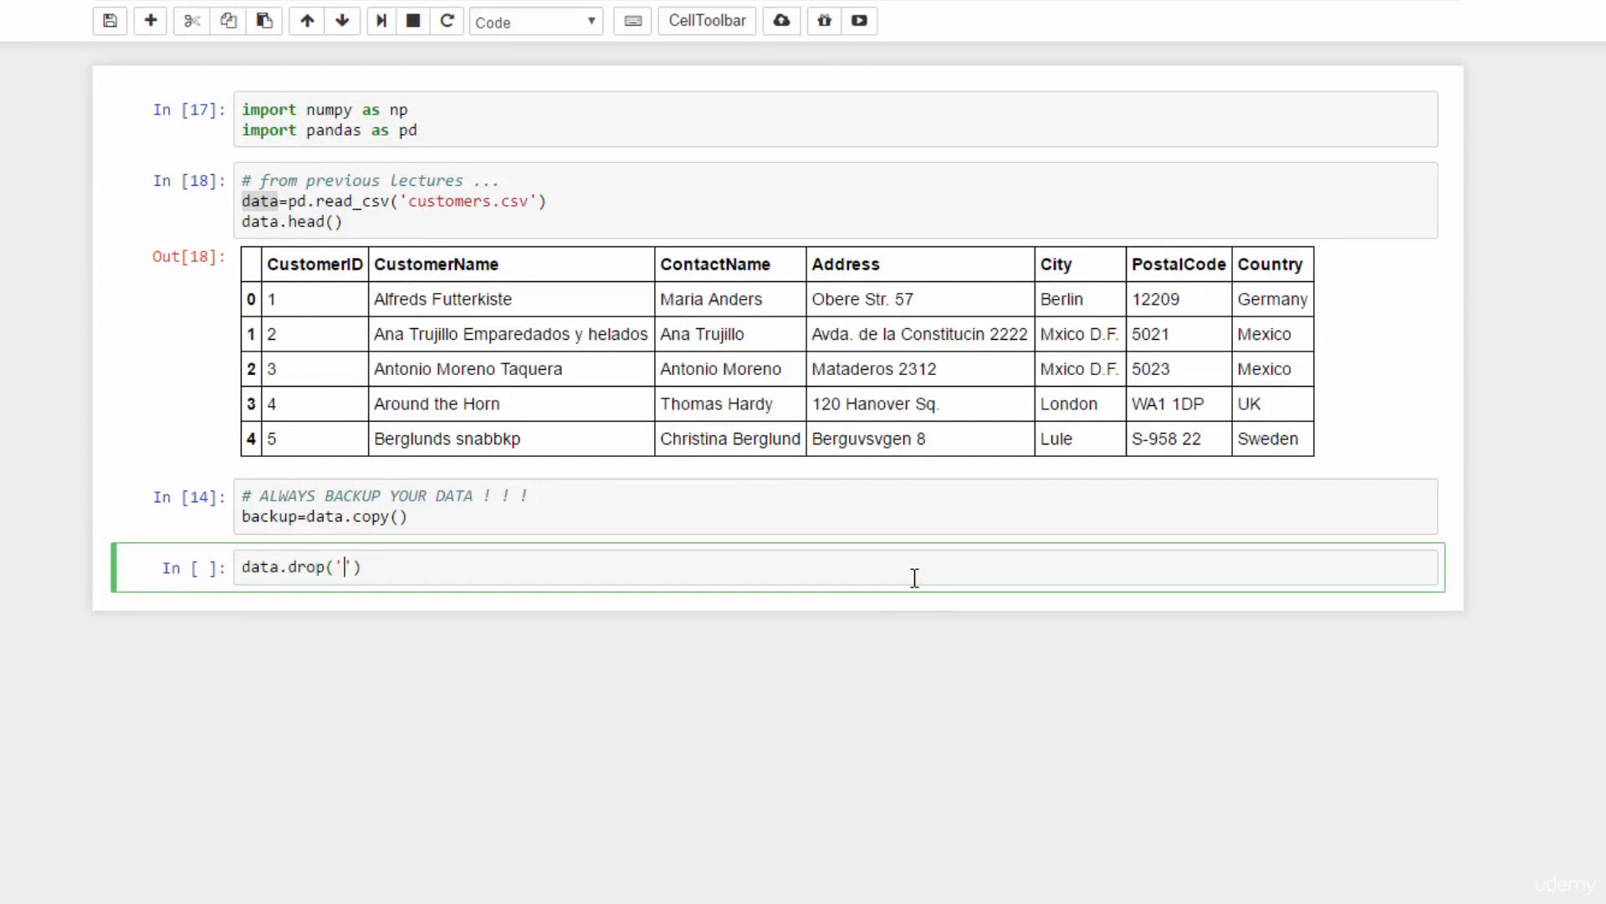
pyautogui.write('City')
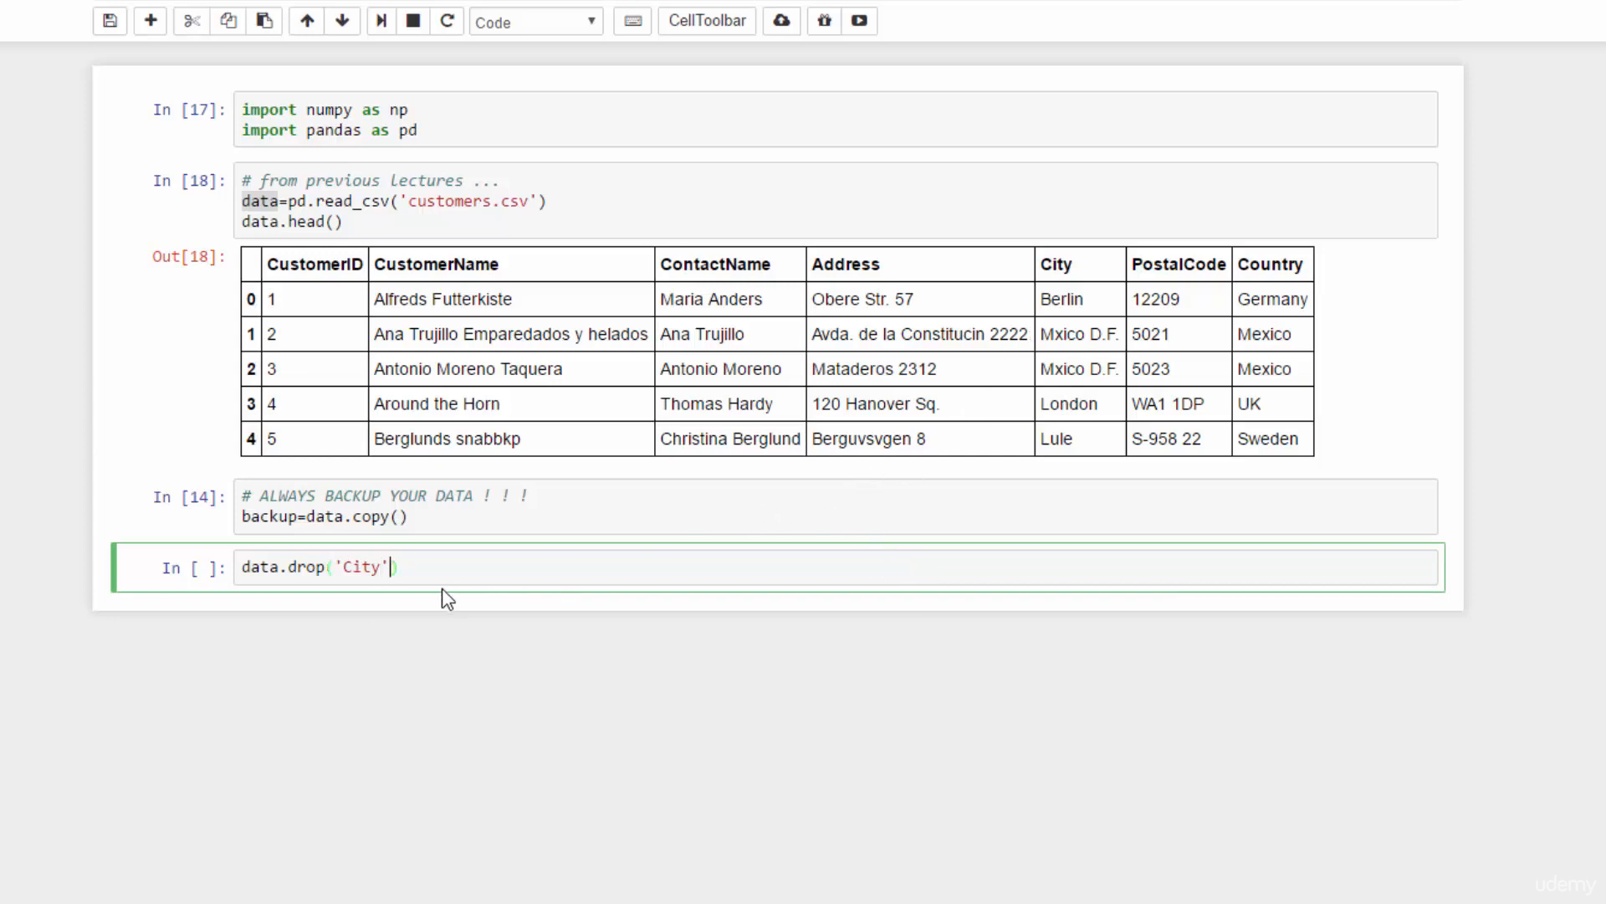
pyautogui.write(',1')
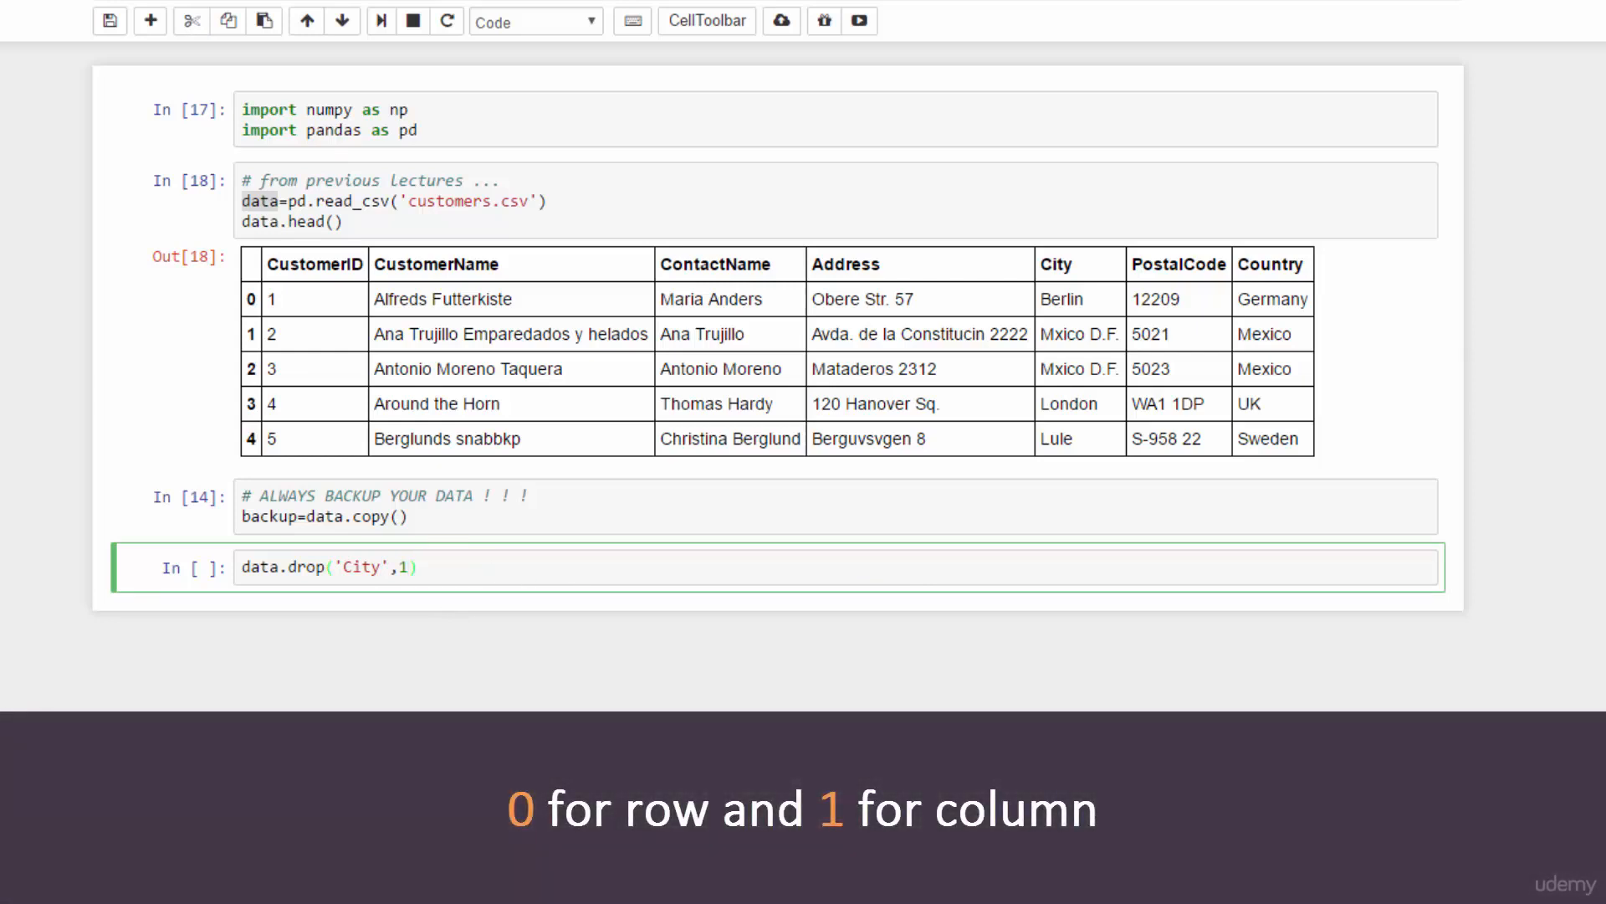
pyautogui.write('# 1')
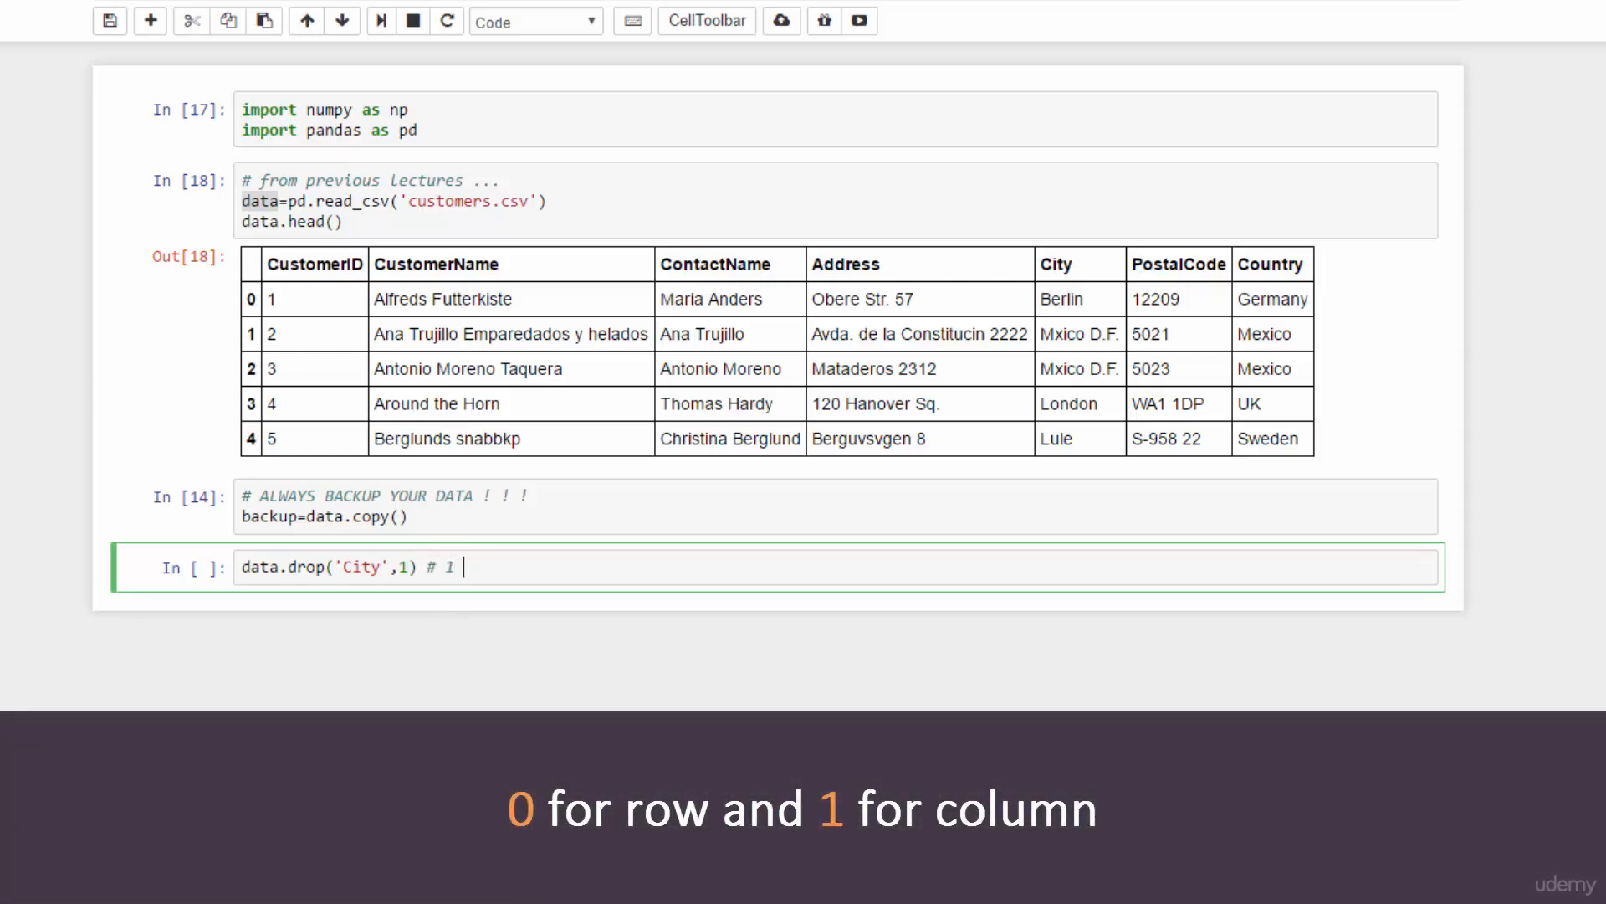
pyautogui.write('for col')
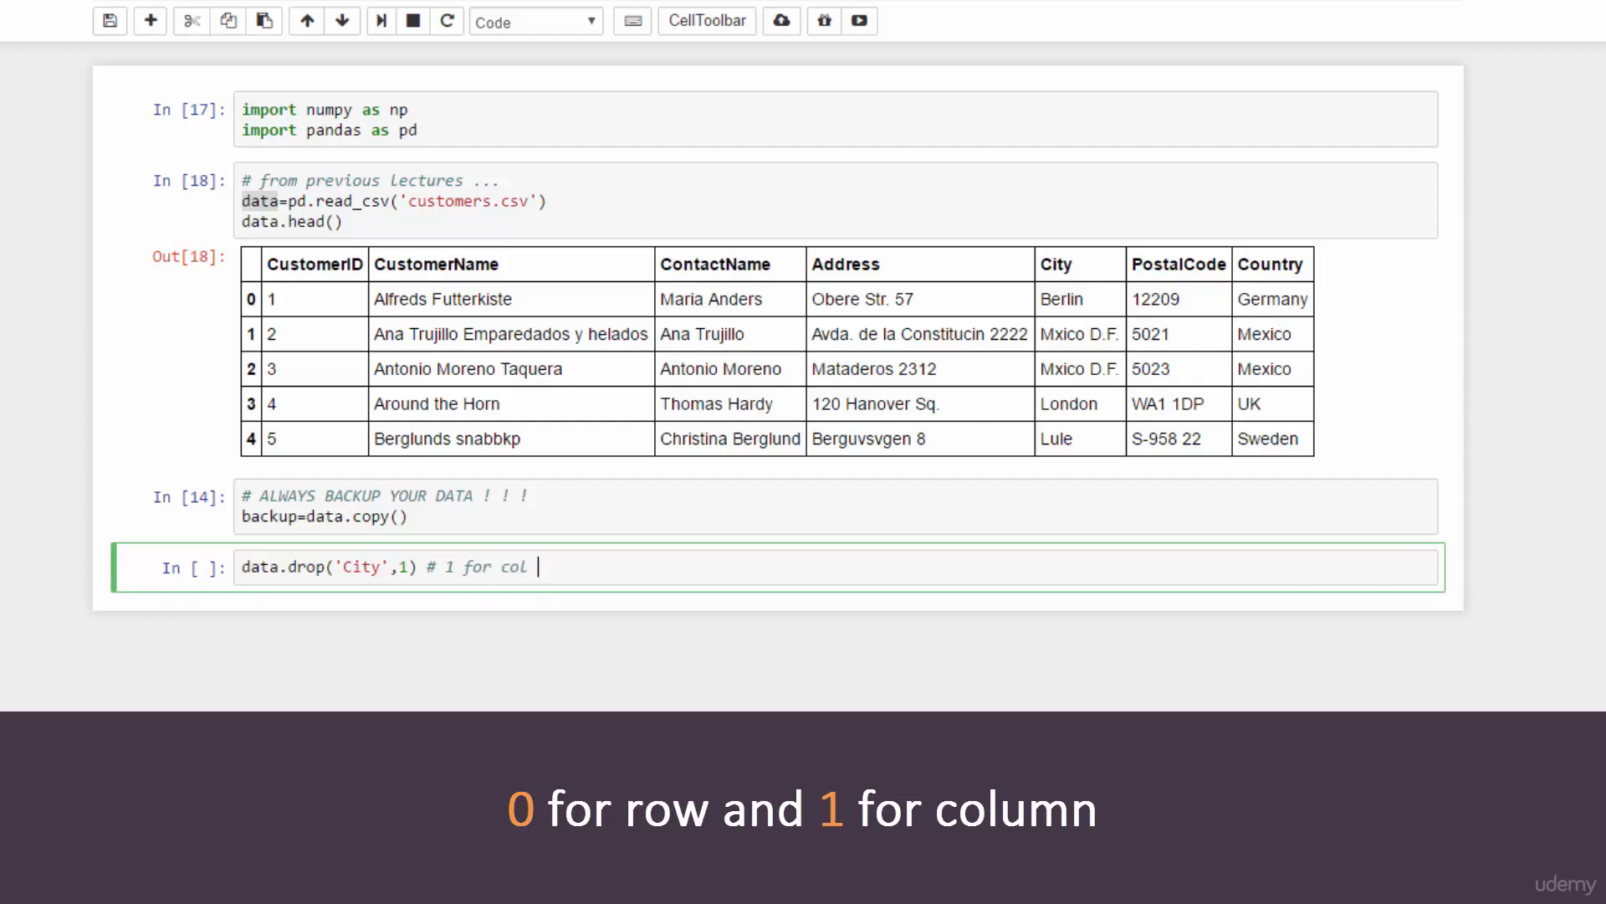
pyautogui.write('and 0 for row')
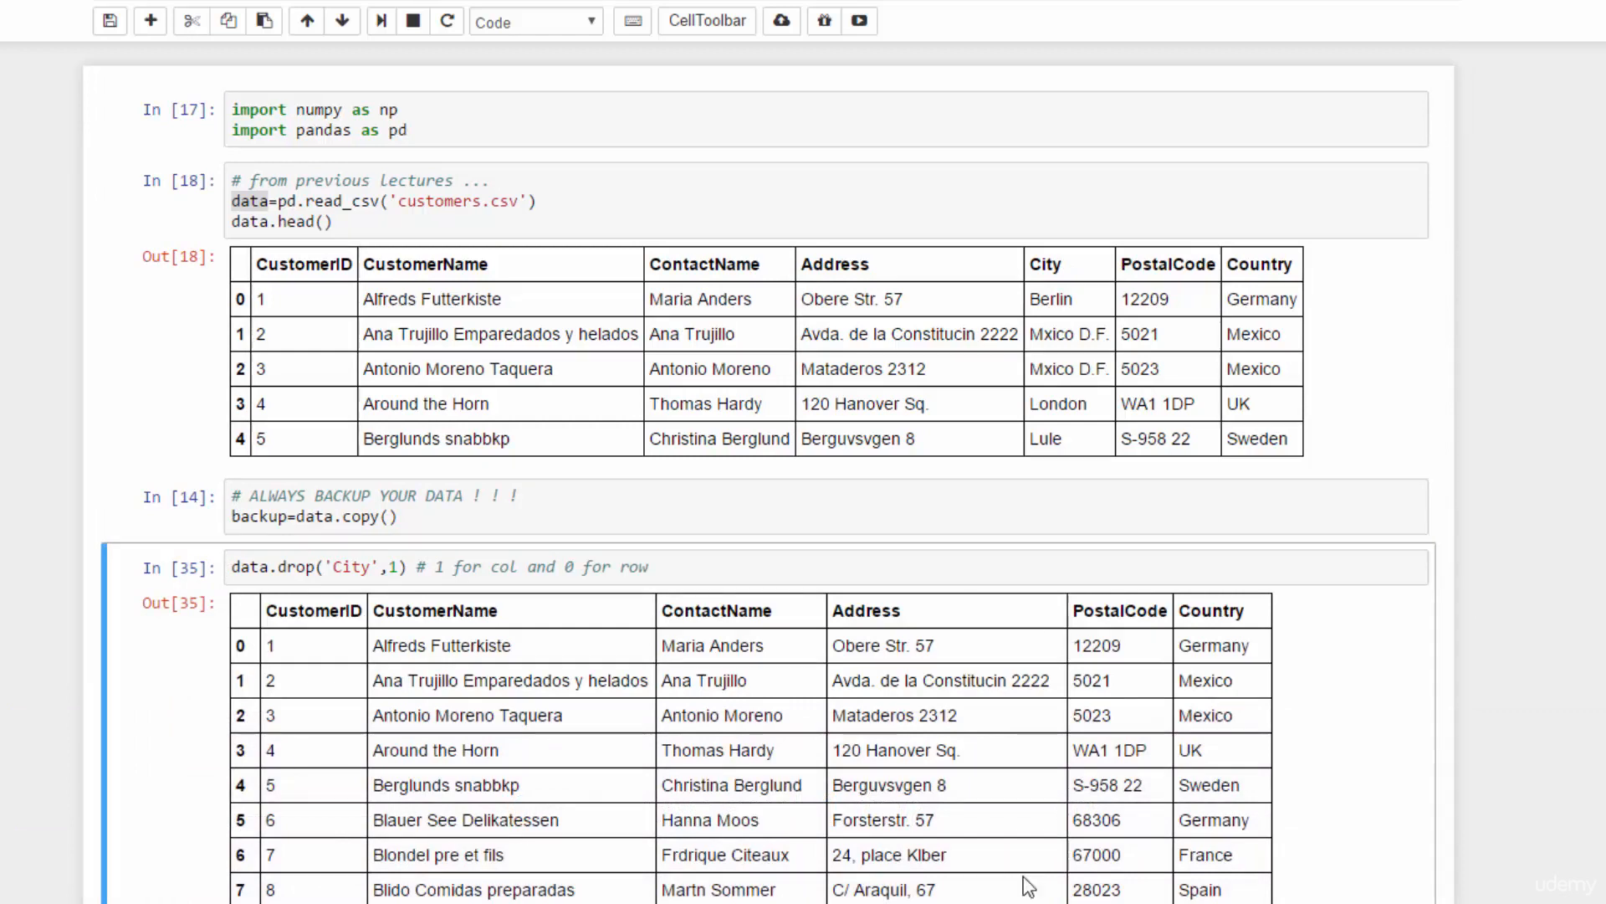
pyautogui.moveTo(751, 651)
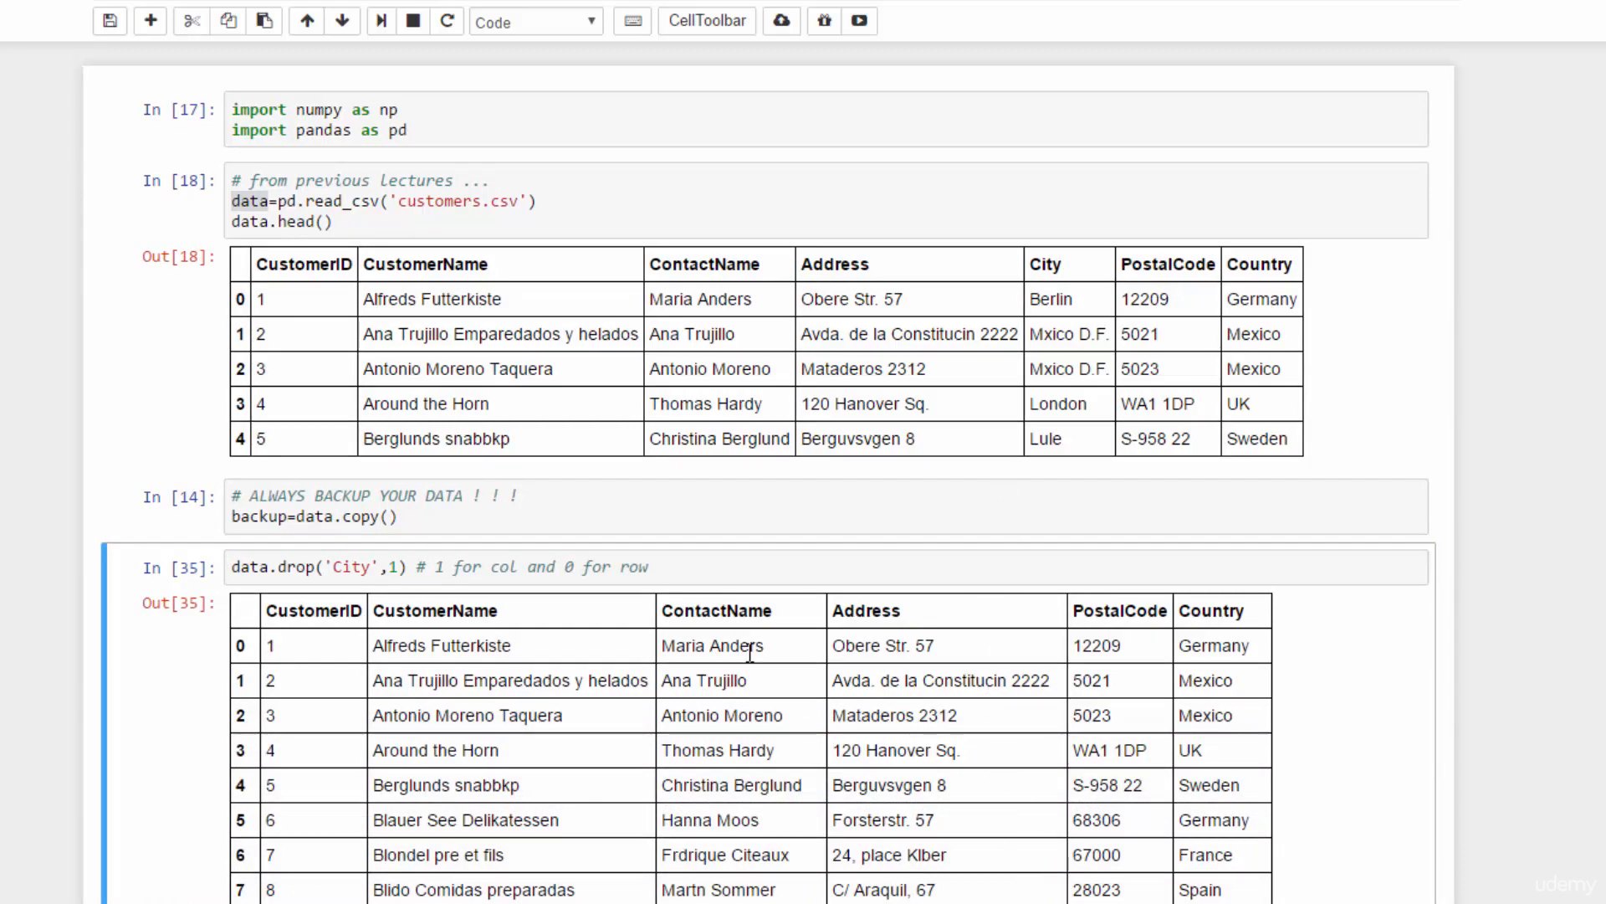
# Collapse the long output table of the City-drop cell
pyautogui.doubleClick(250, 567)
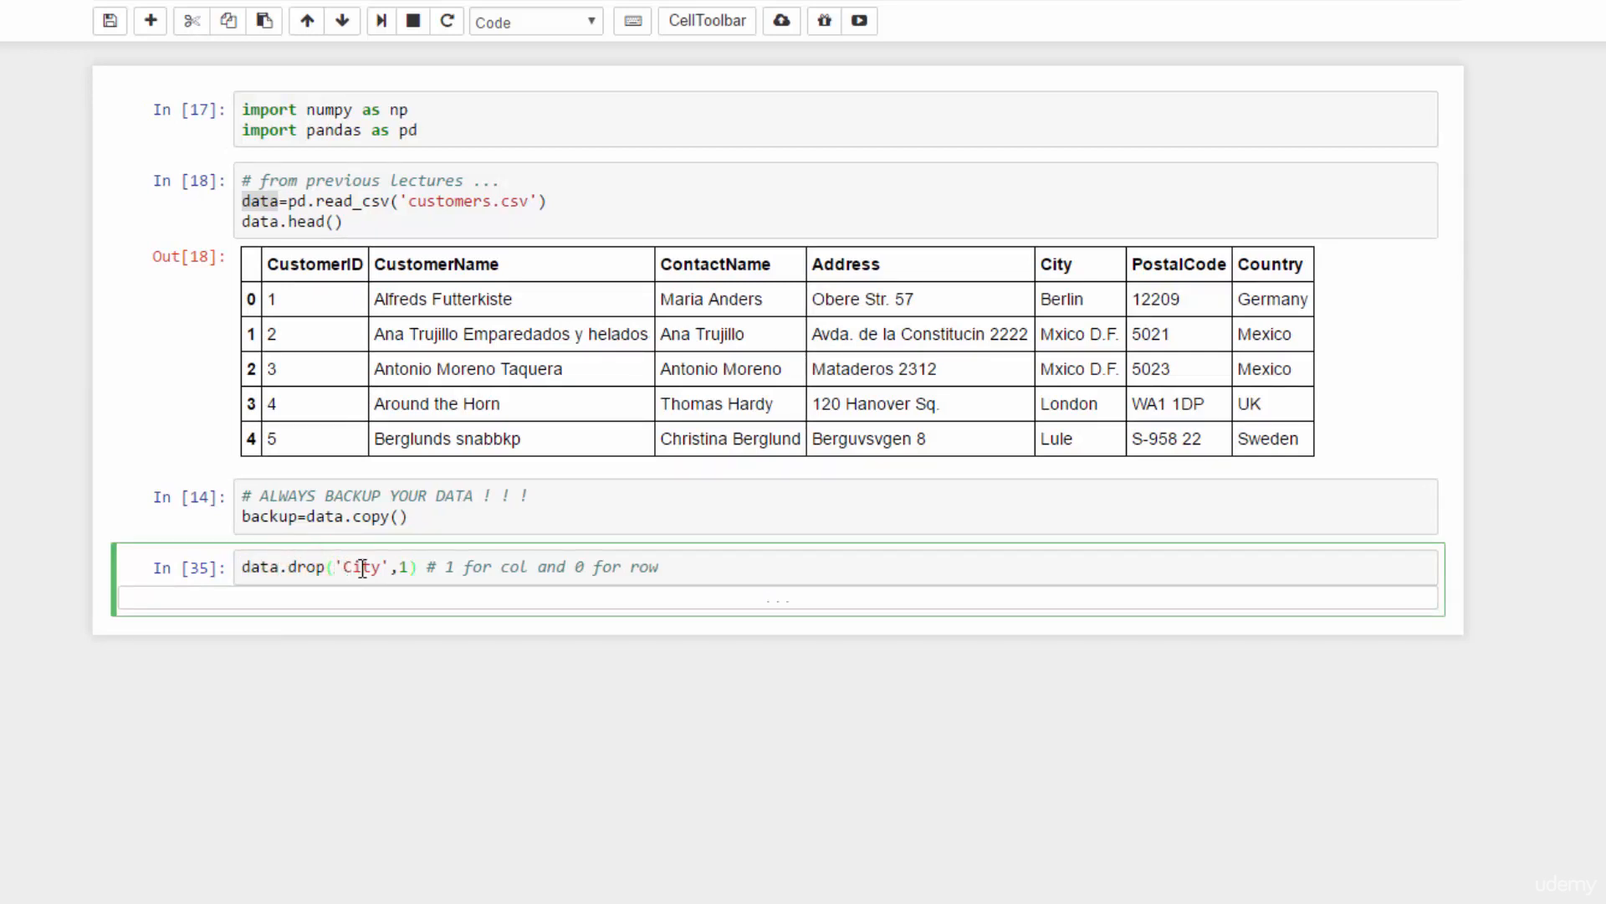
# Add data.drop(['City','CustomerName'], 1) to the cell and rerun it
pyautogui.doubleClick(361, 567)
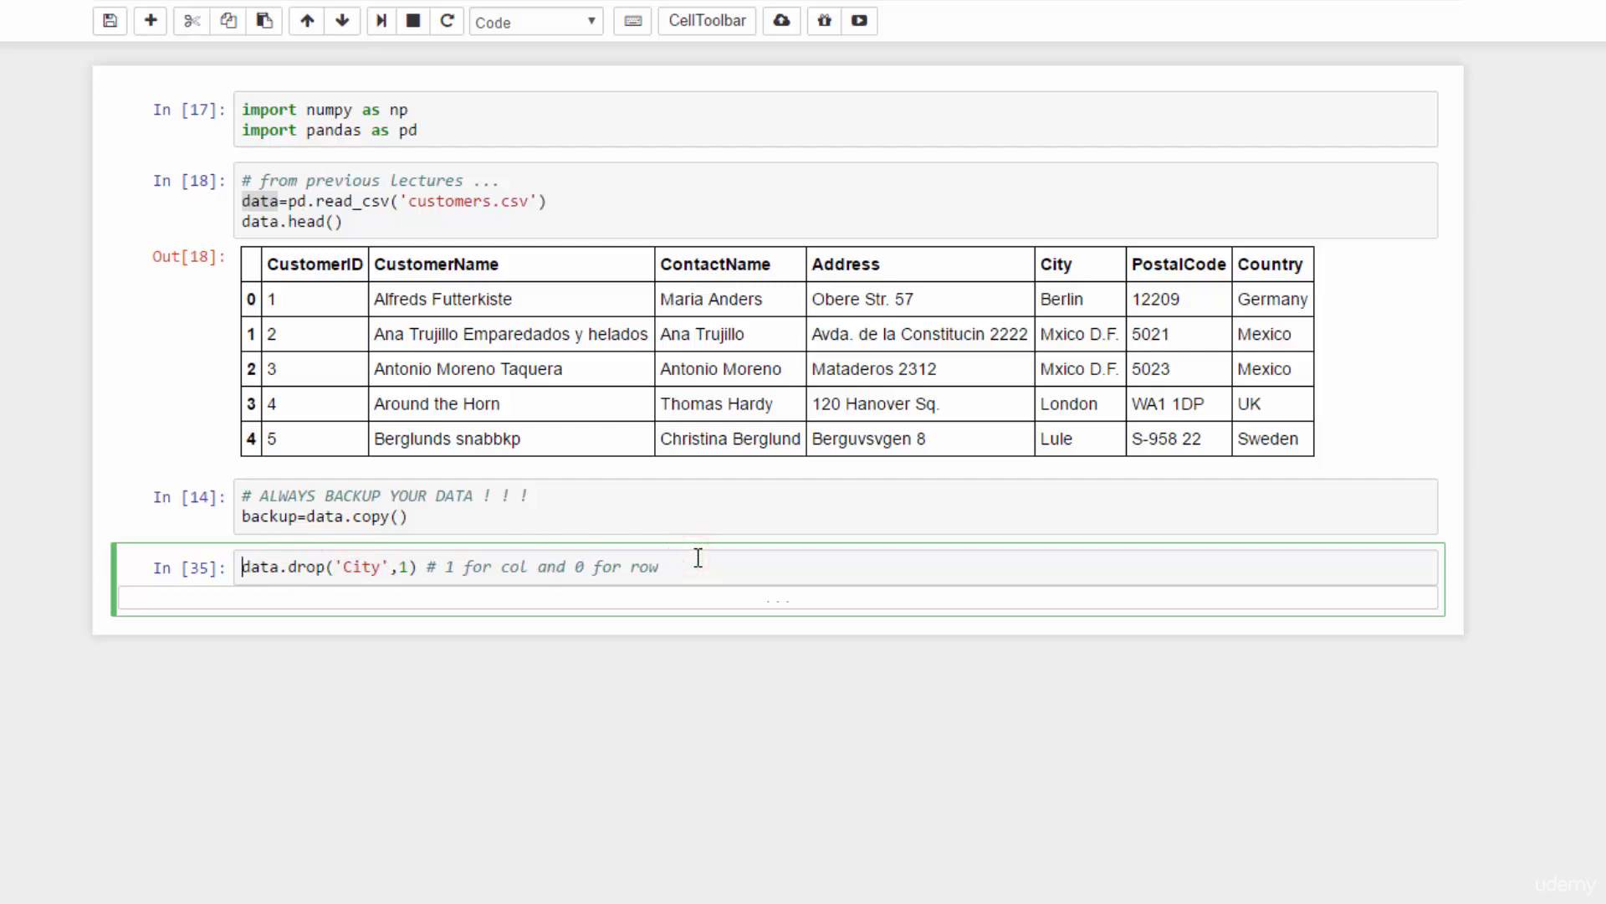
pyautogui.write("data.drop(['")
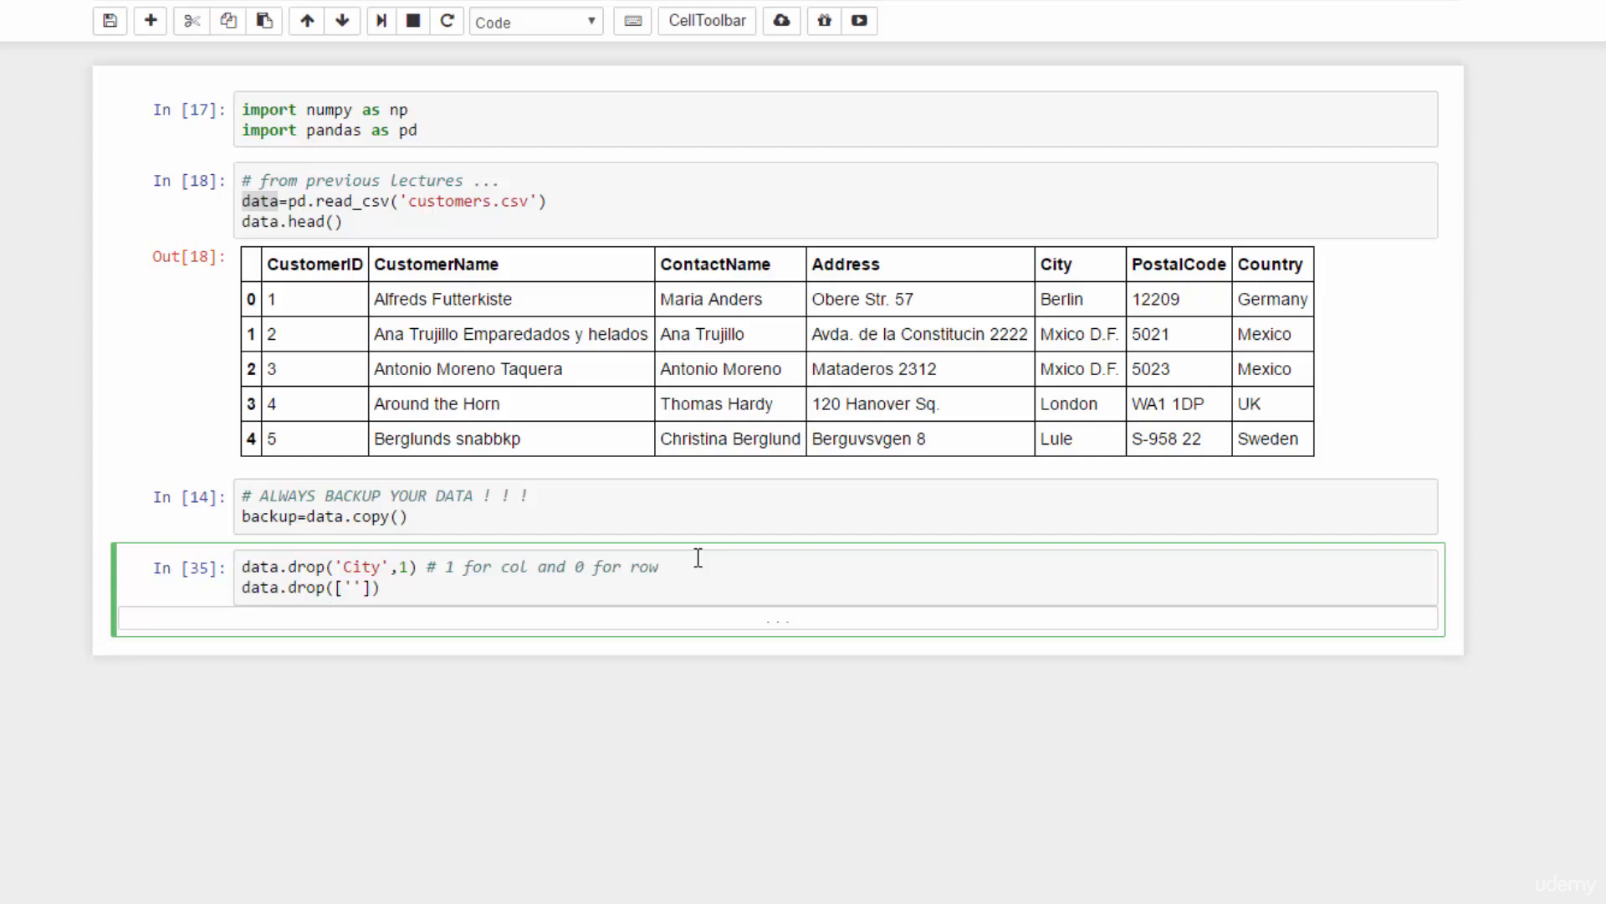
pyautogui.write('City')
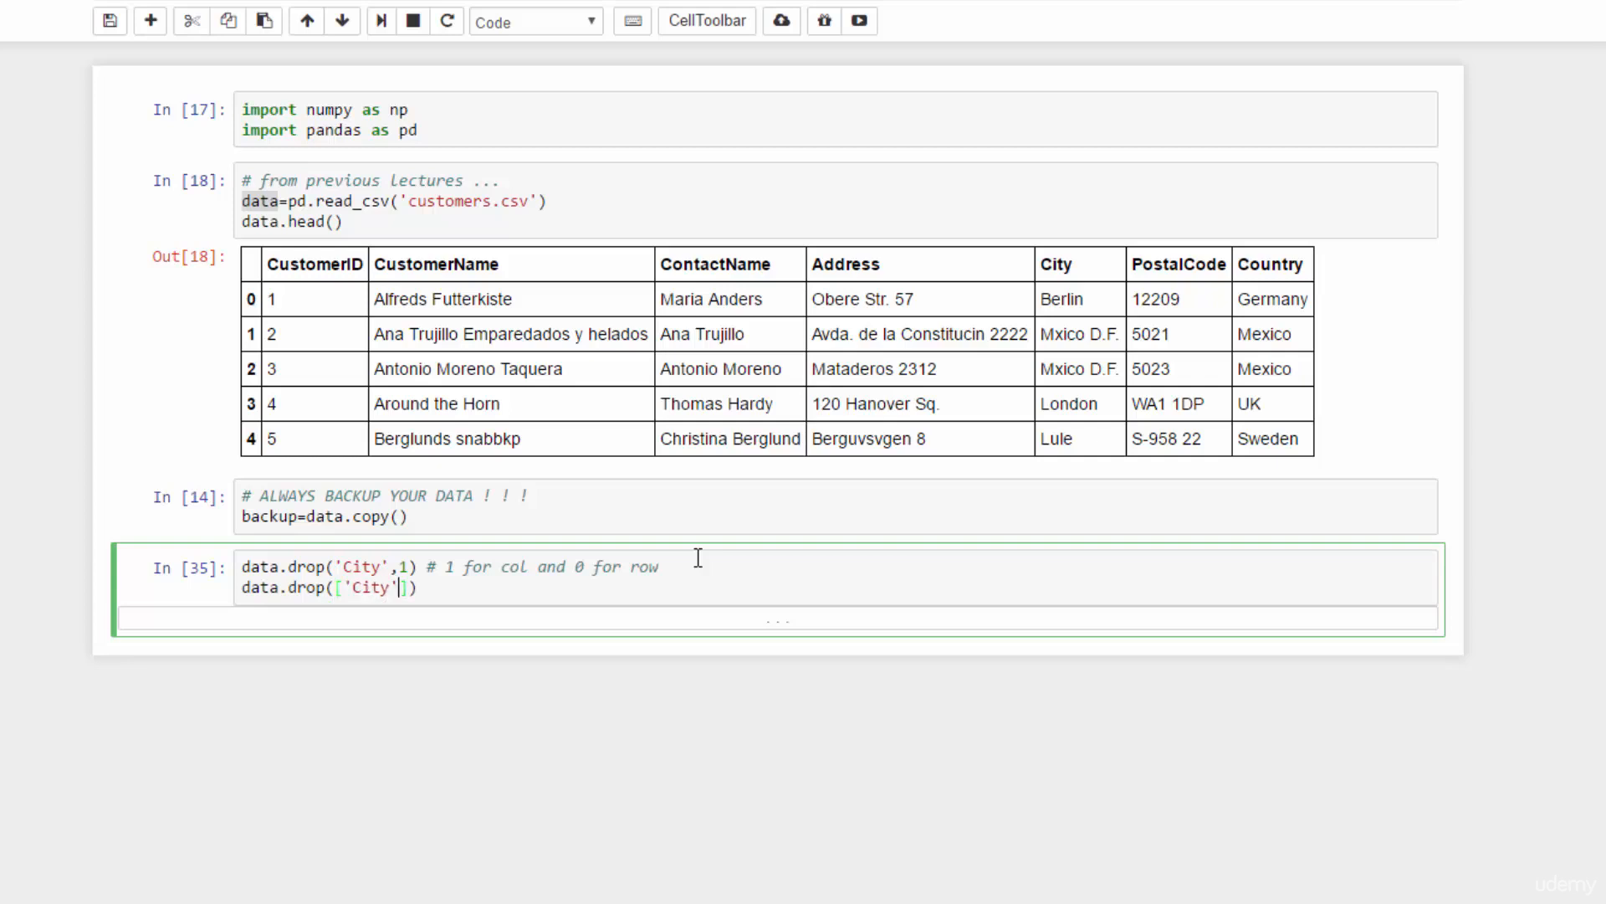
pyautogui.write(",'CustomerName")
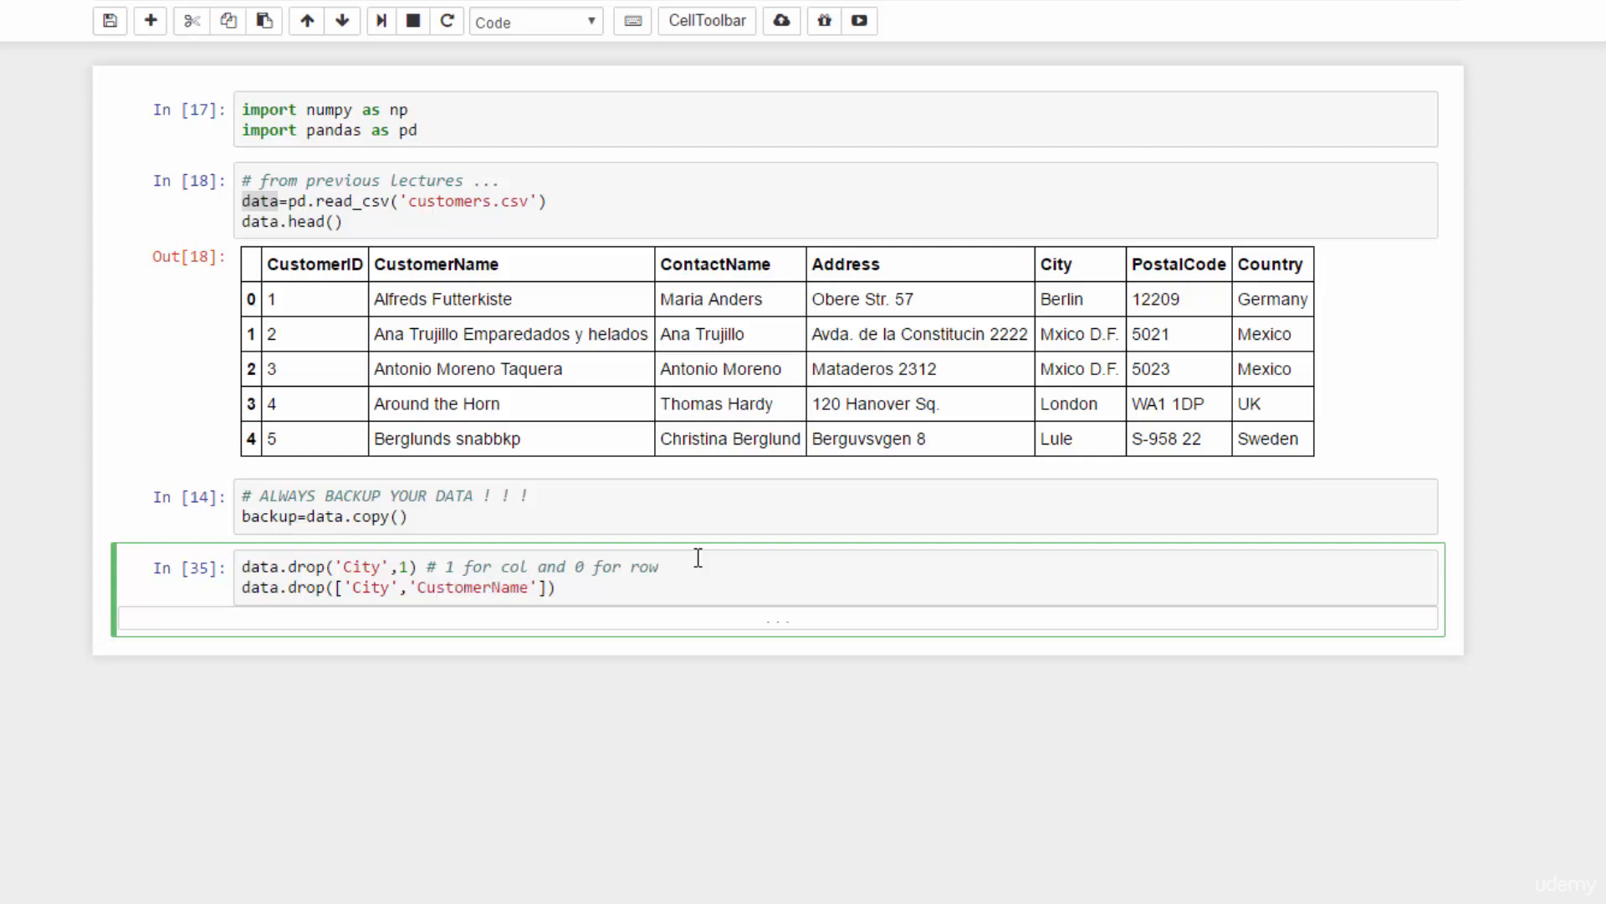
pyautogui.write(',')
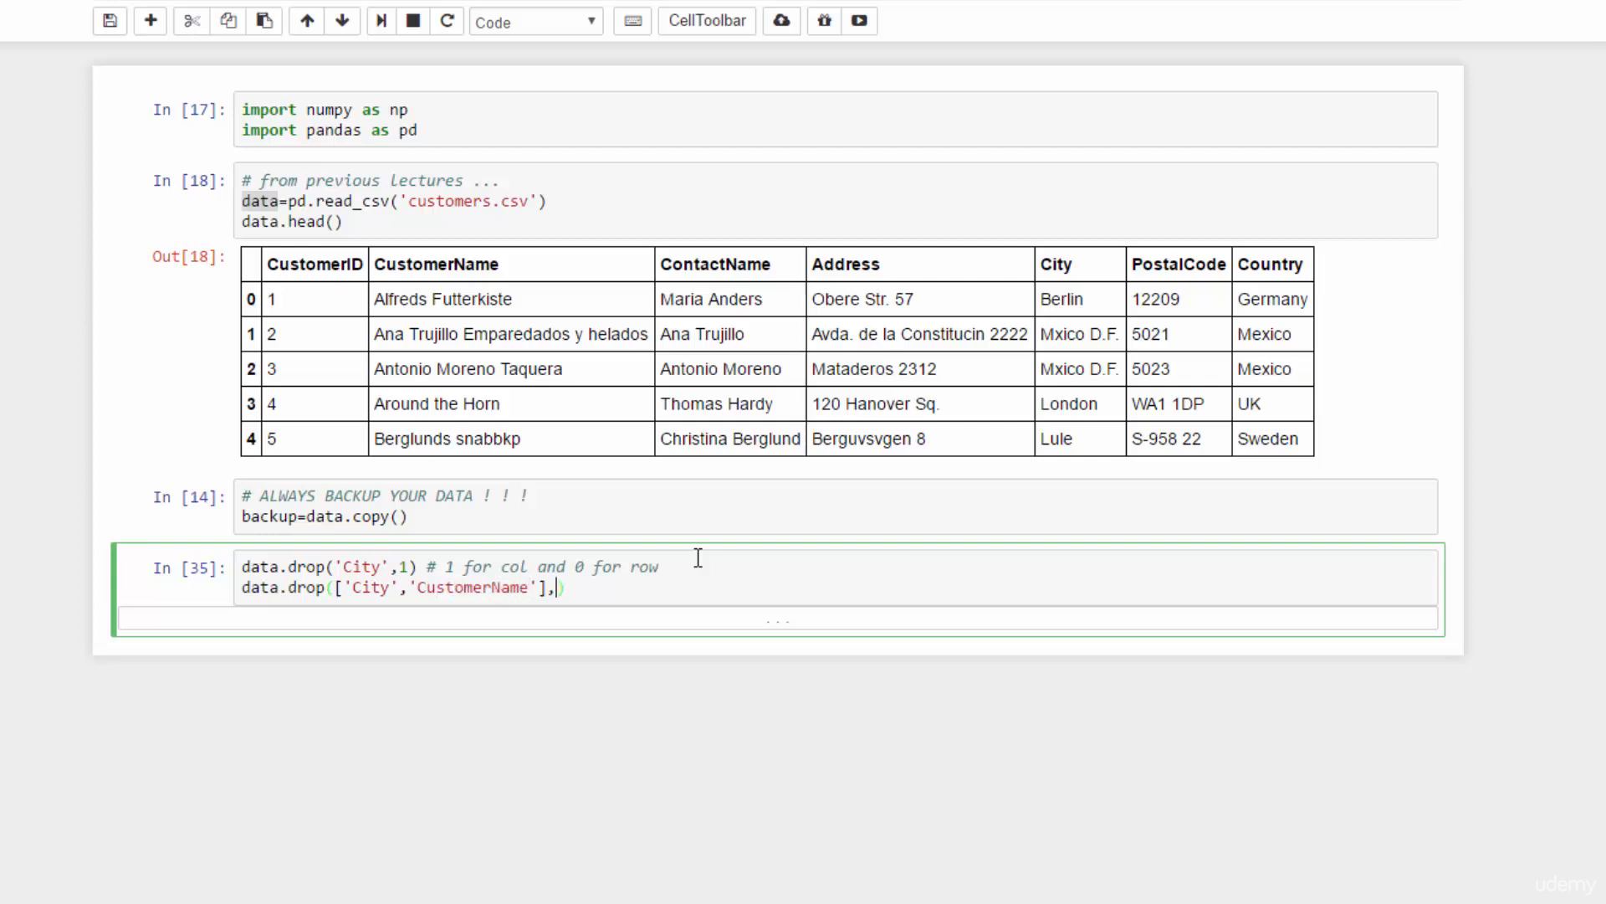
pyautogui.write('1)')
pyautogui.write('#')
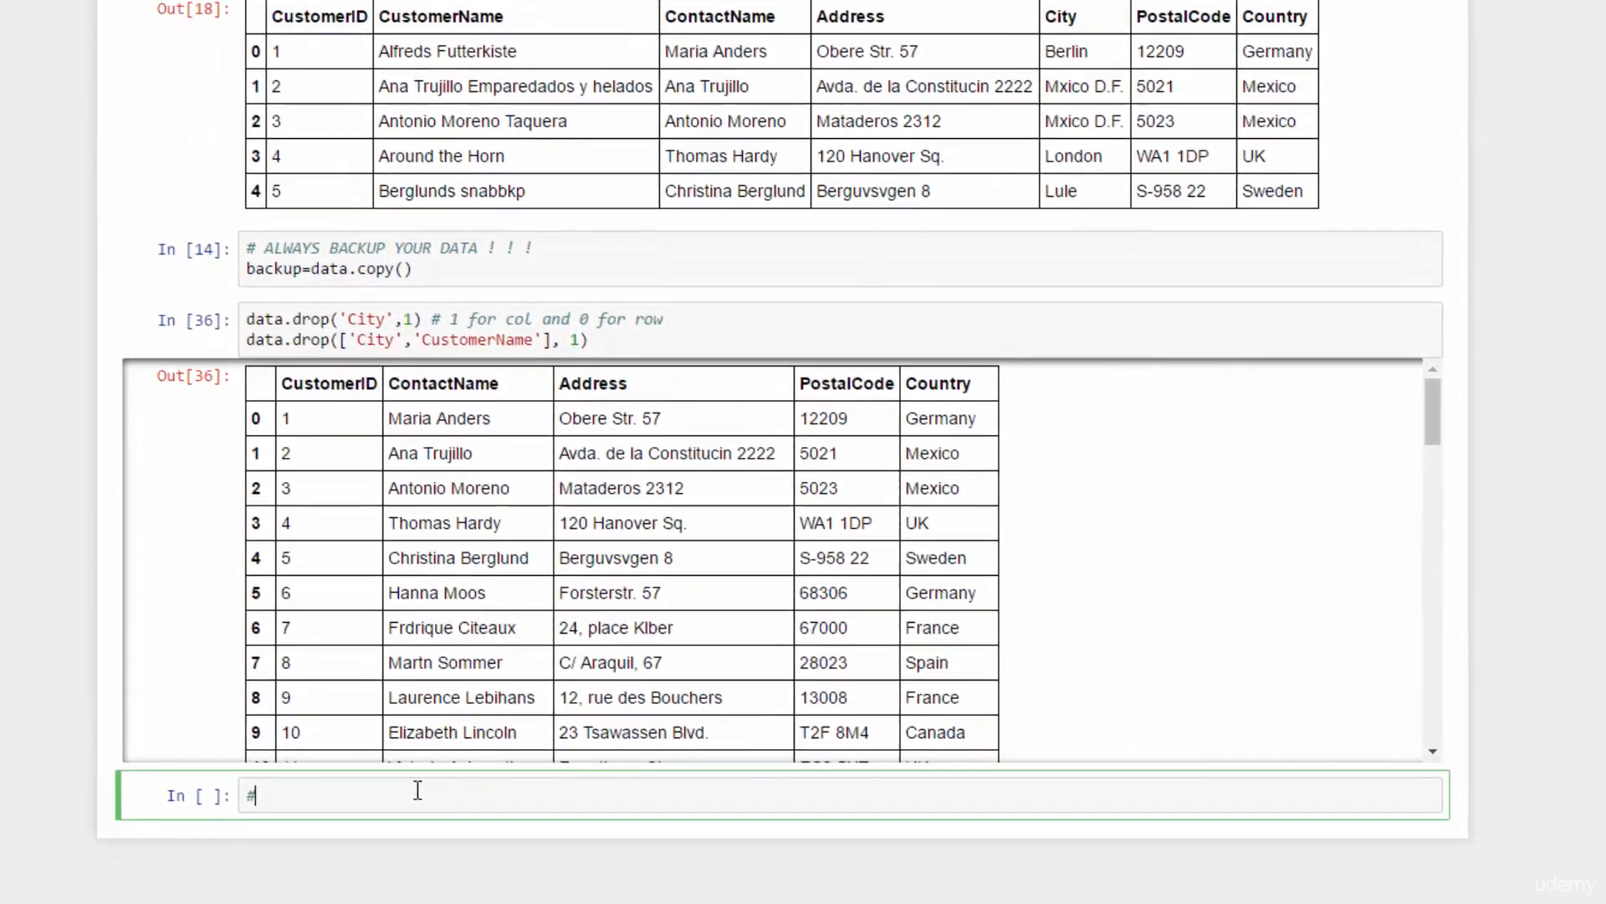
# Run a new cell with data.drop(5, 0) under a # ??? comment, then begin a data line
pyautogui.write('???')
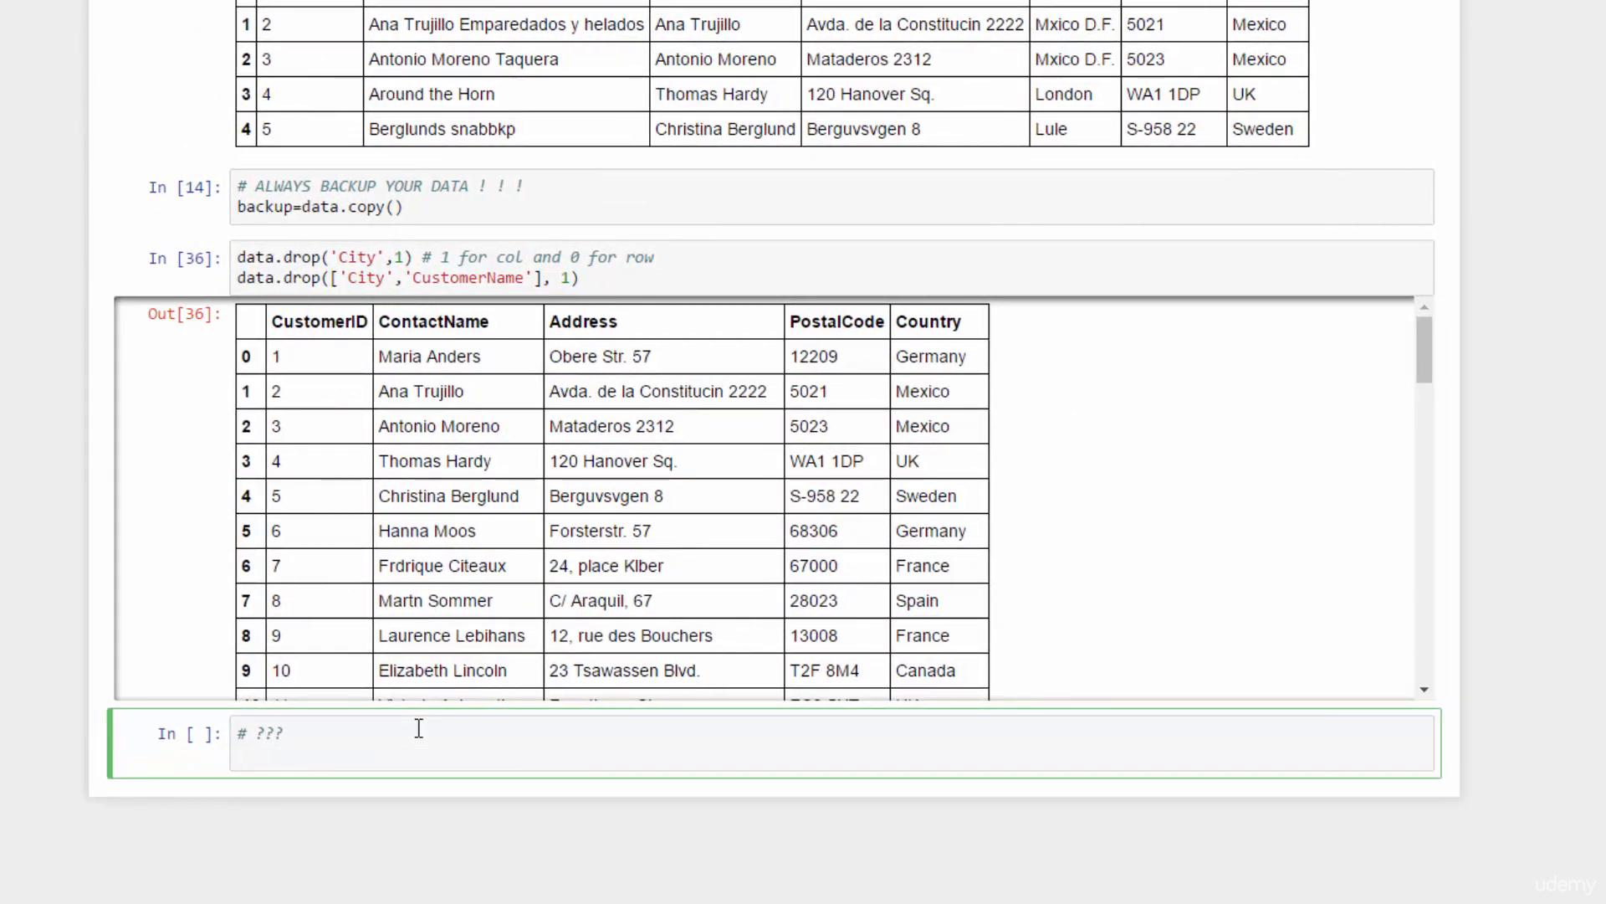
pyautogui.write('d')
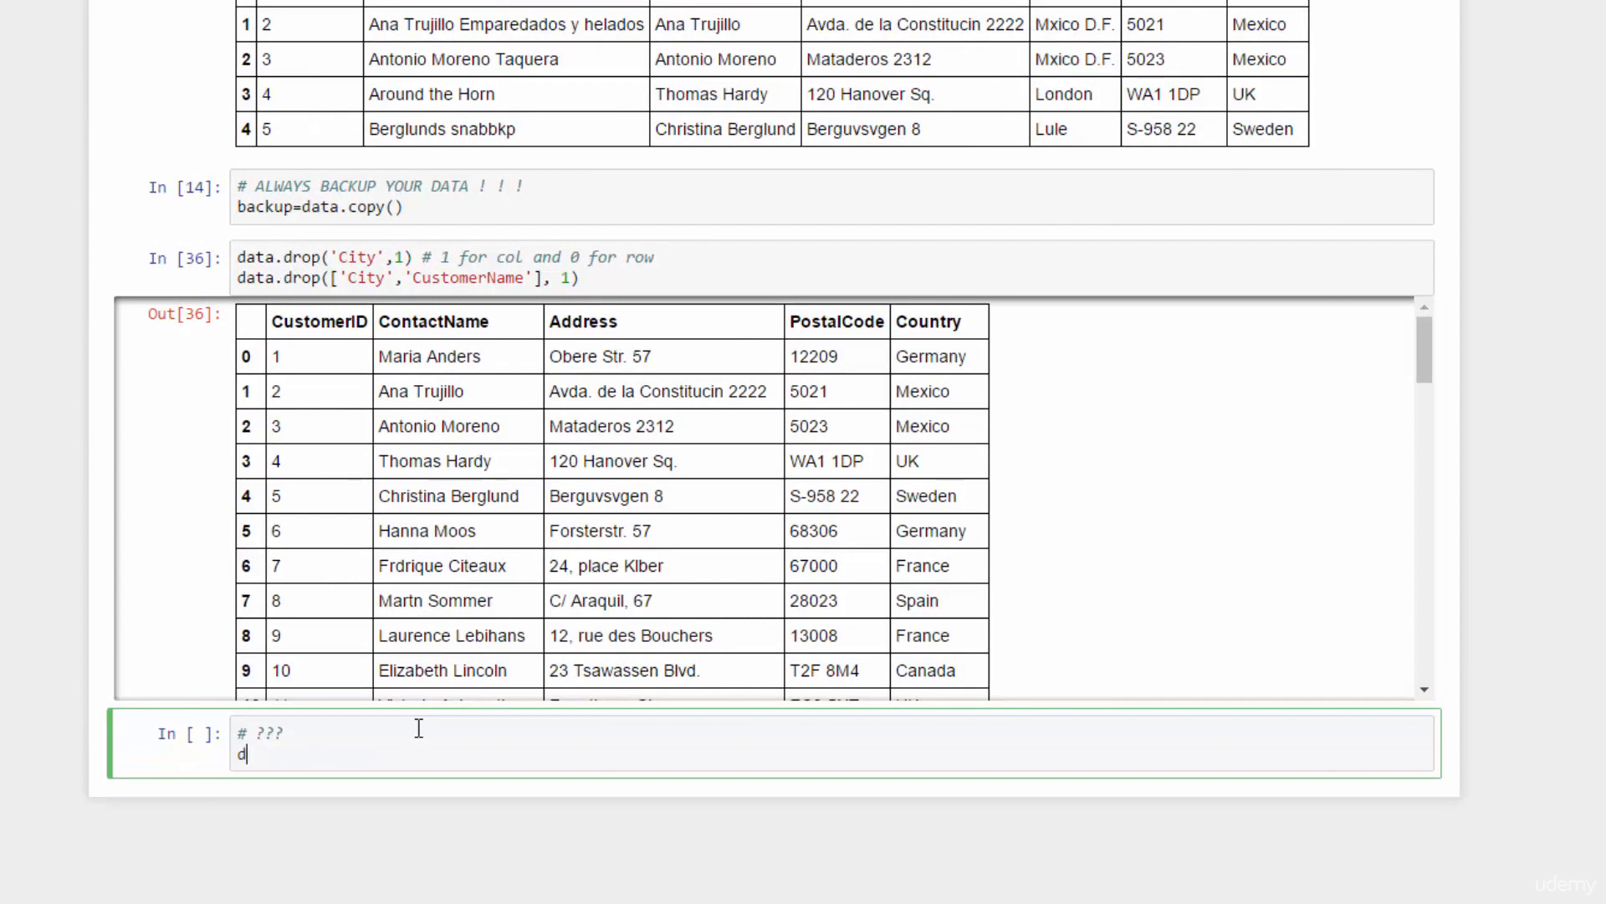
pyautogui.write('ata.drop')
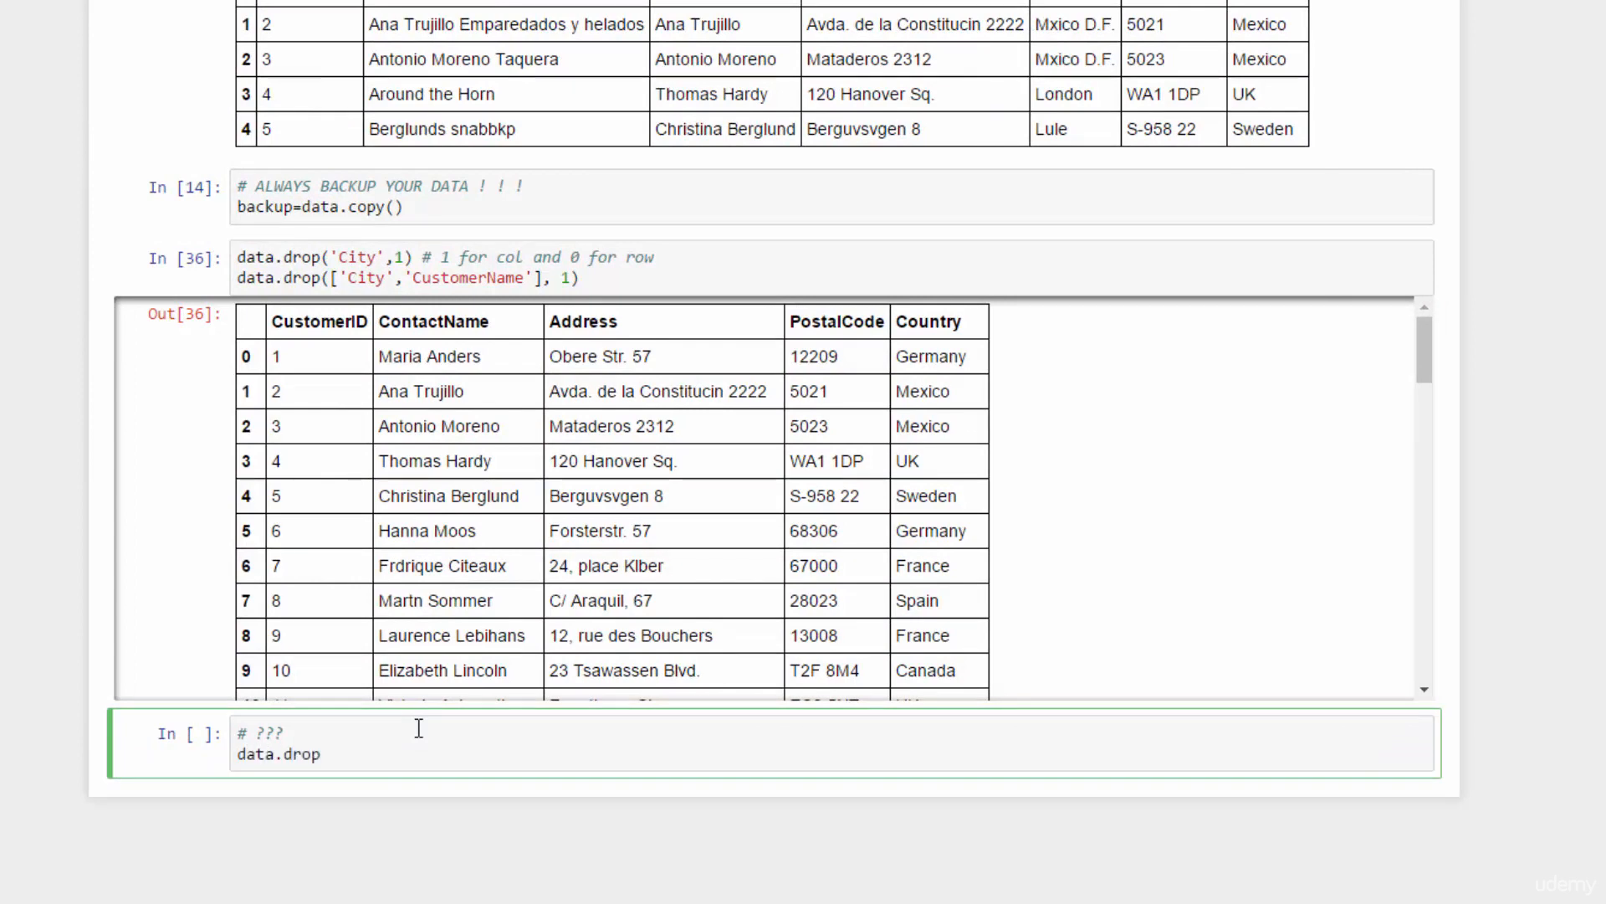
pyautogui.write('()')
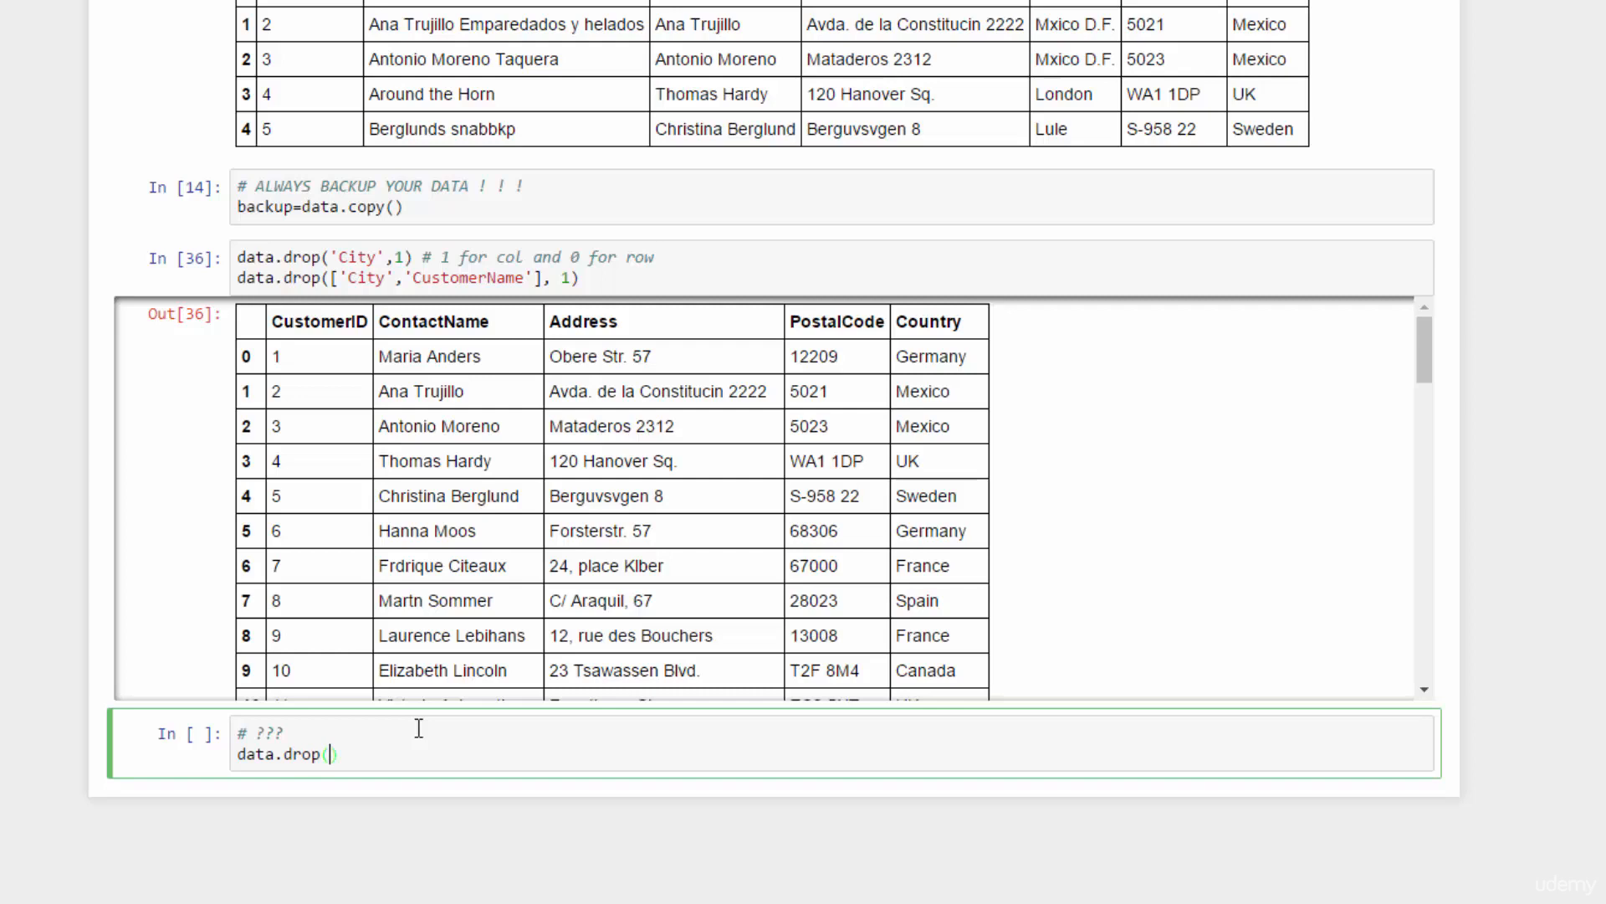
pyautogui.write('5,')
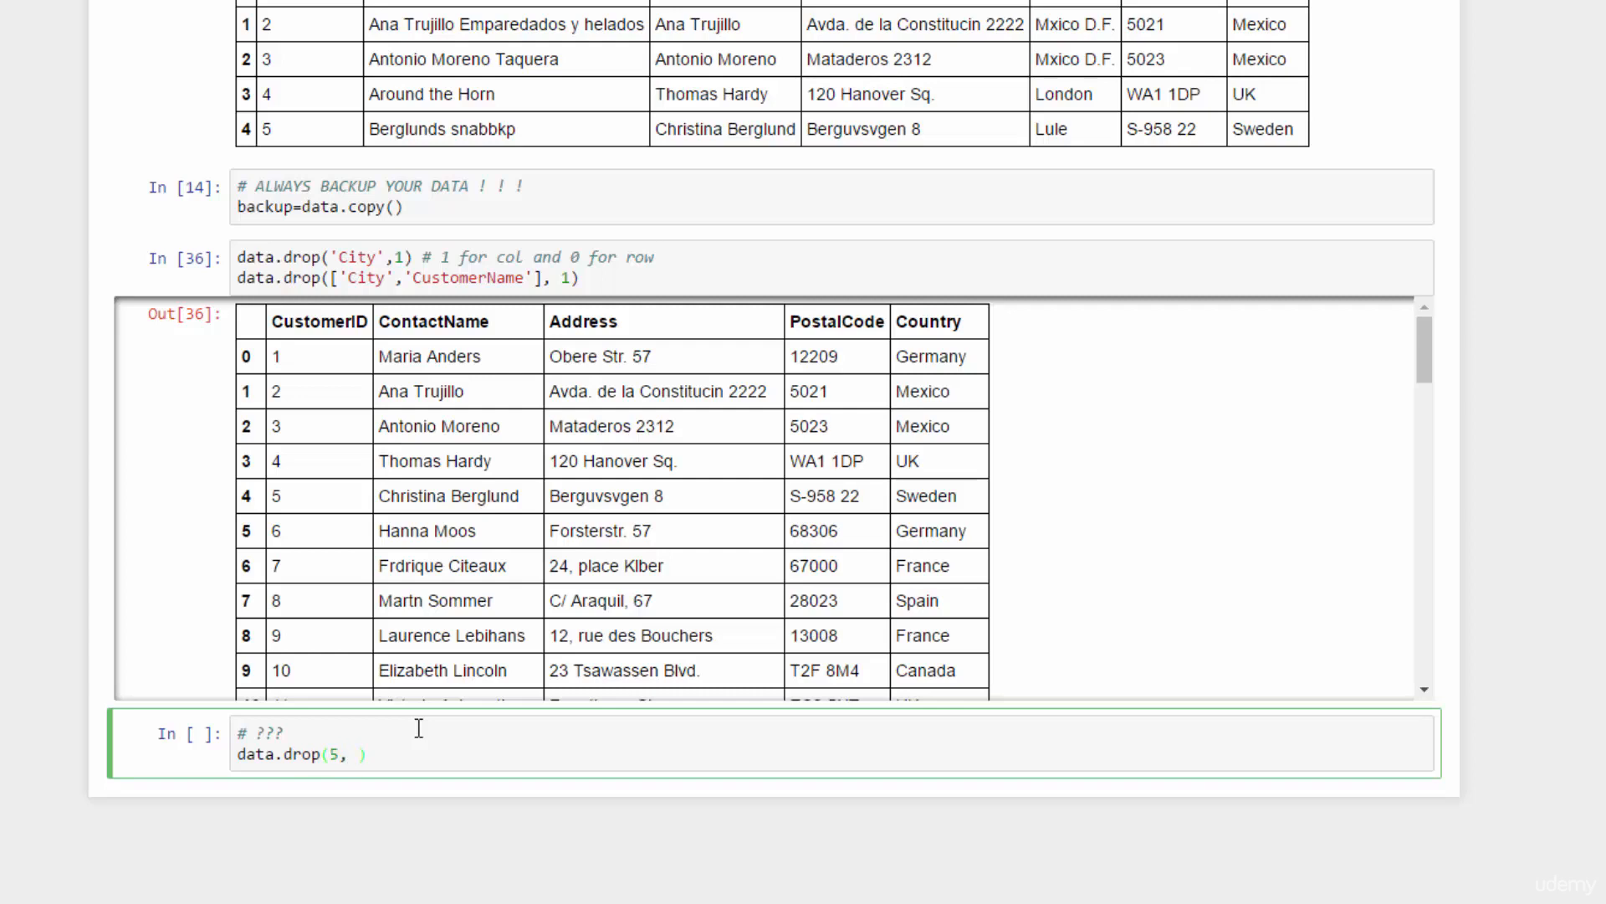
pyautogui.write('0')
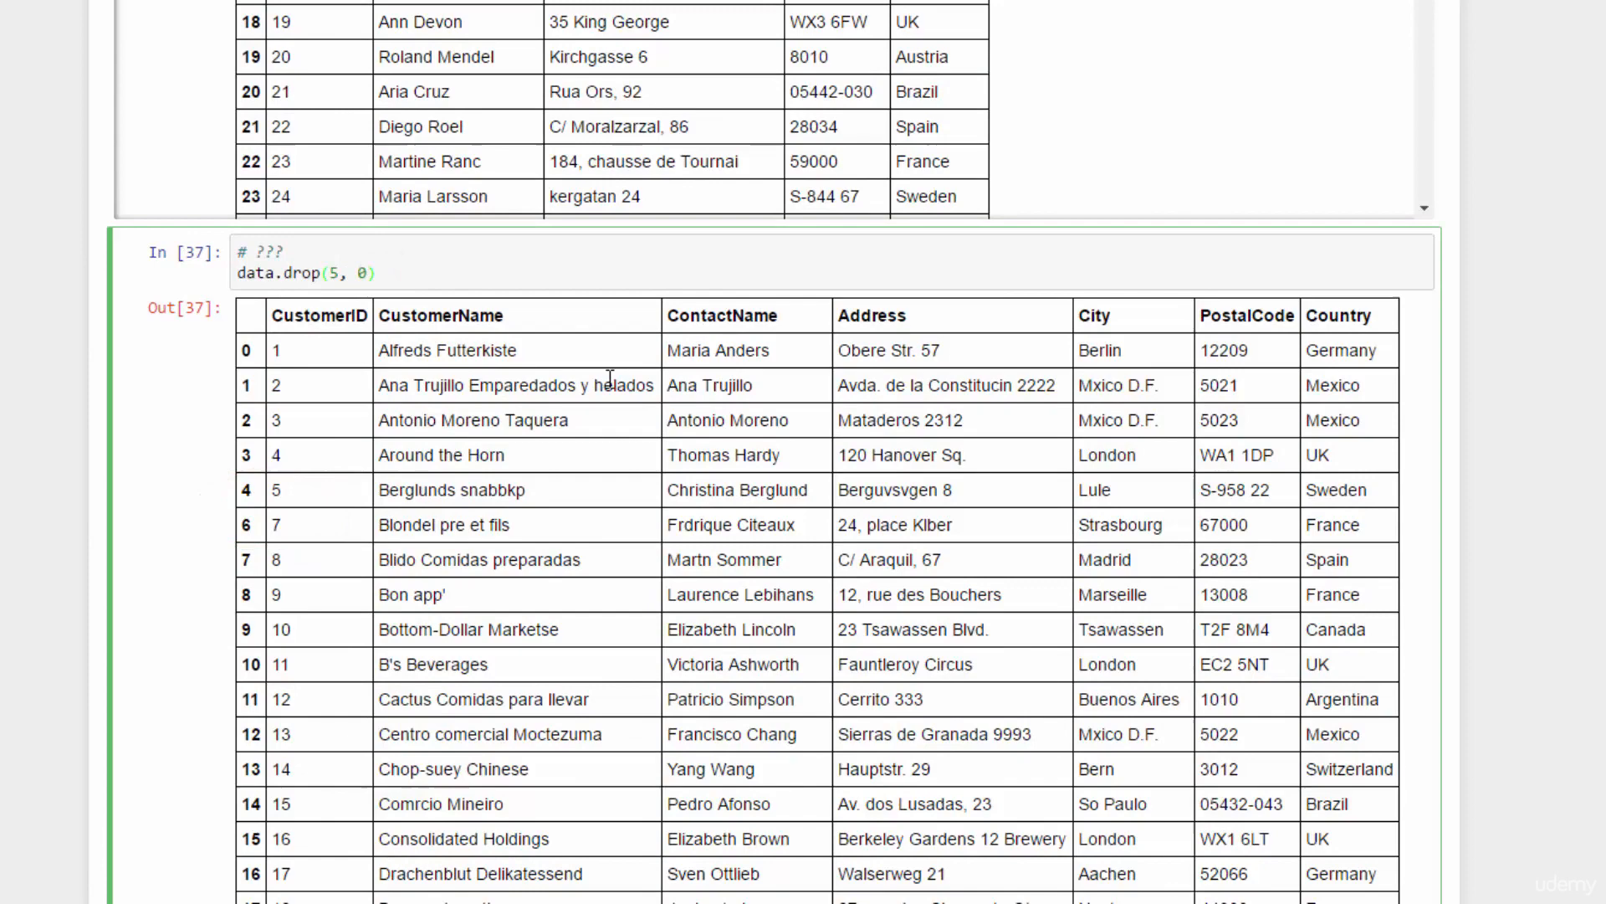
pyautogui.scroll(-3)
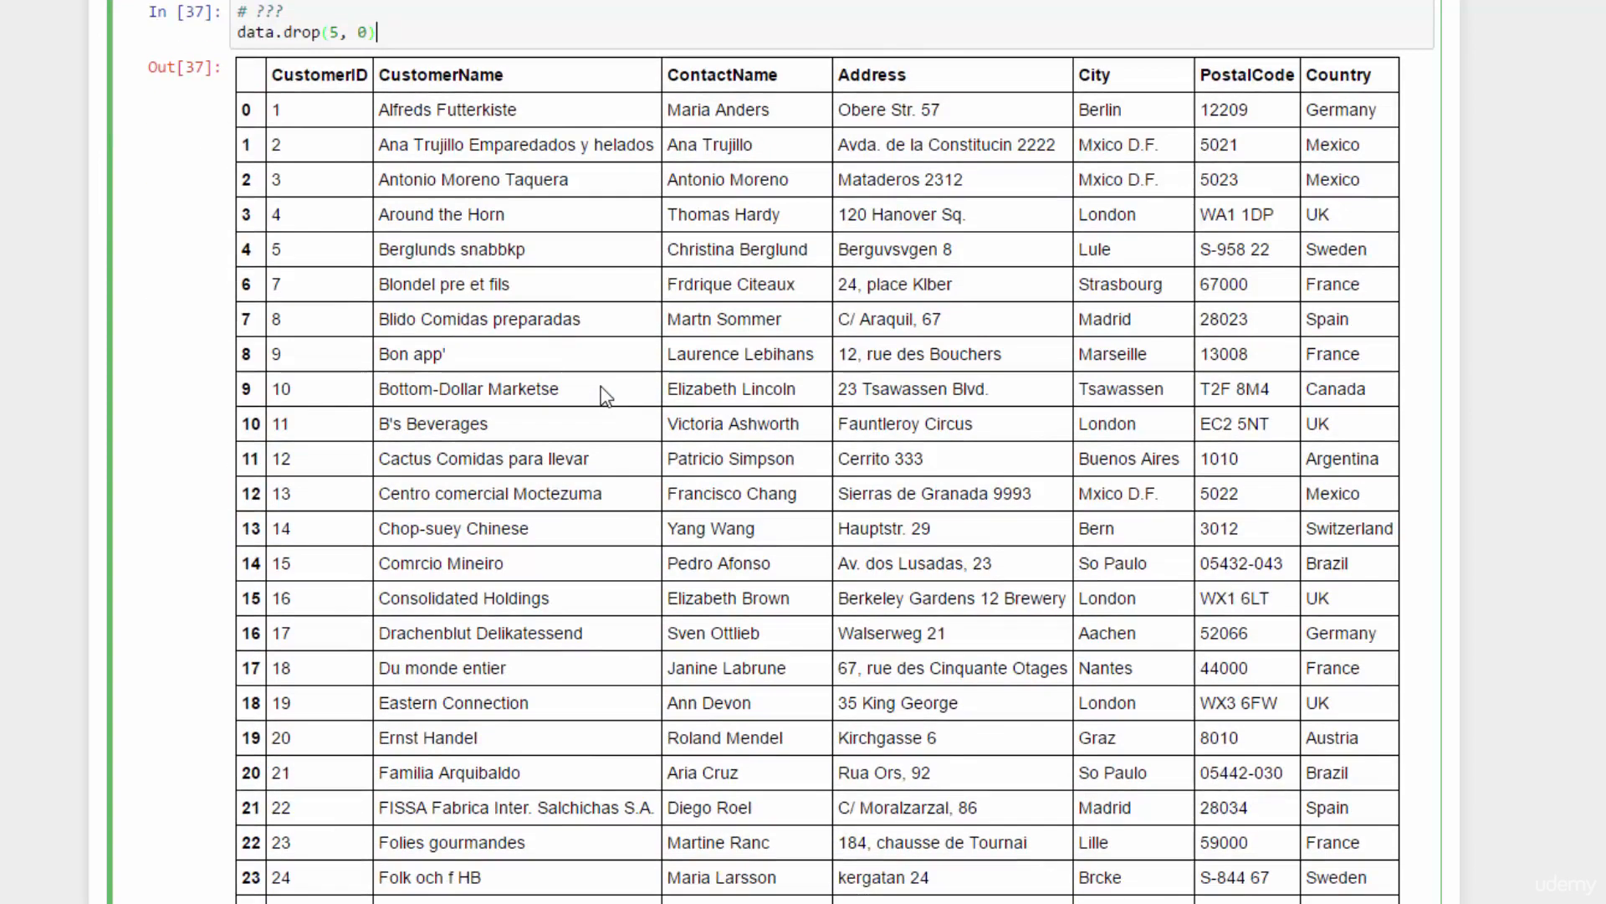
pyautogui.scroll(-3)
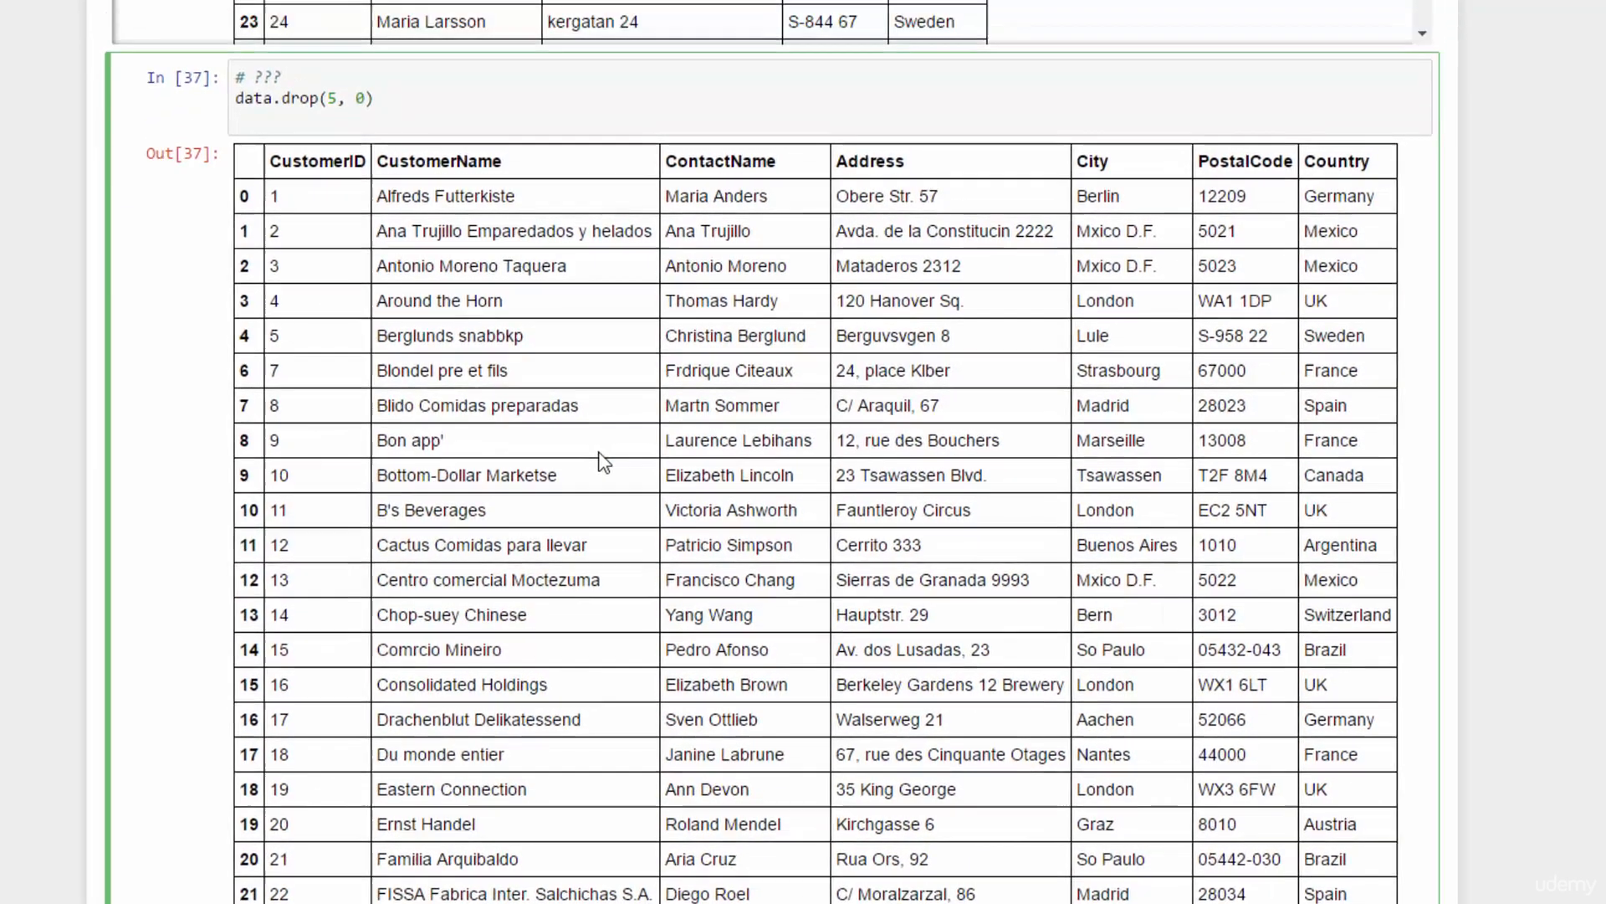
pyautogui.write('data')
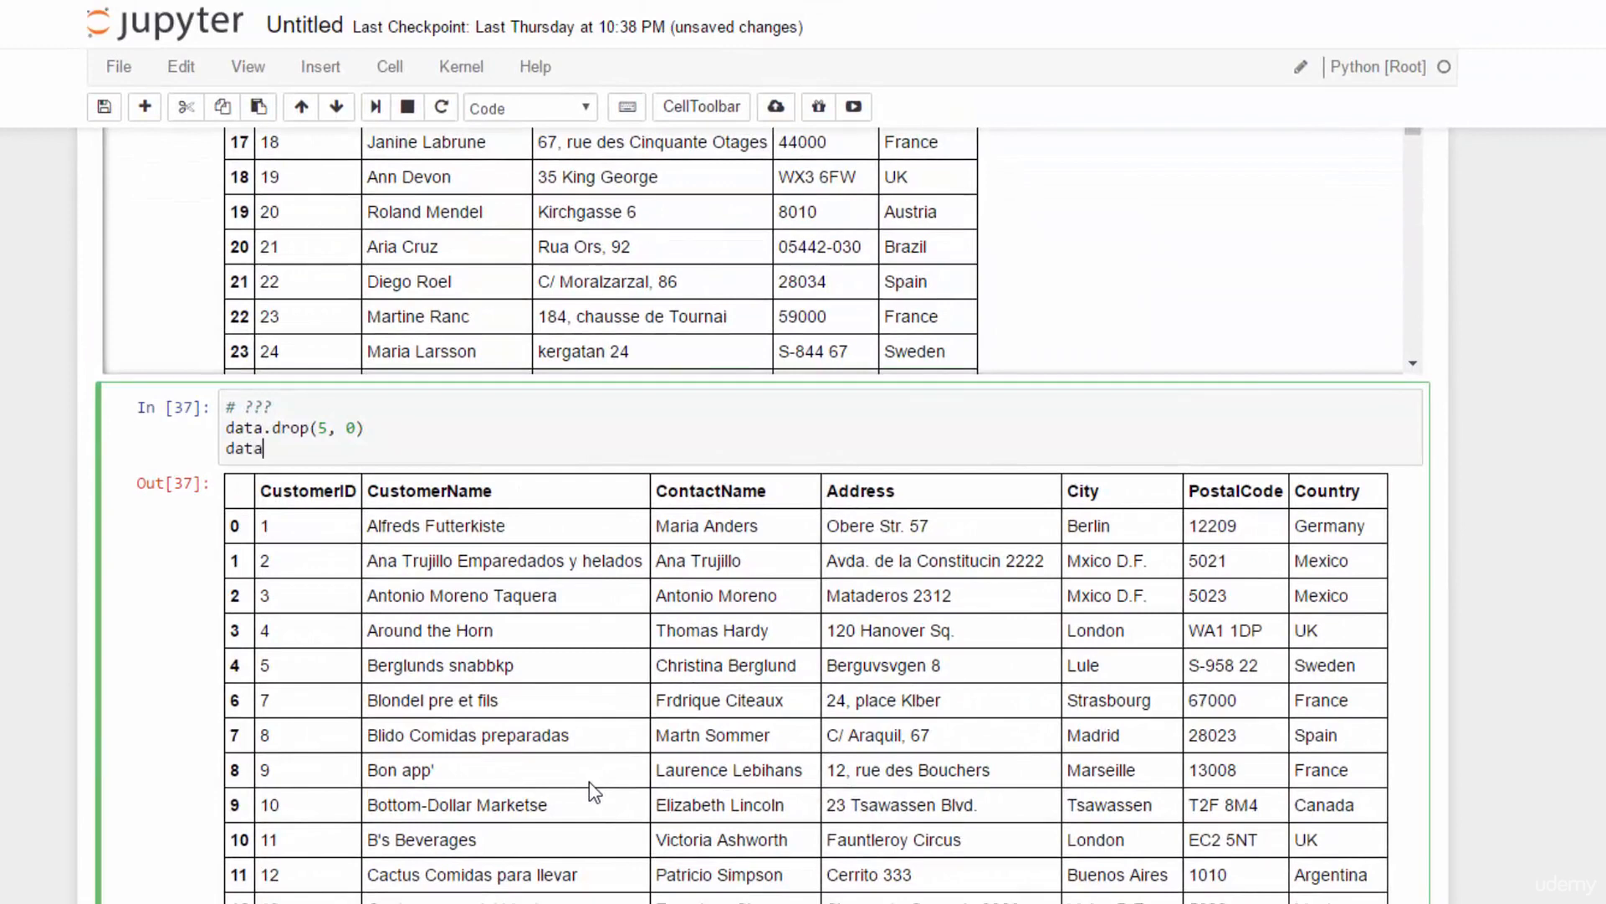
# Change the line to data.drop([0,2,4,7],0) and rerun the cell
pyautogui.write('.drop()')
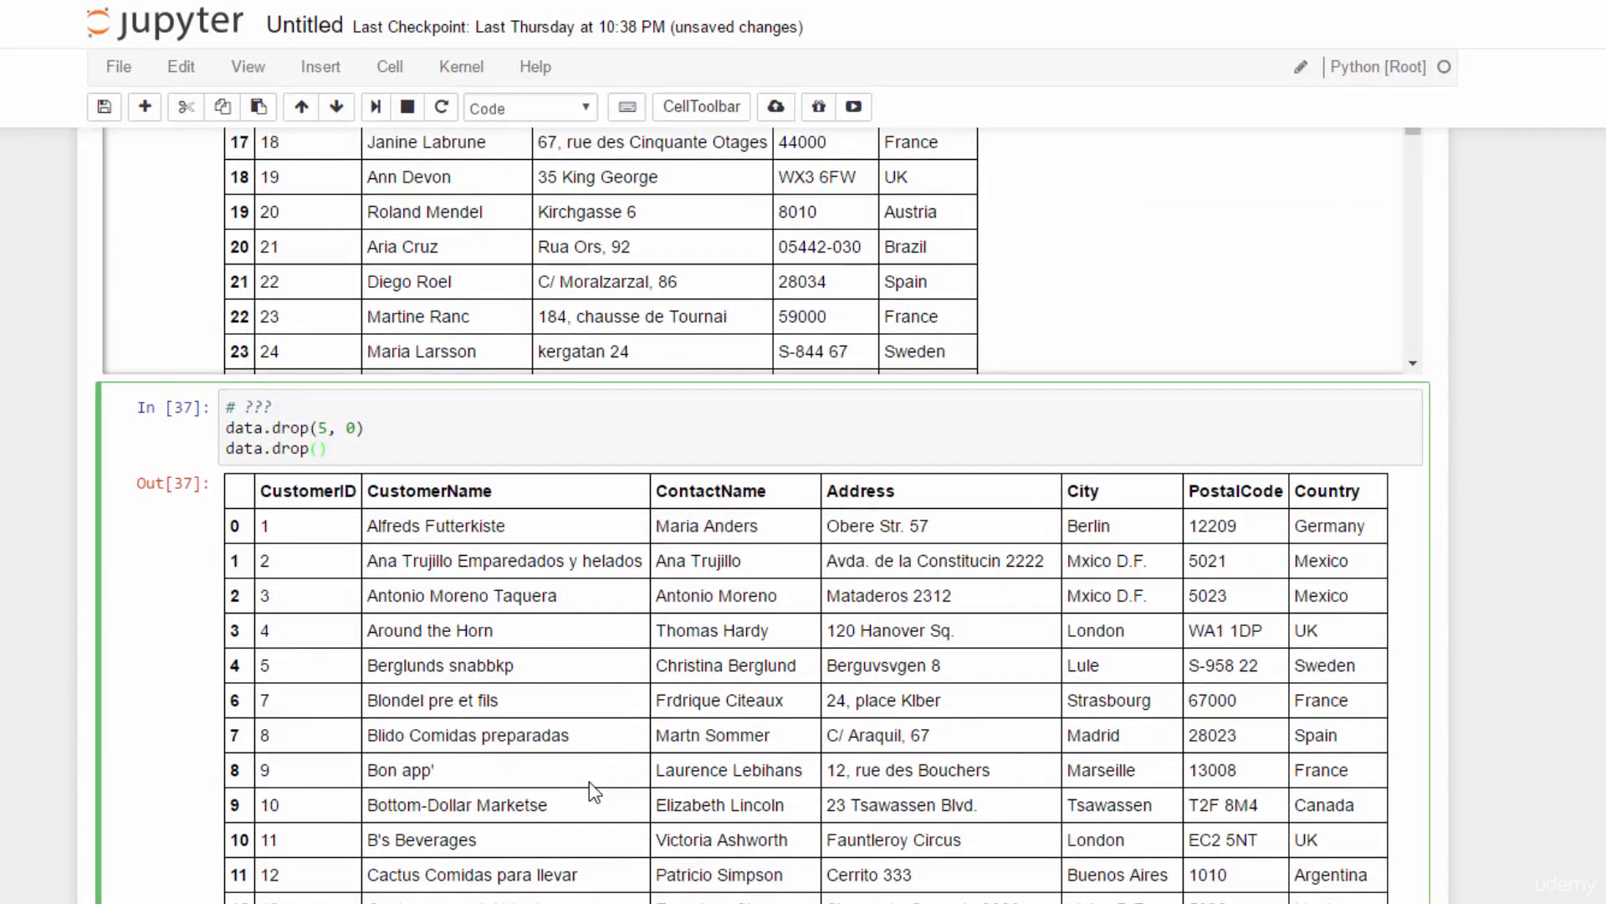
pyautogui.write('[0')
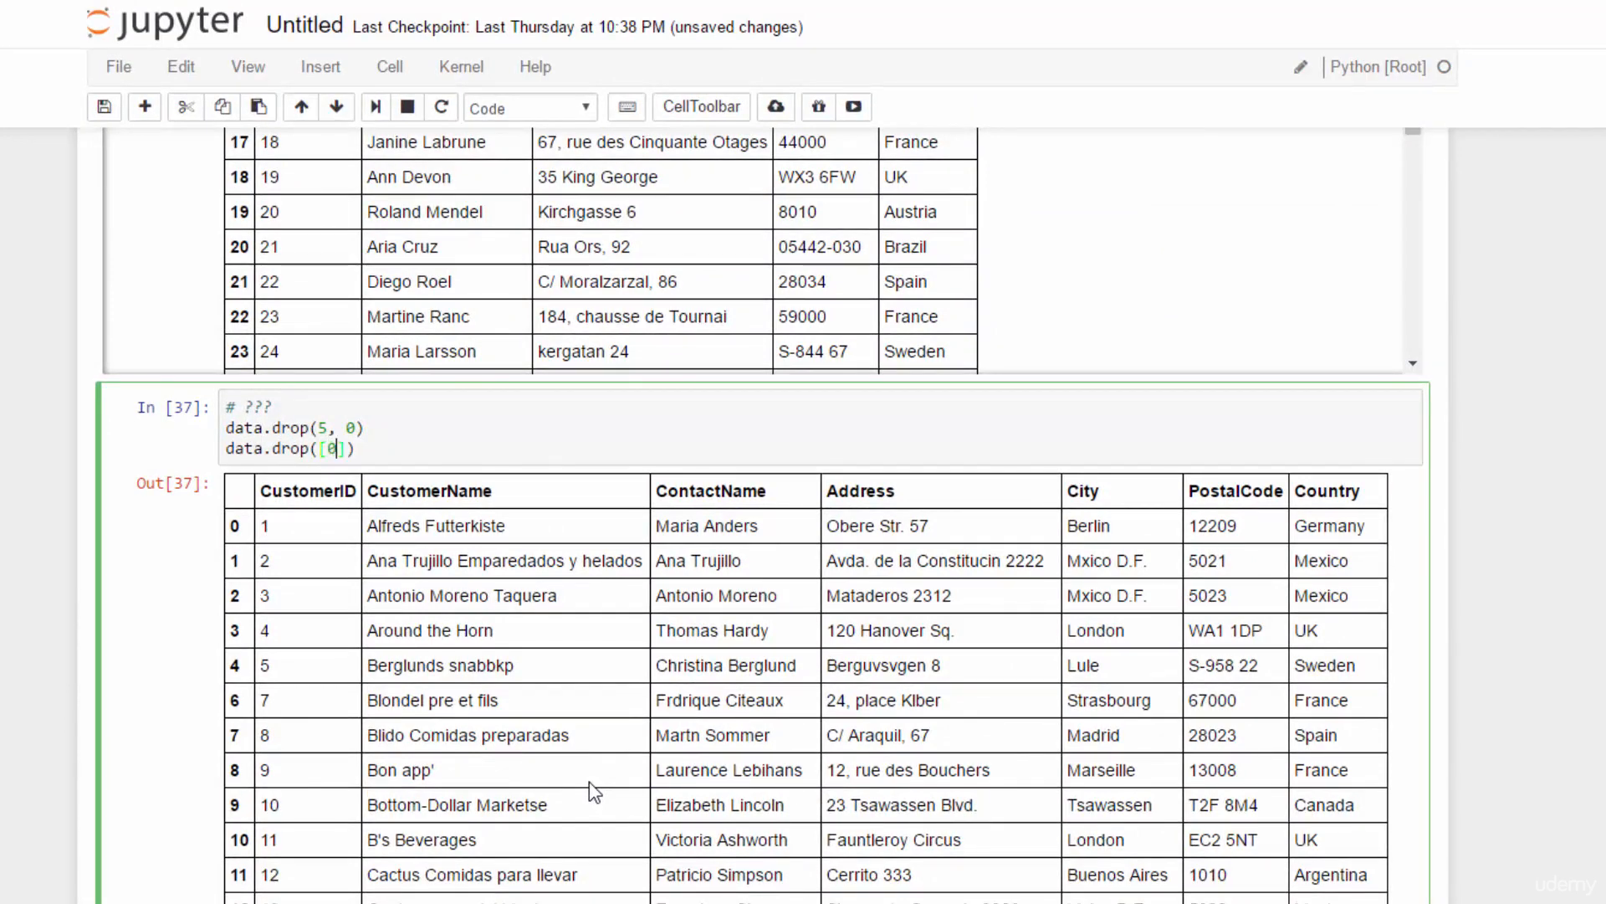
pyautogui.write(',2,4')
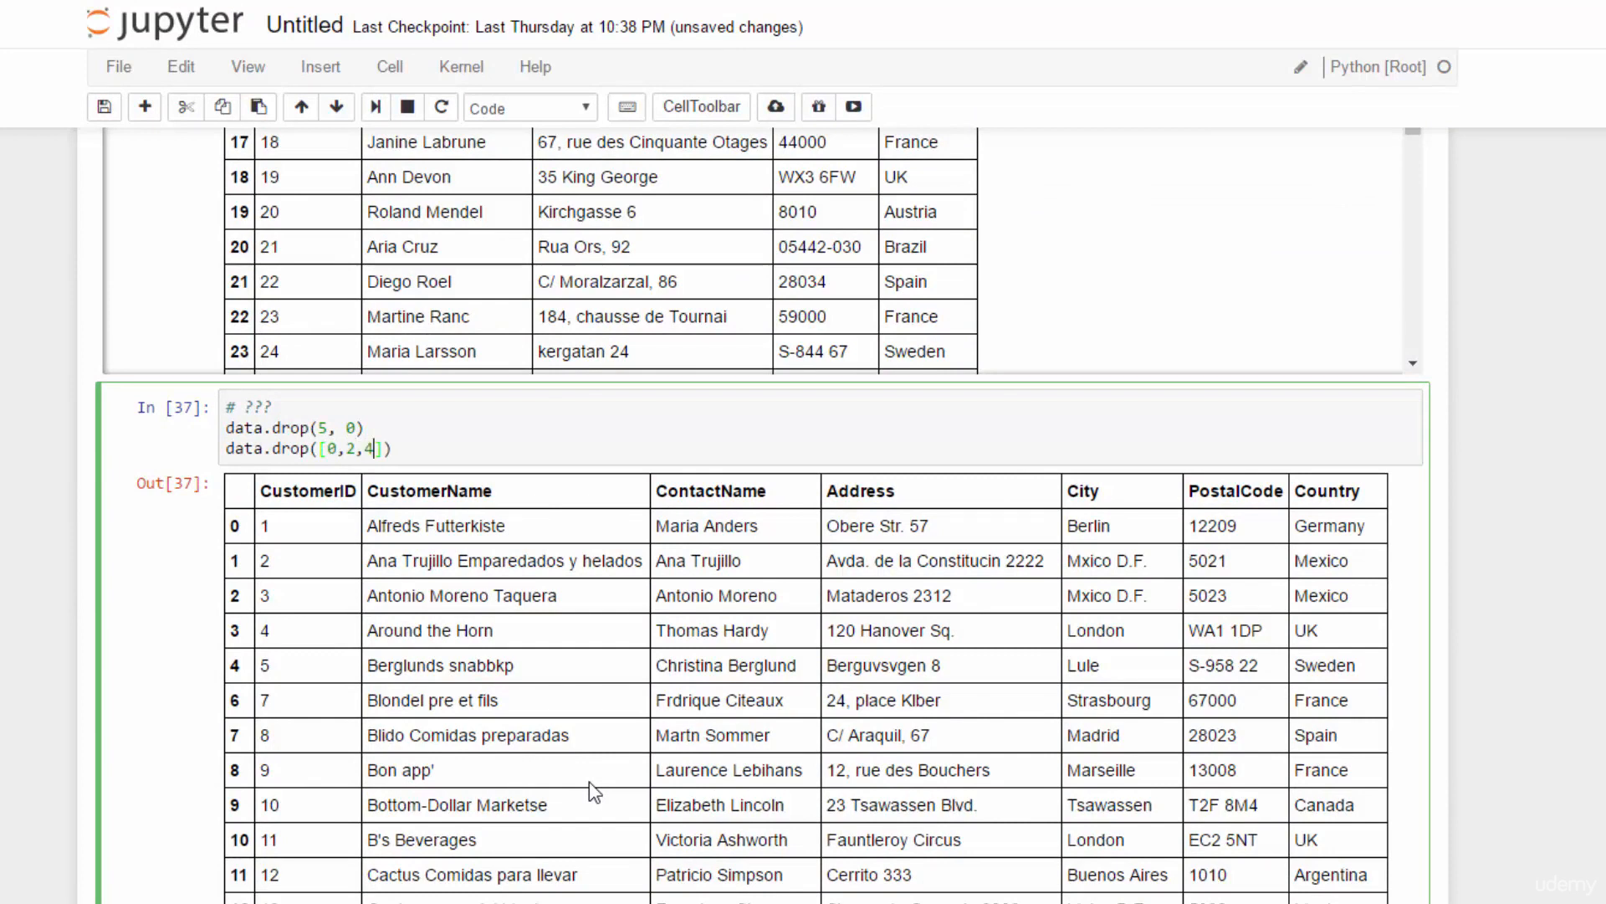
pyautogui.write(',7')
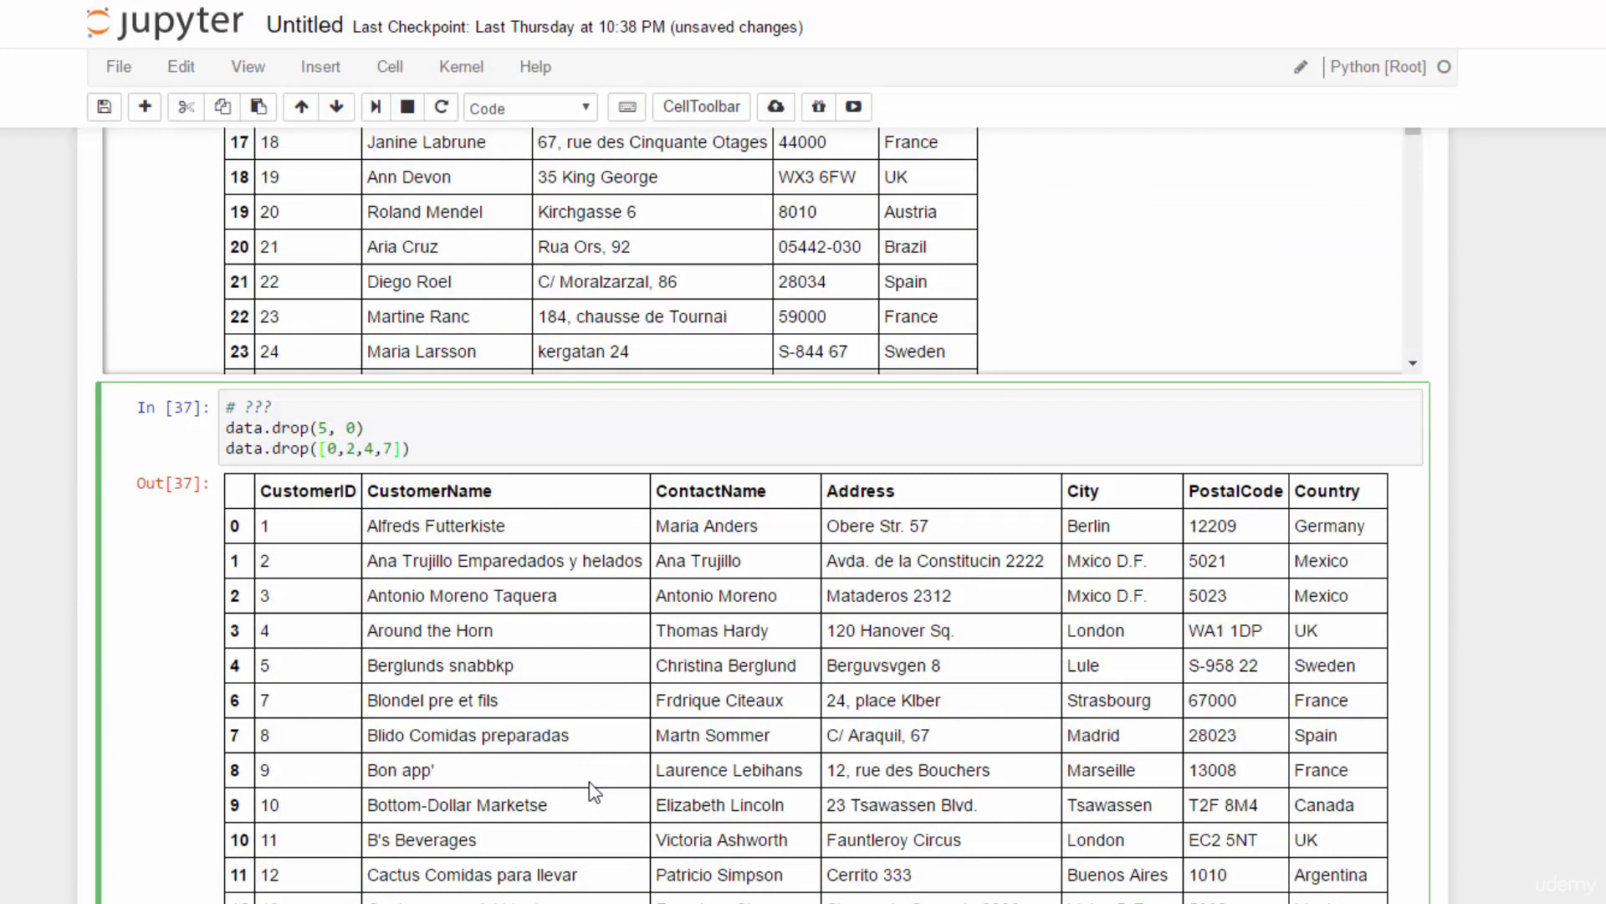
pyautogui.write(',0')
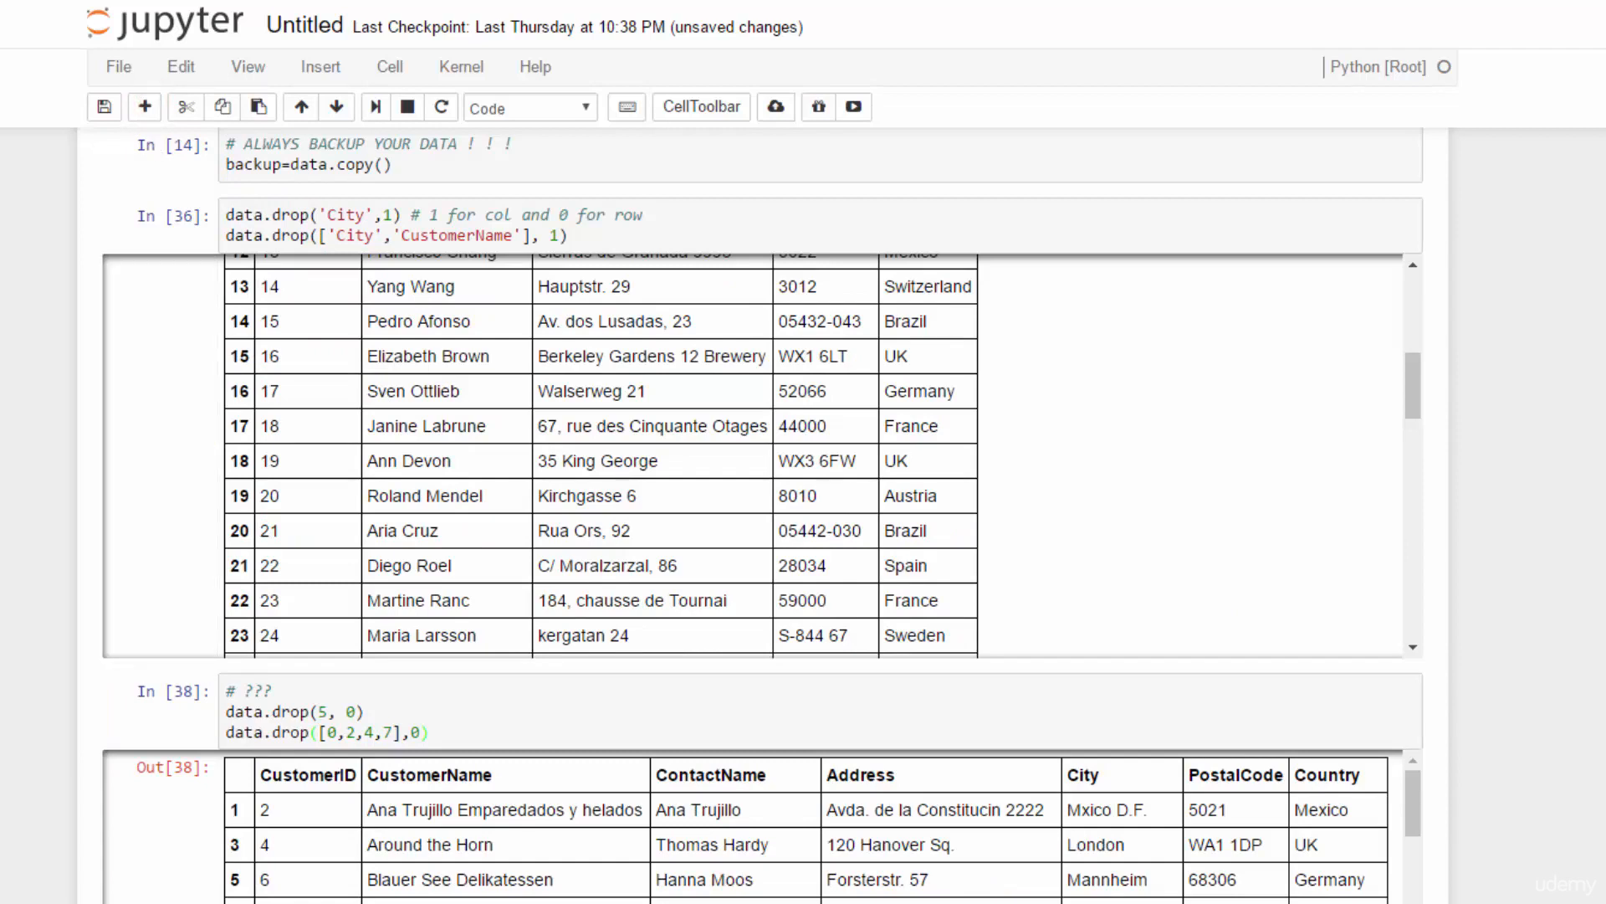
# Scroll through the row-drop output down to the new empty code cell
pyautogui.scroll(-3)
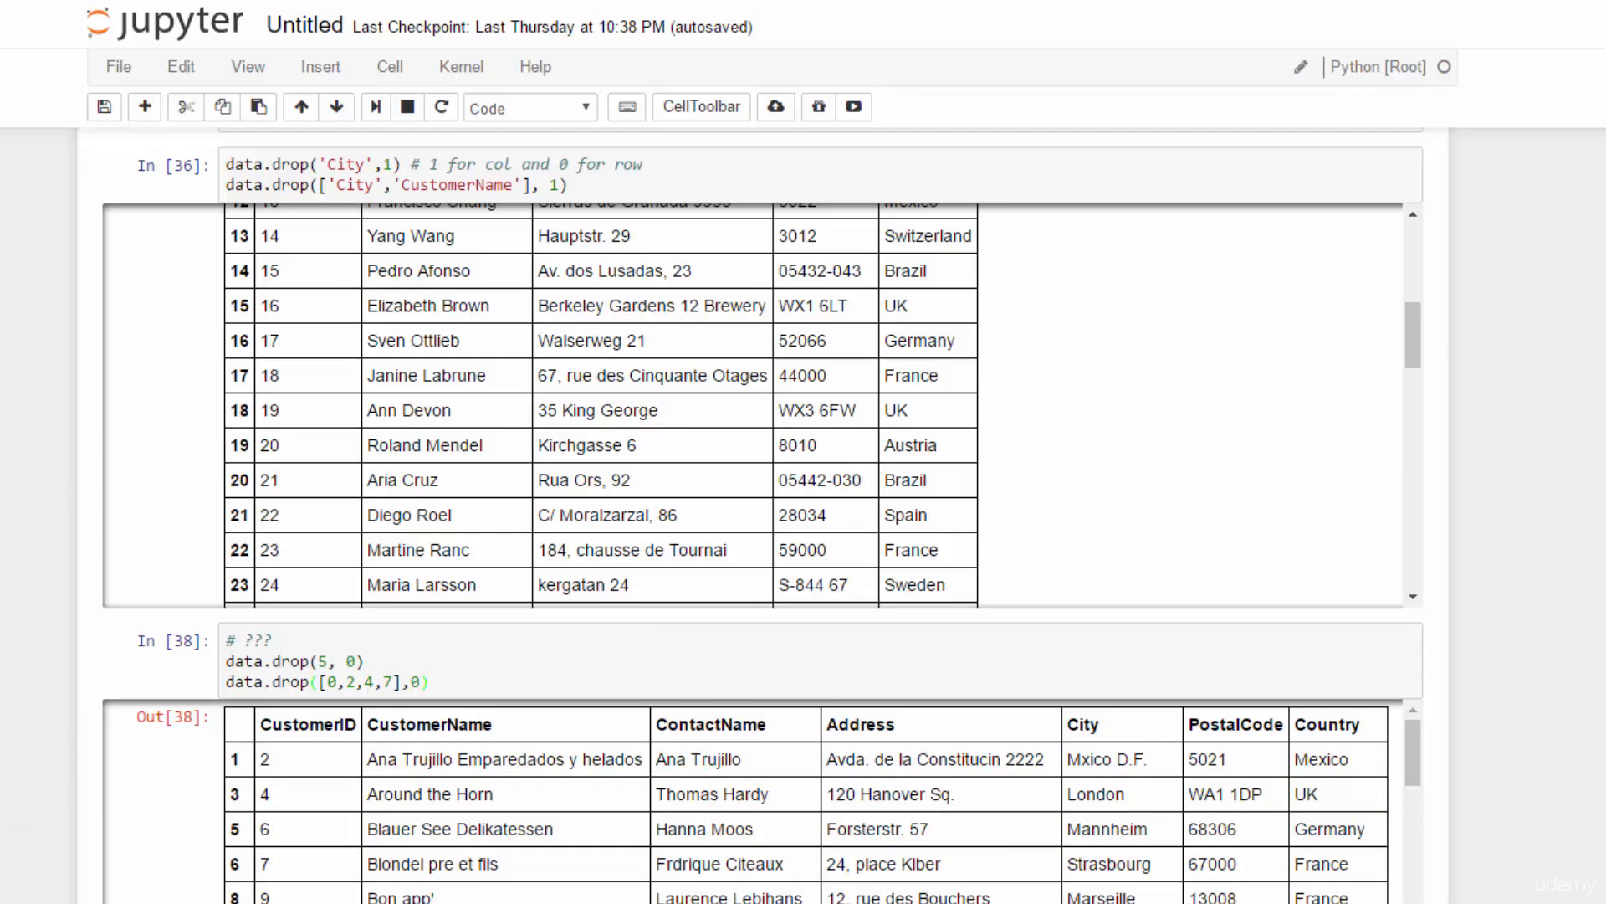
pyautogui.scroll(-3)
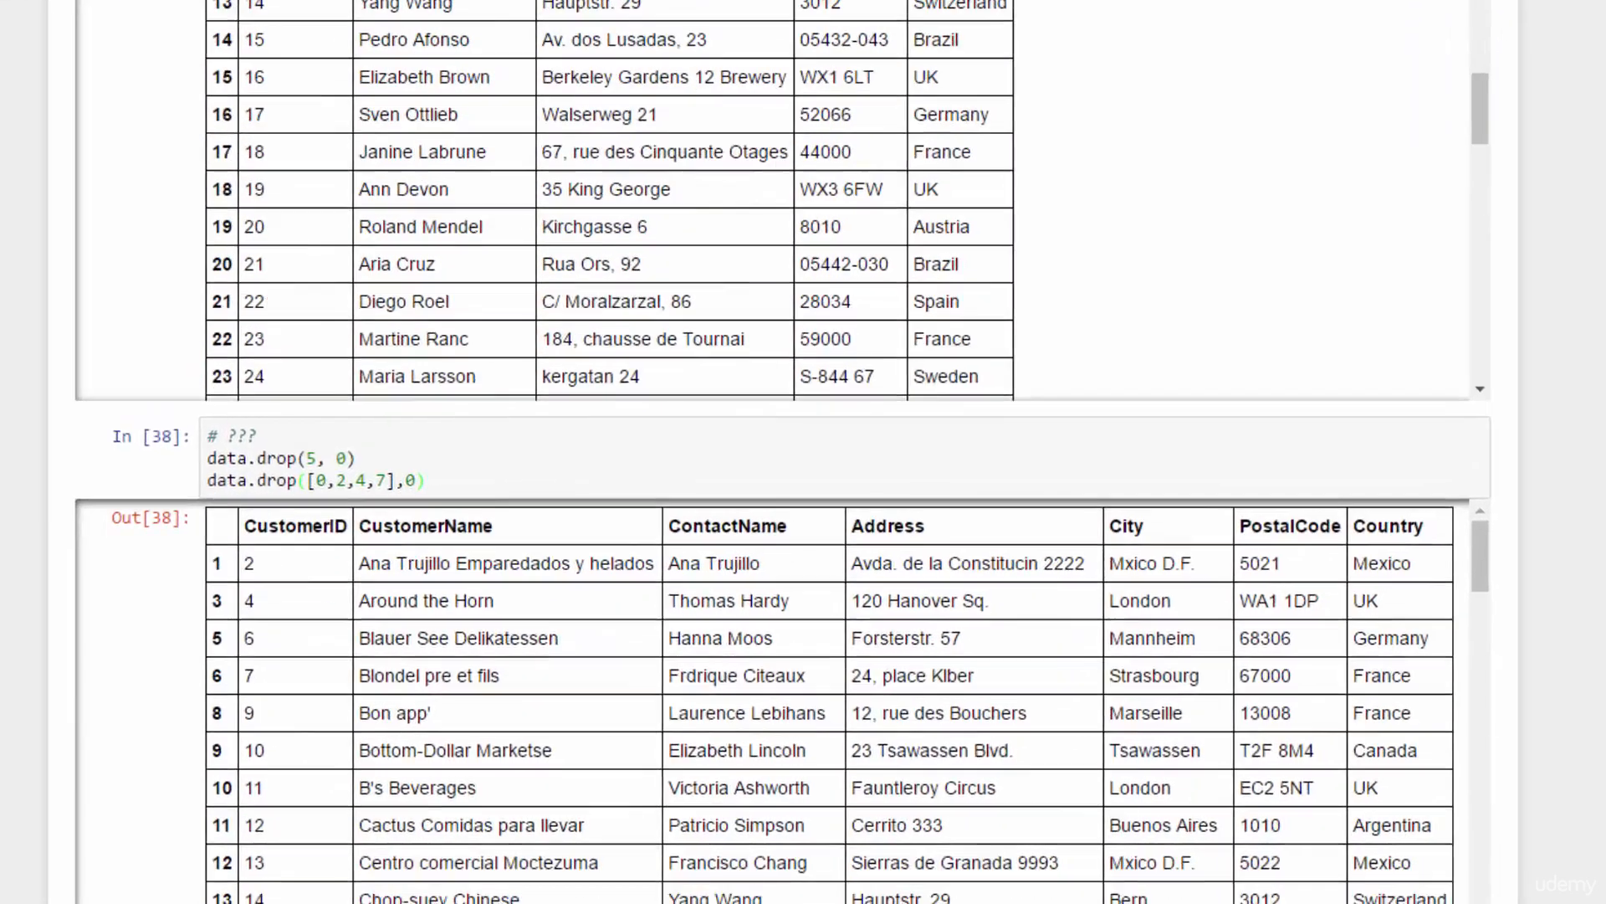
pyautogui.scroll(-3)
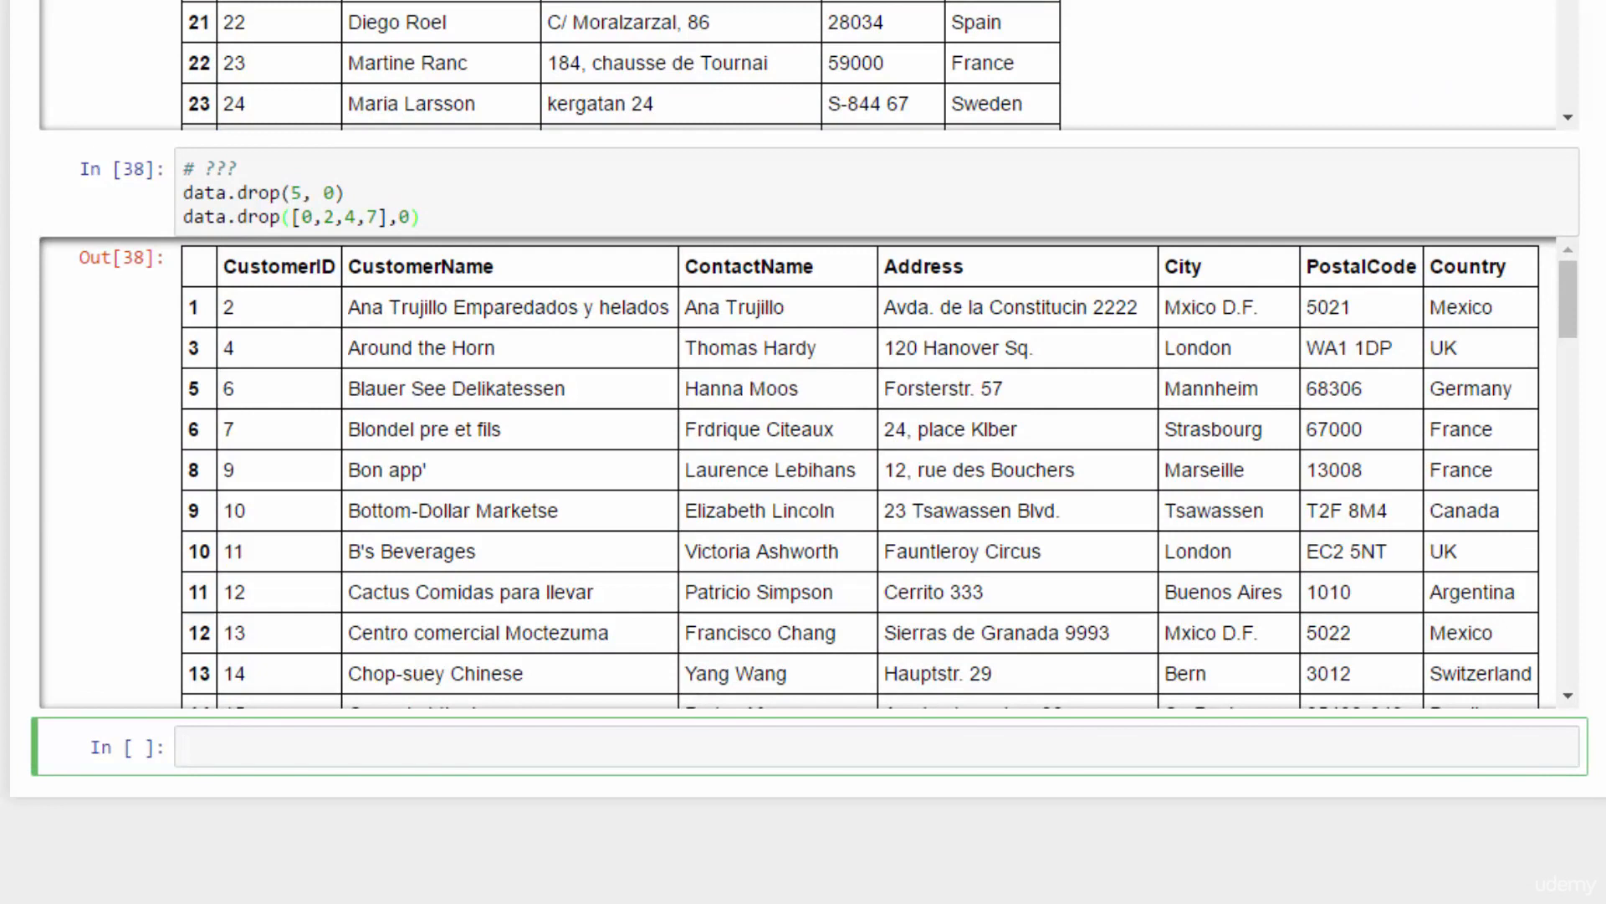
# Run data[data.Country!='Germany'] with the comment '# drop customers from Germany'
pyautogui.write('data')
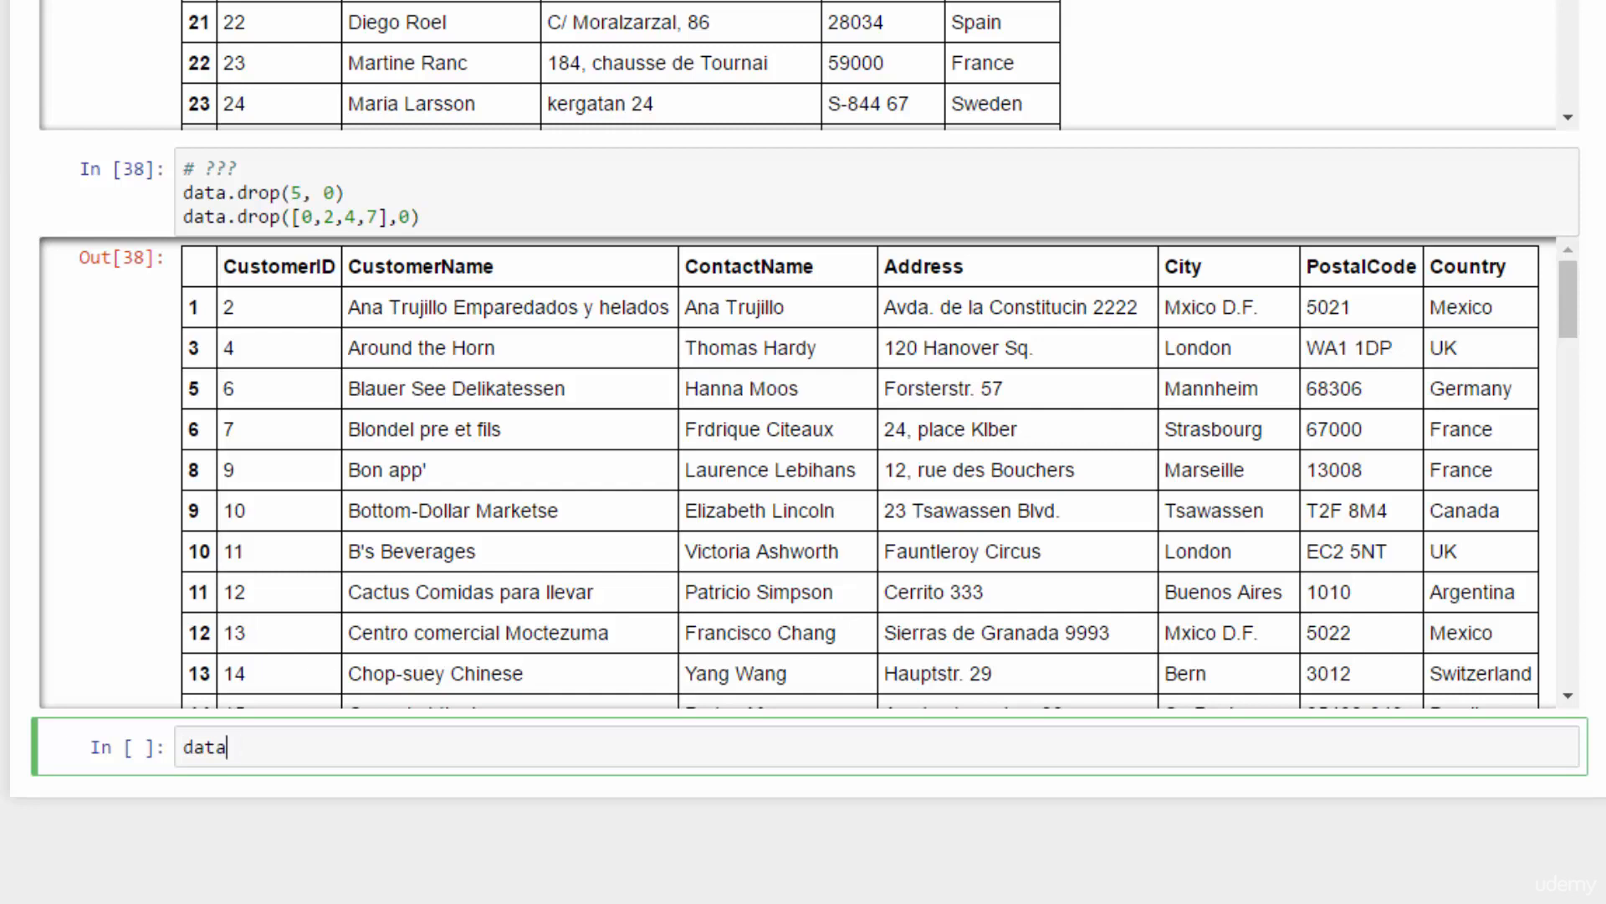
pyautogui.write('[data.co')
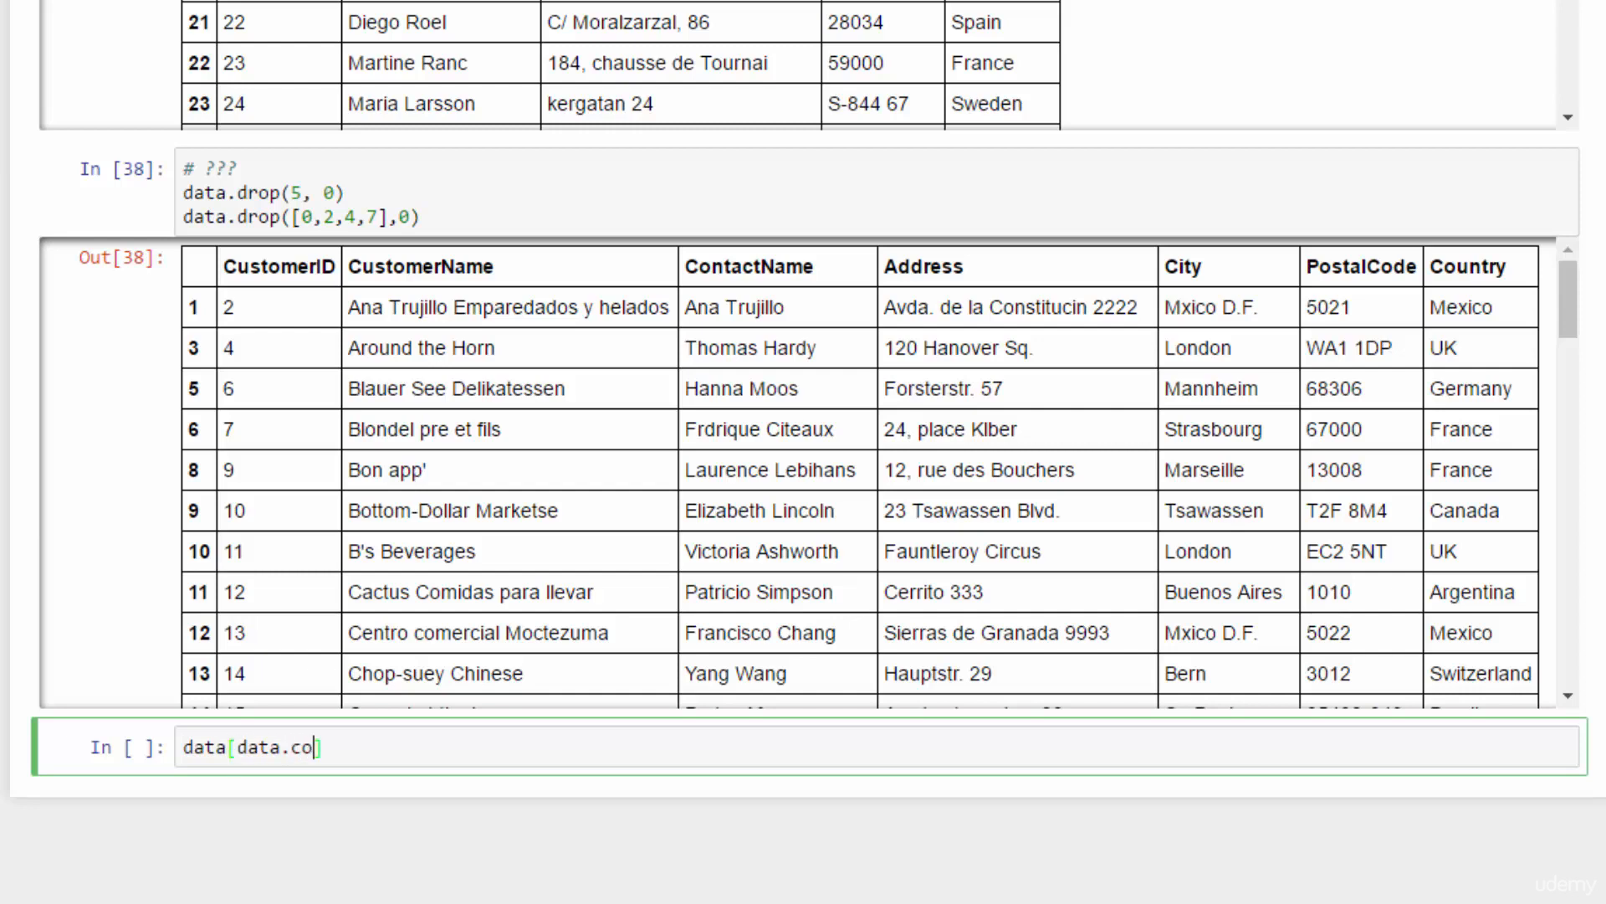
pyautogui.write('untry')
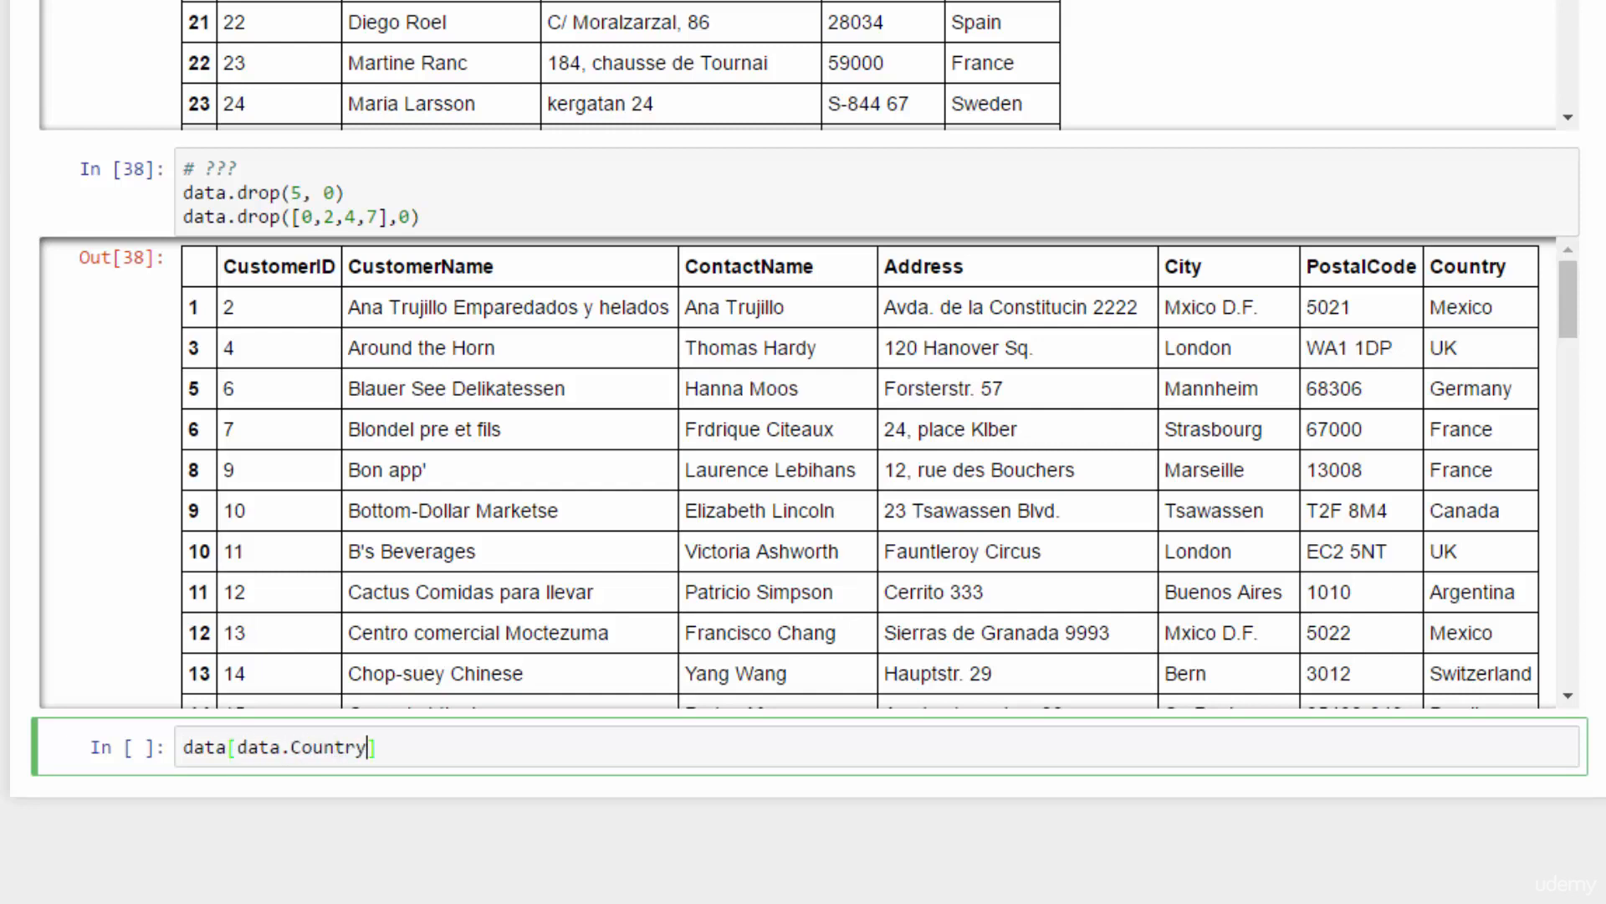
pyautogui.write("!='German'")
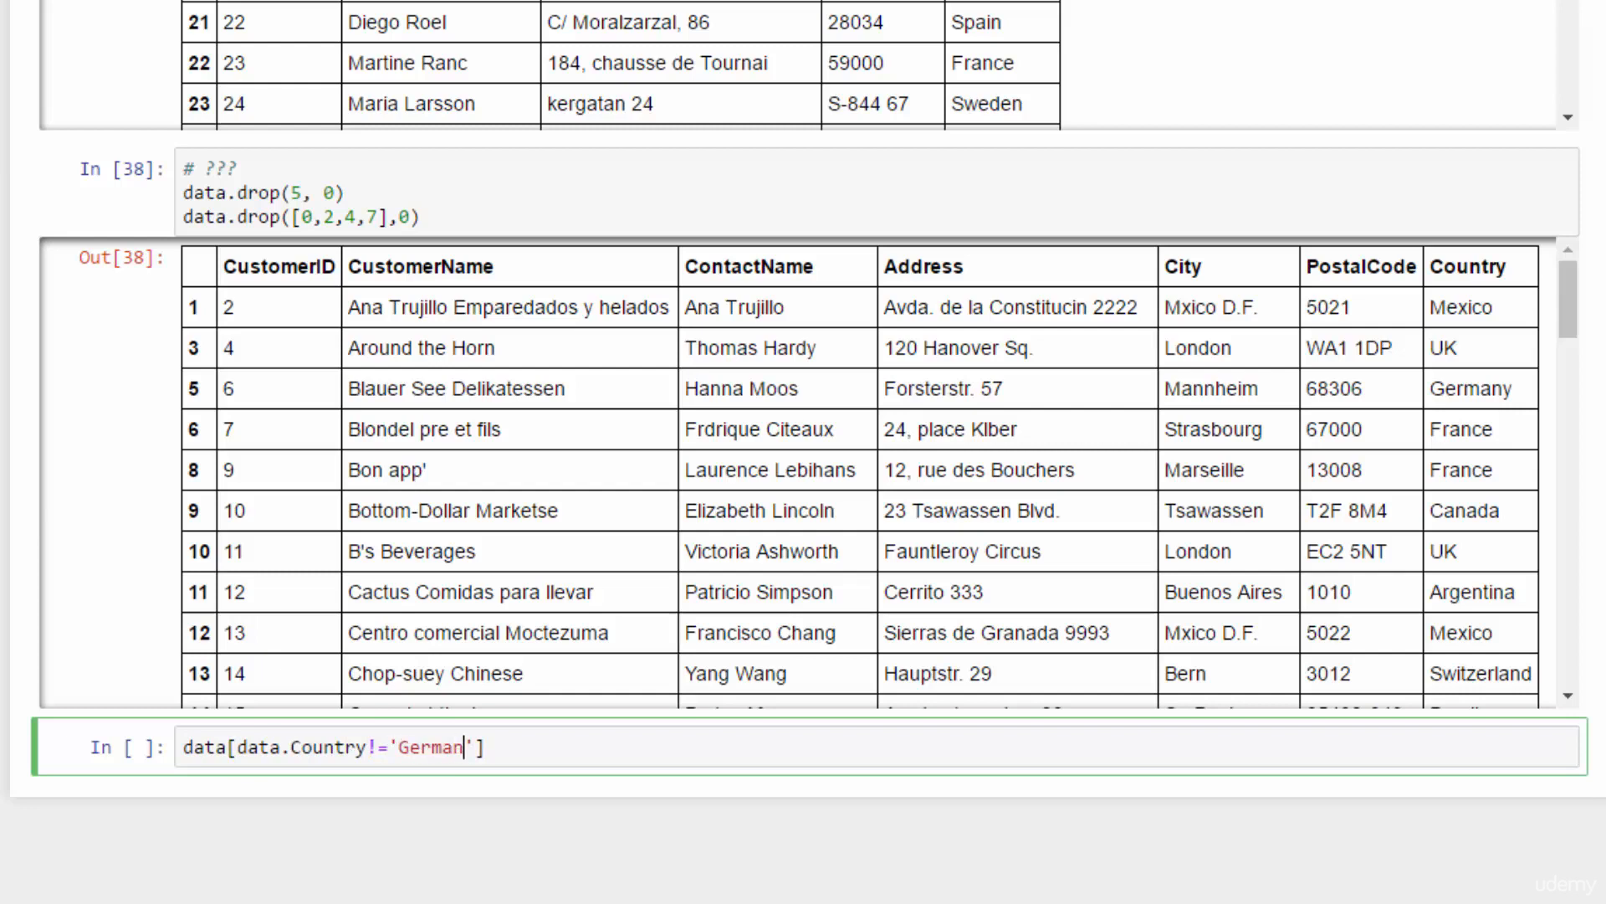
pyautogui.write('y')
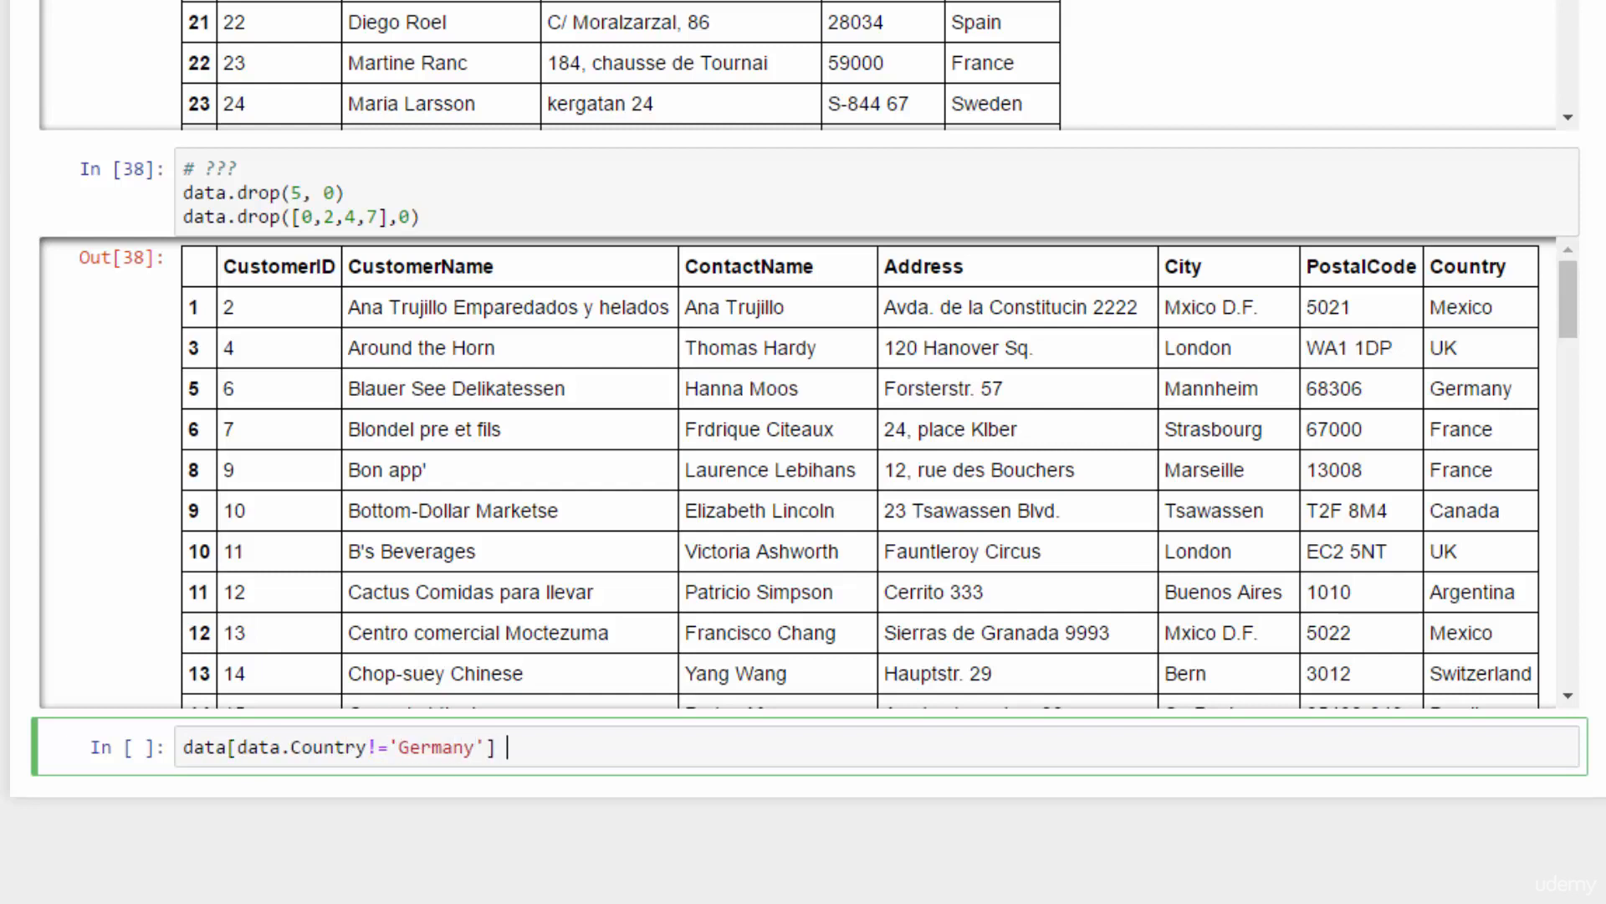
pyautogui.write('#')
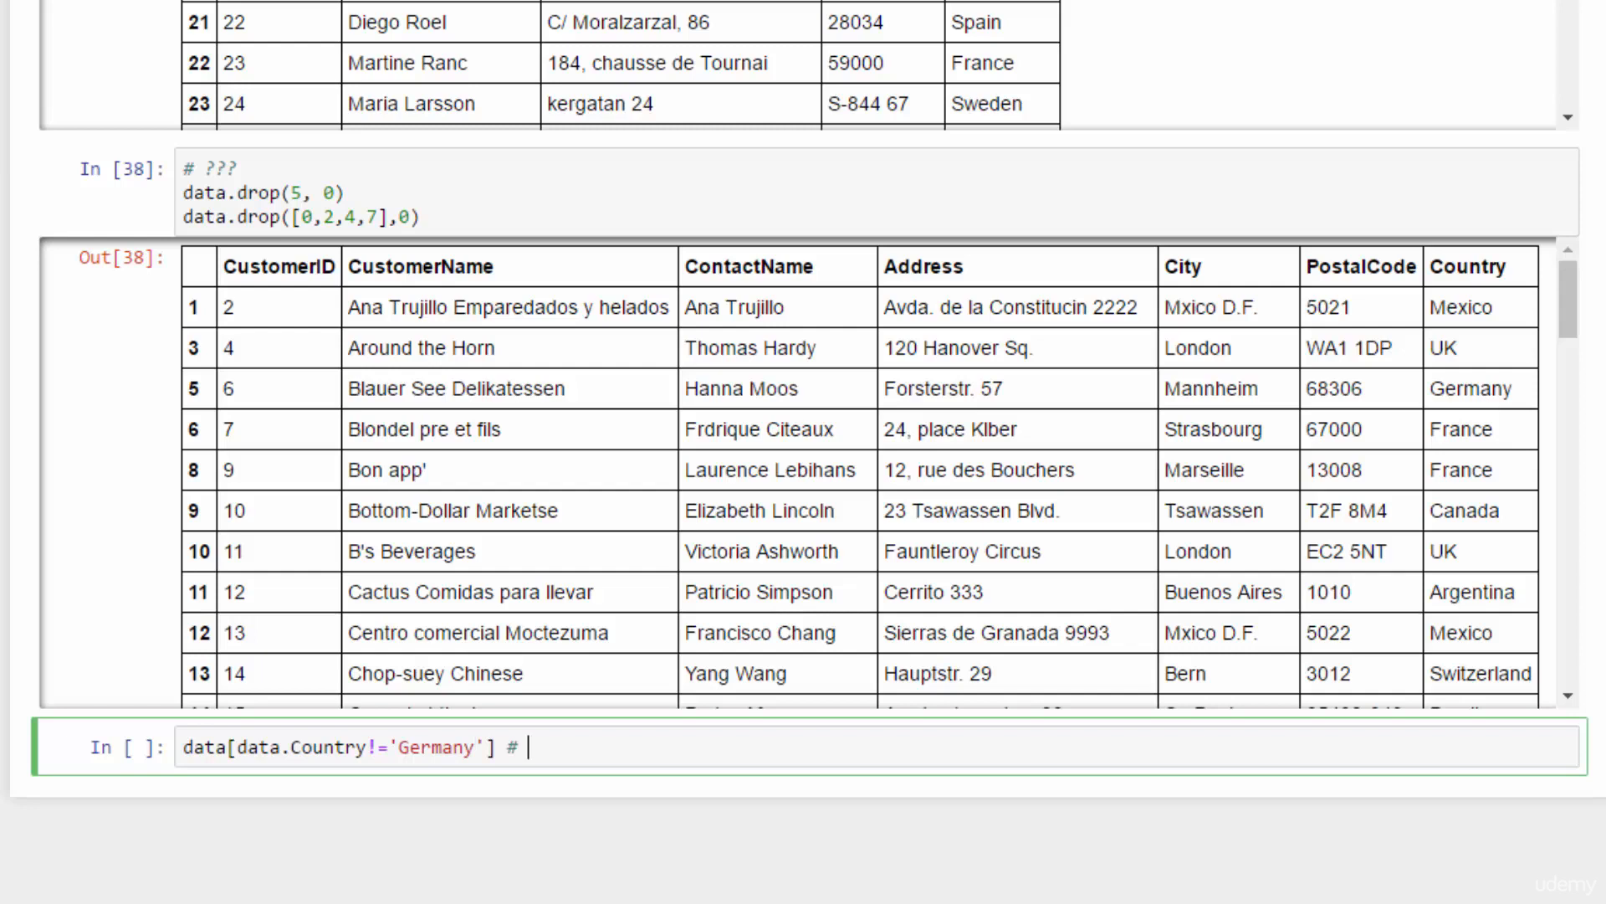
pyautogui.write('drop d')
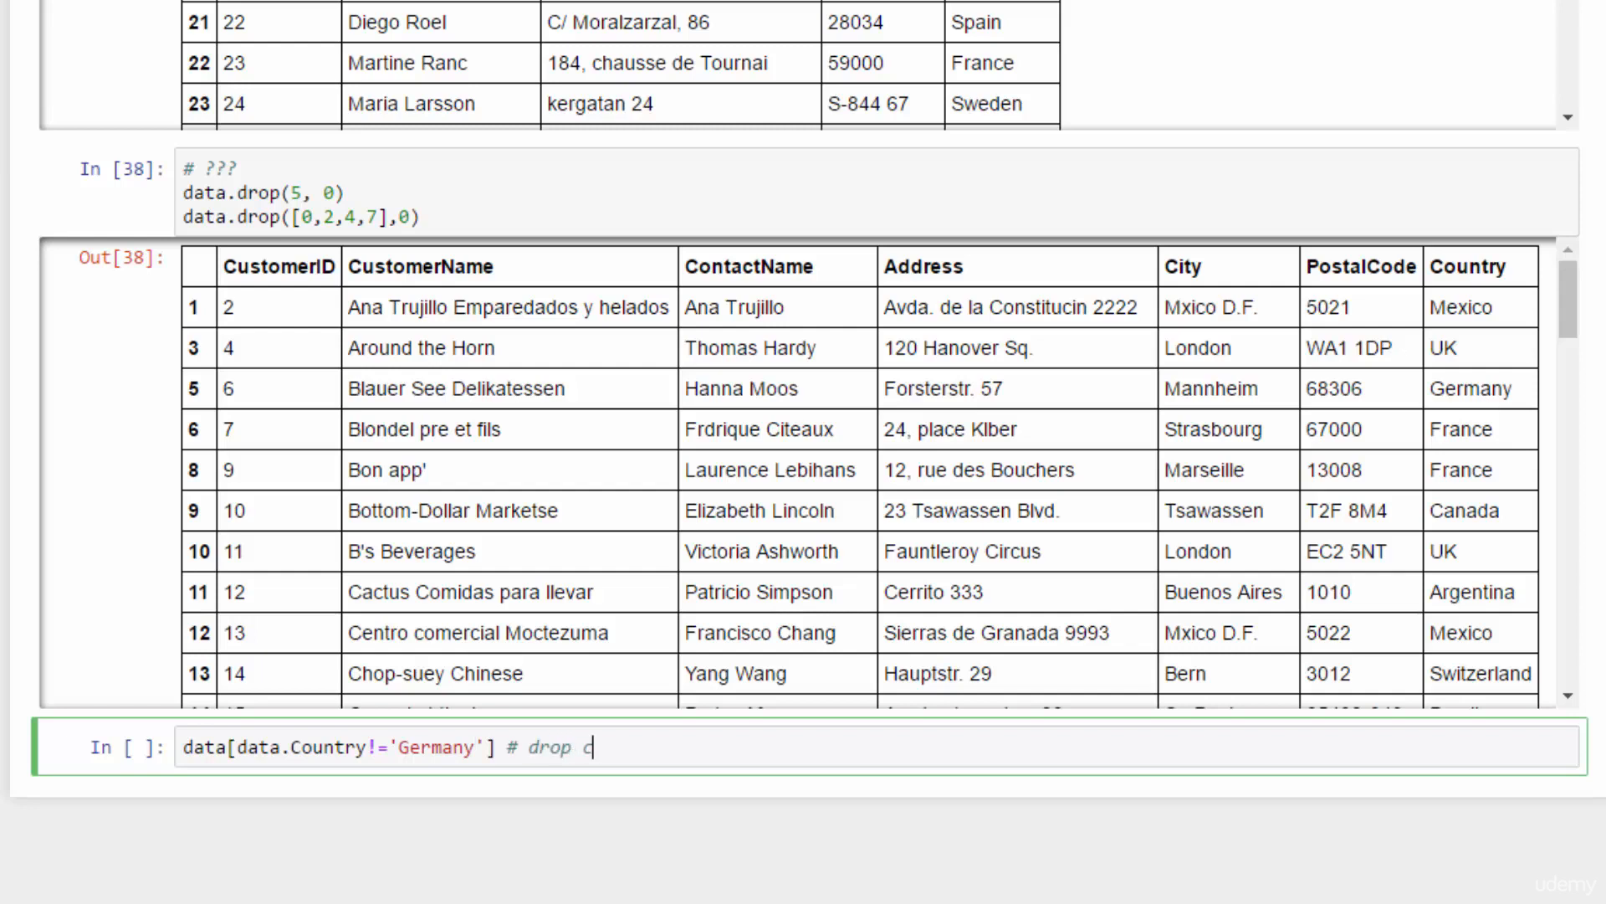
pyautogui.write('ustomers from')
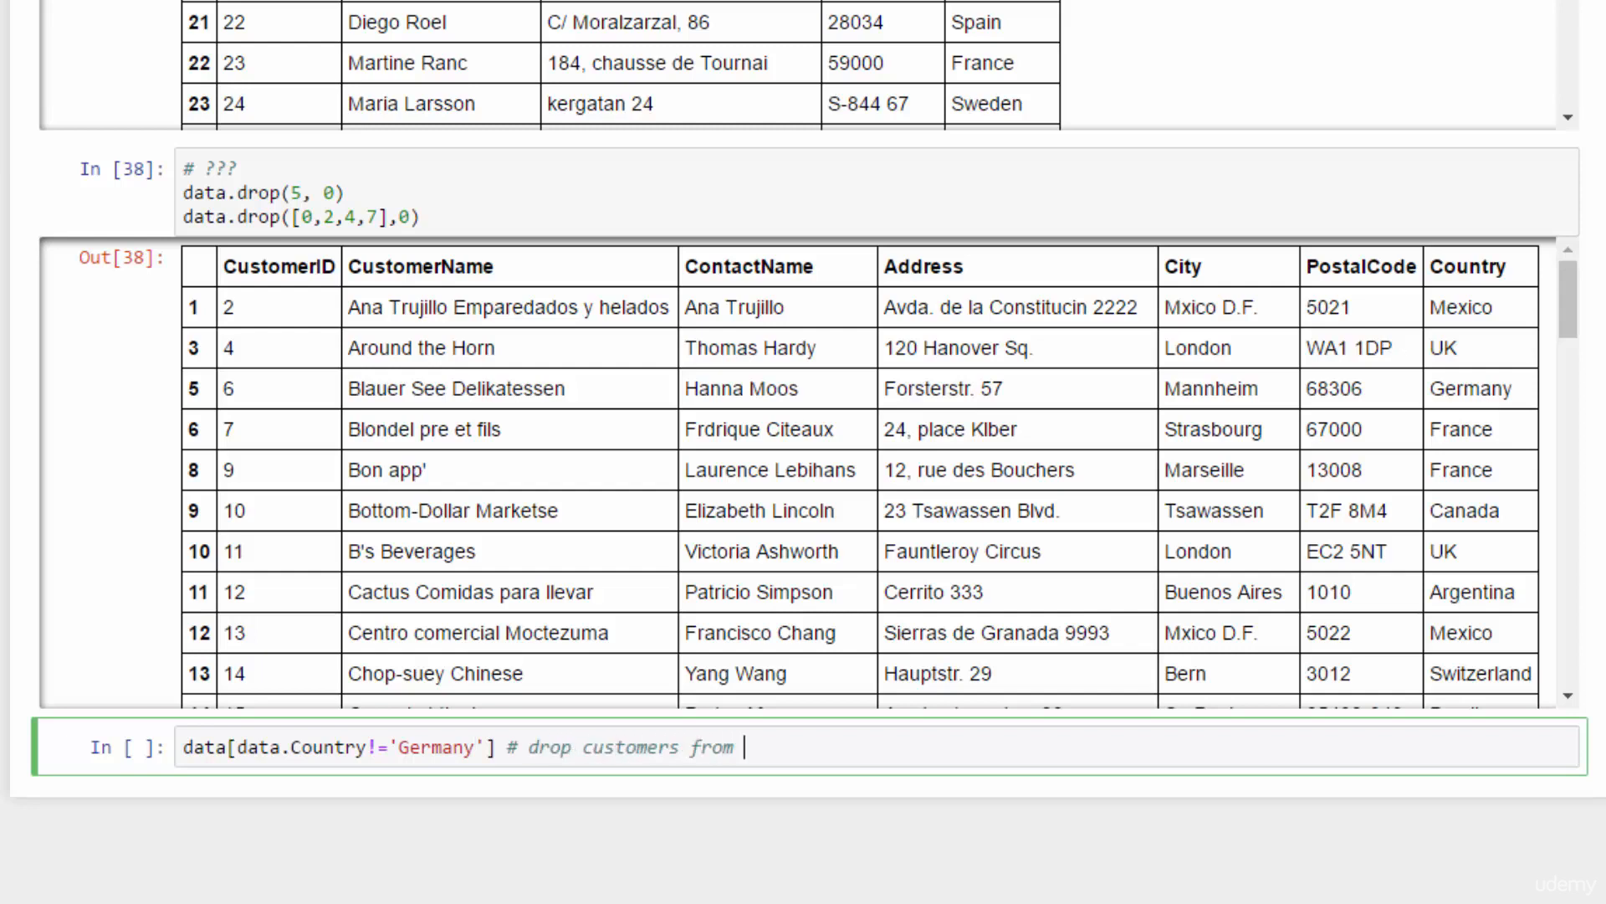
pyautogui.write('Germany')
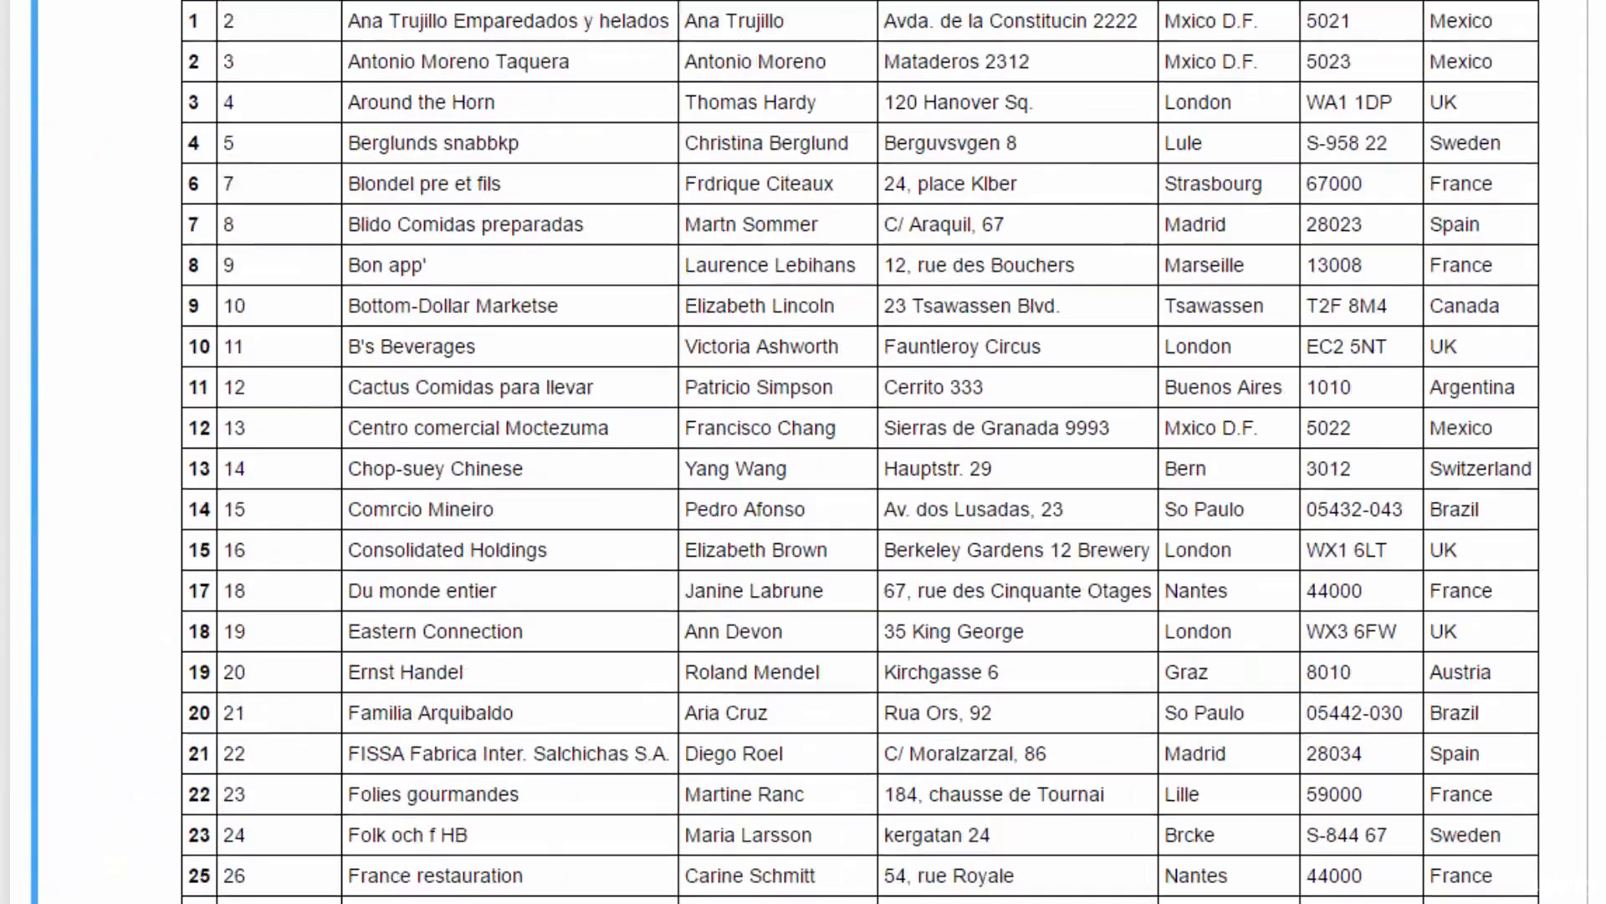
pyautogui.scroll(-3)
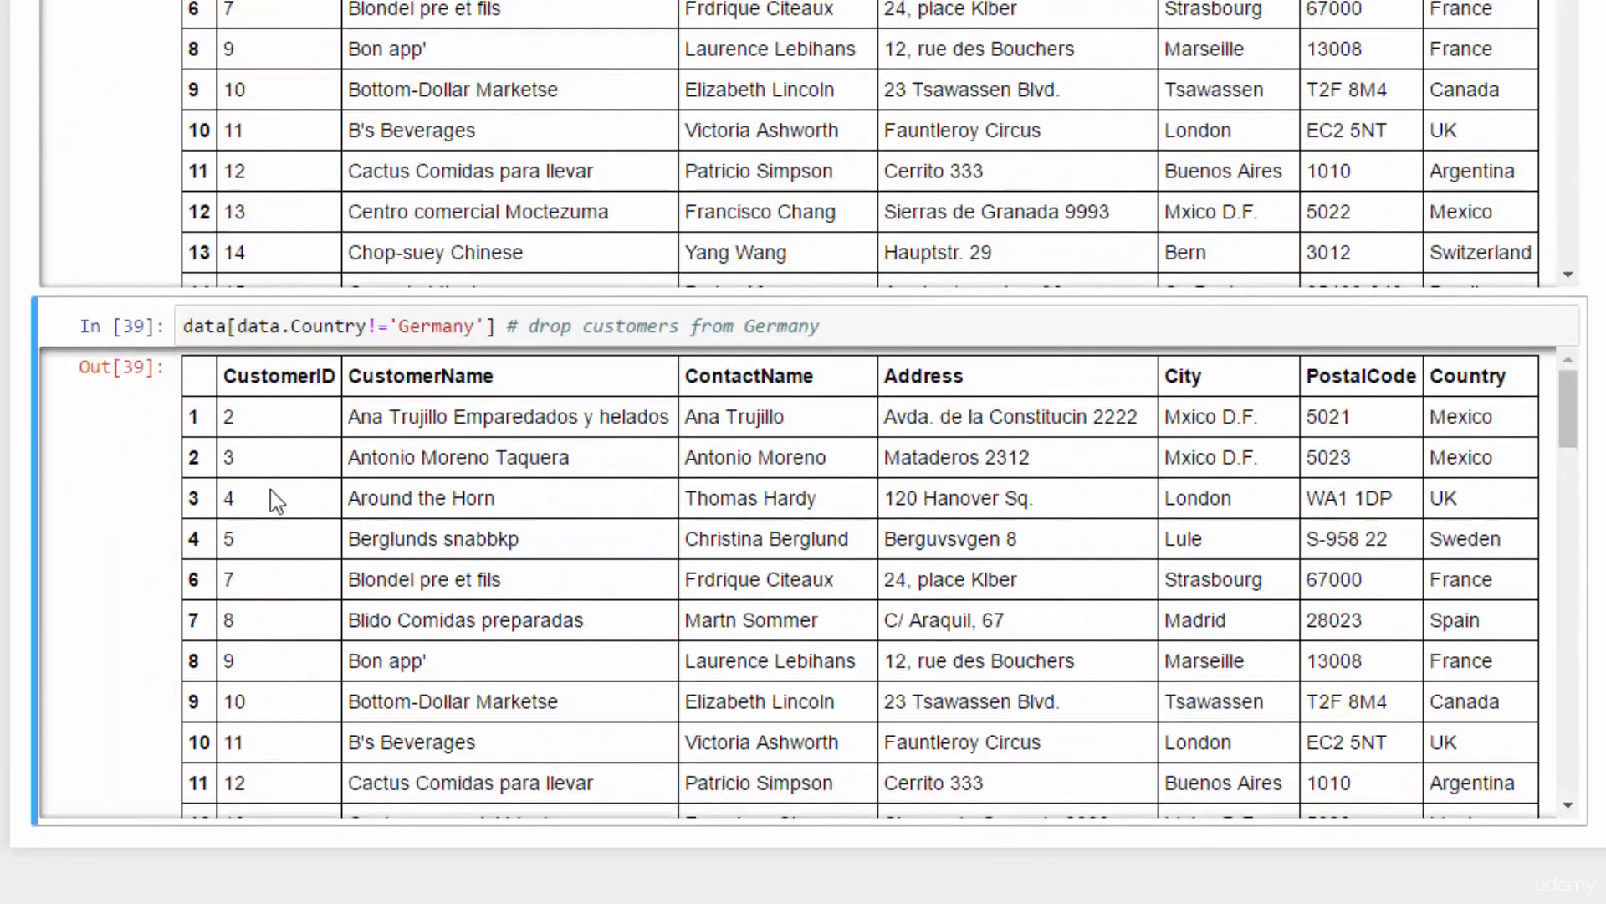
# Add the comment '# ID <= 50, drop them' and start data[data.CustomerID>50]
pyautogui.click(932, 326)
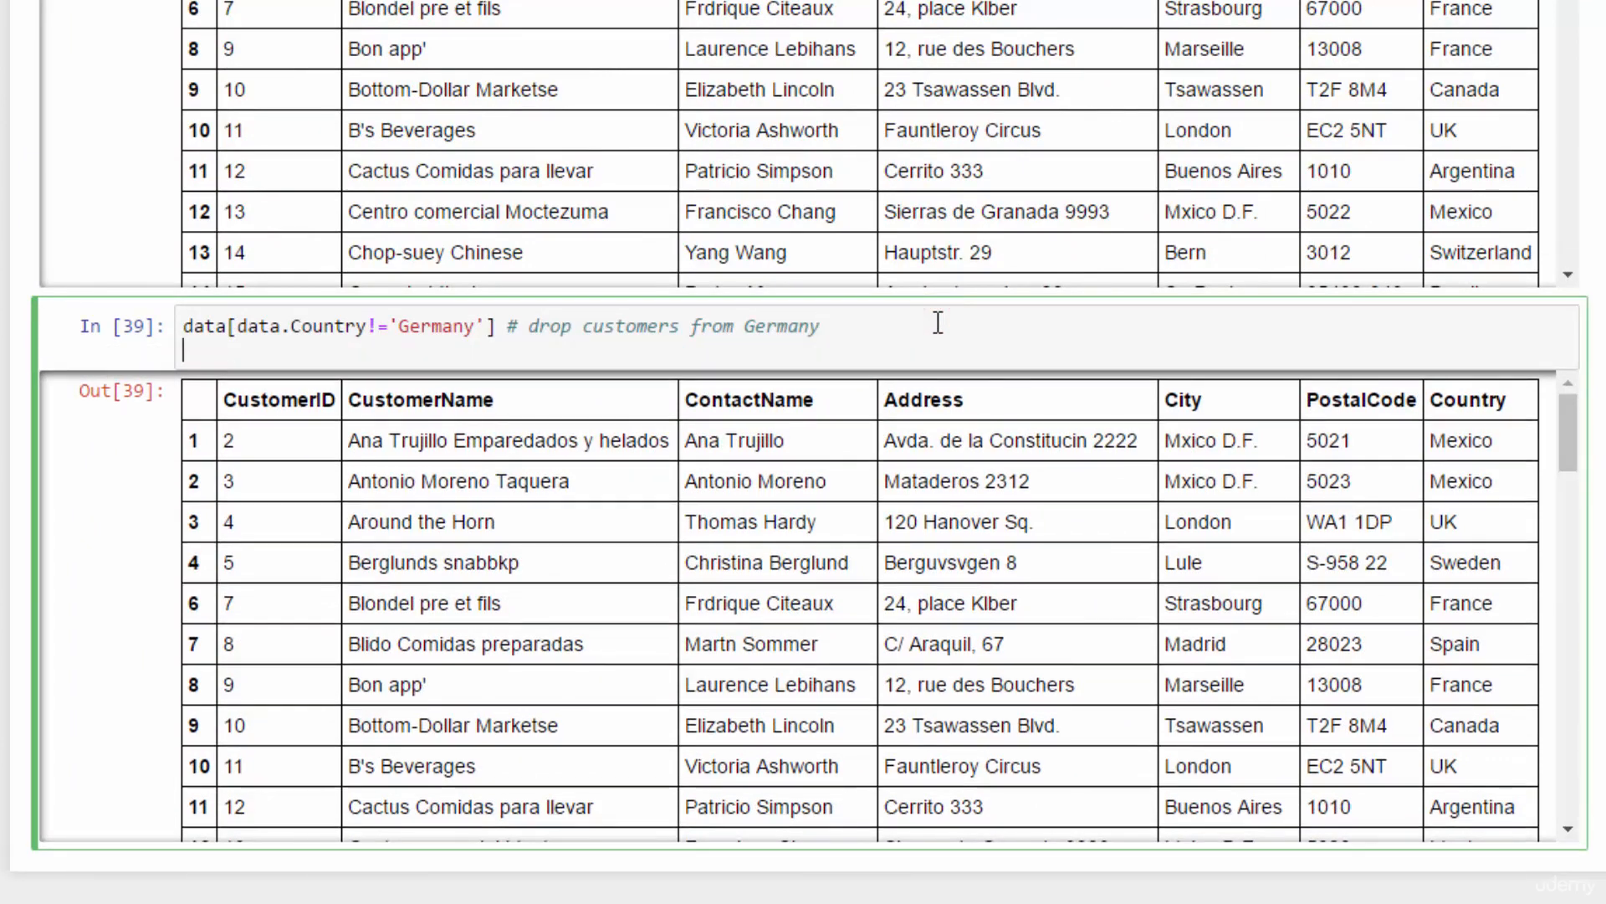
pyautogui.write('# ID')
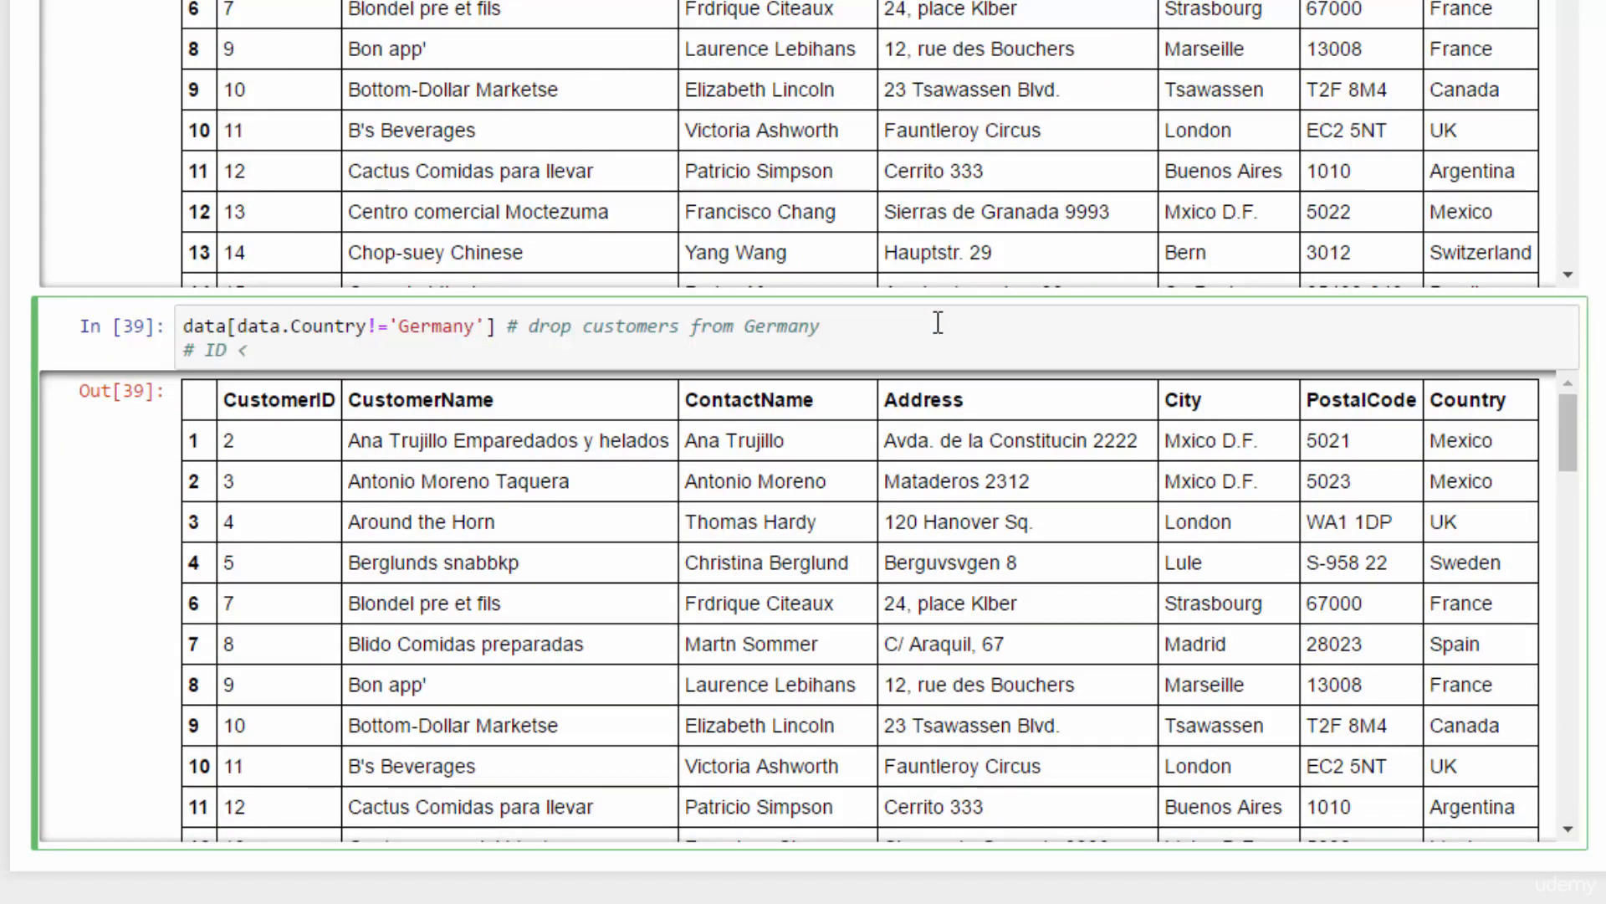
pyautogui.write('<= 50, drop the')
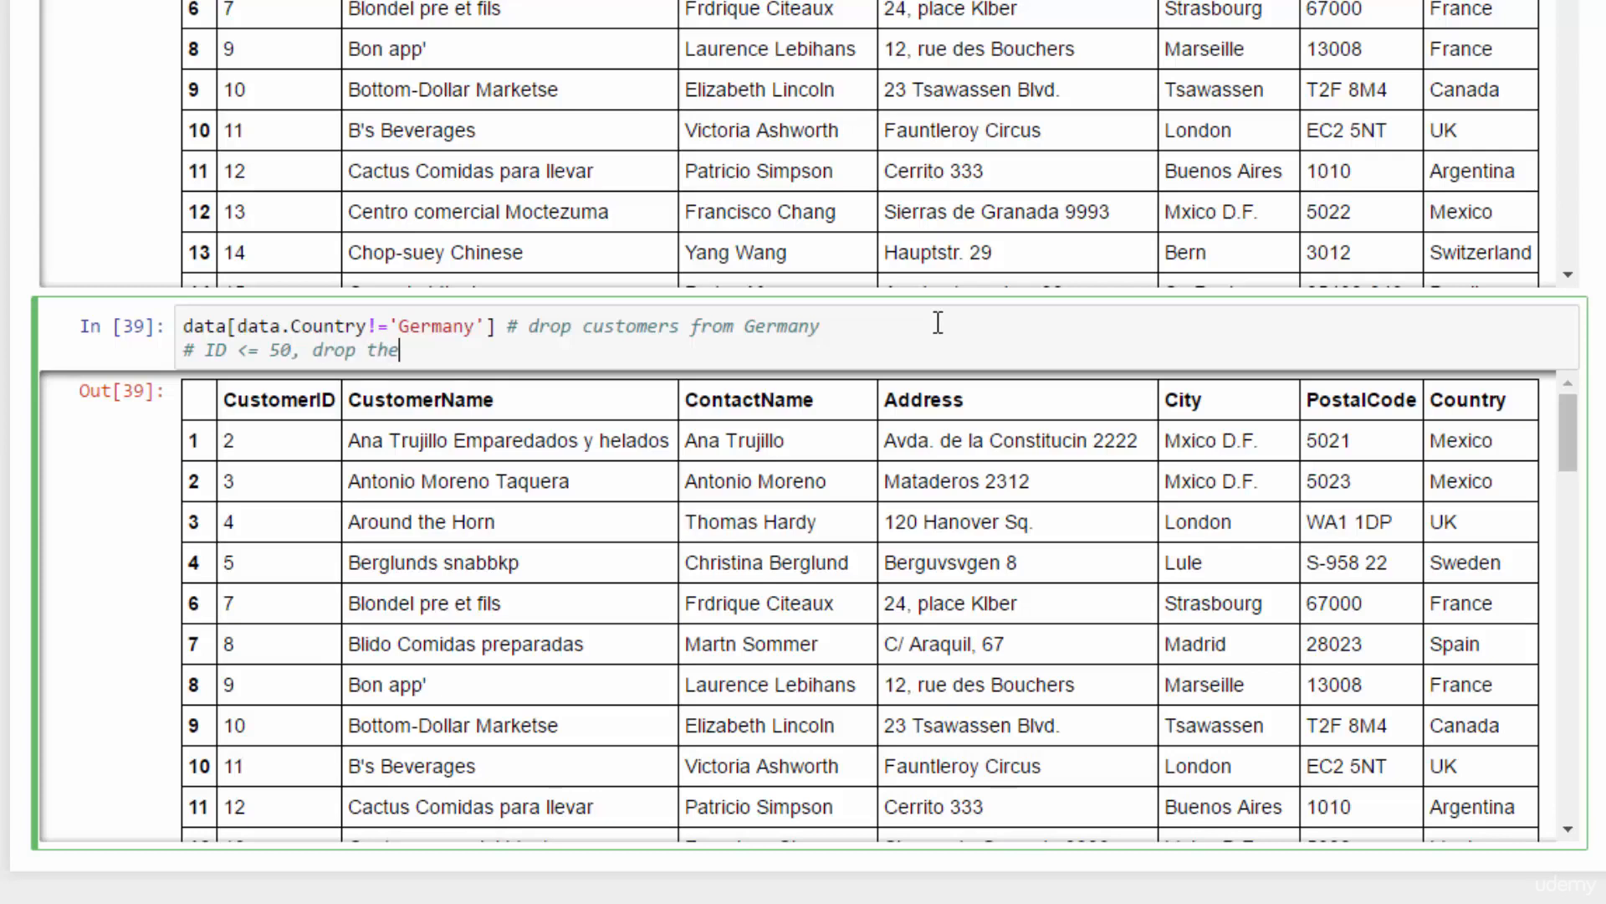
pyautogui.write('data[data.C')
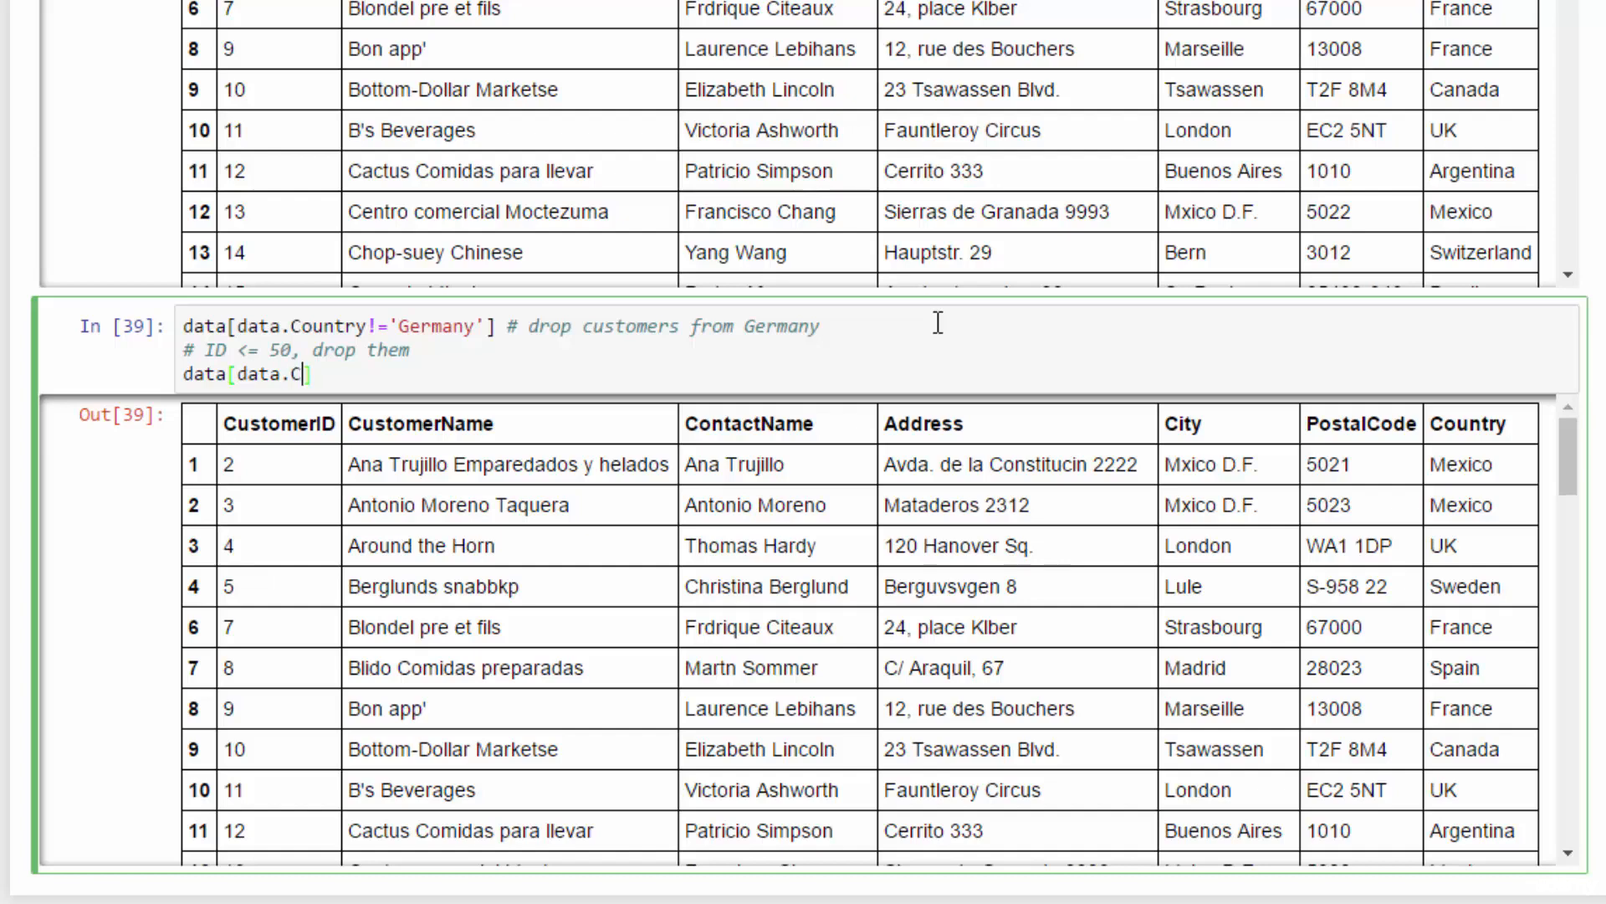
pyautogui.write('ustomerID>]')
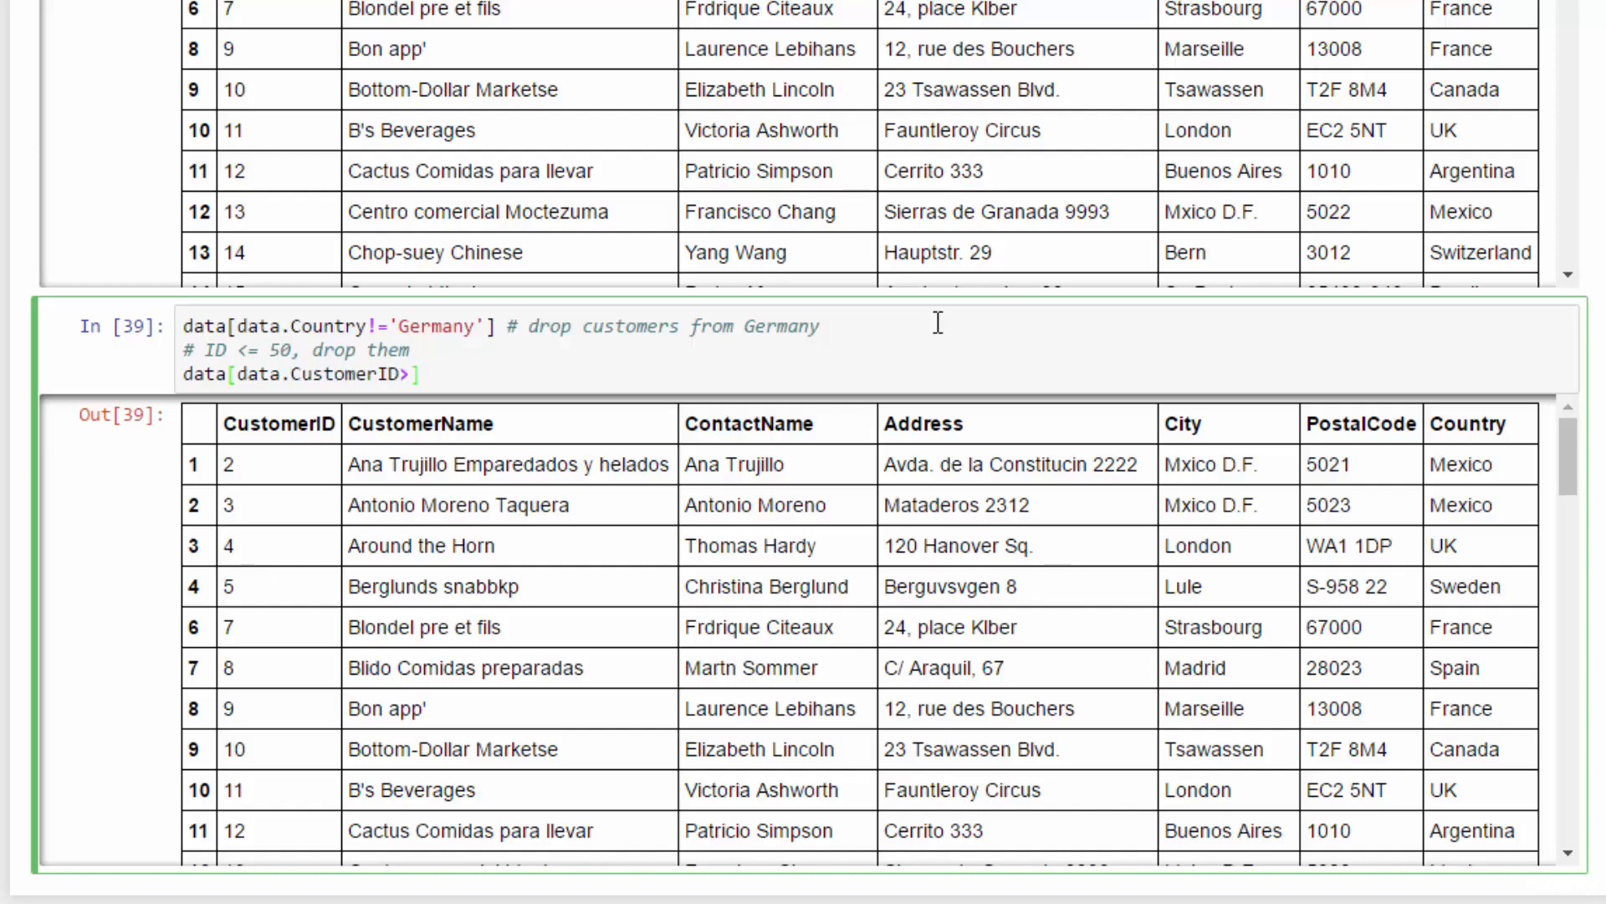
pyautogui.write('50]')
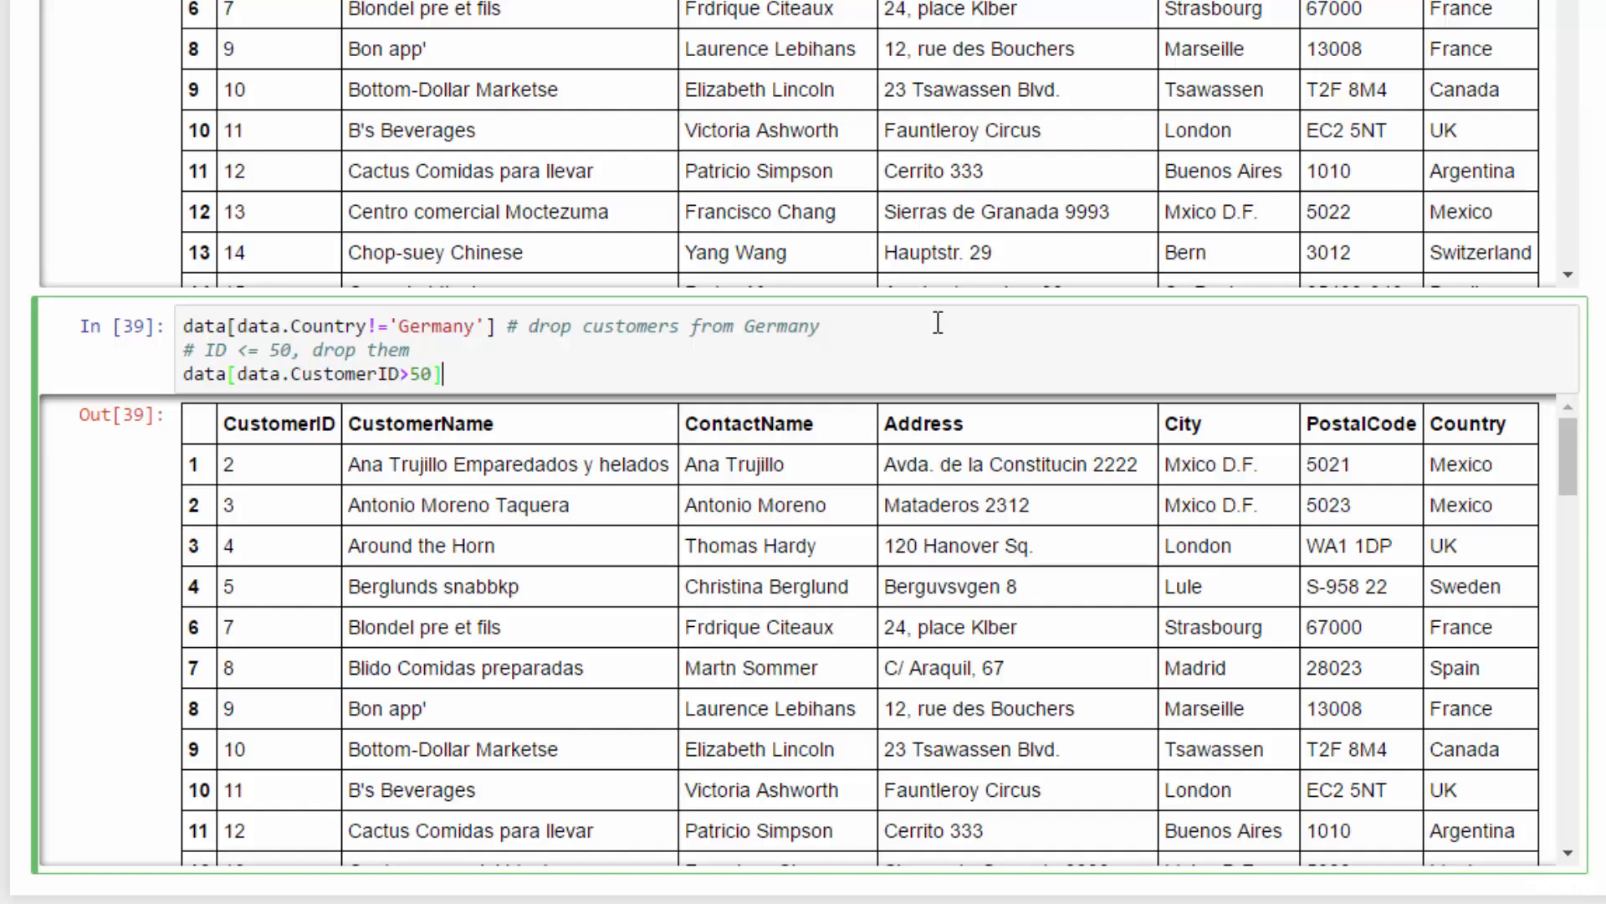